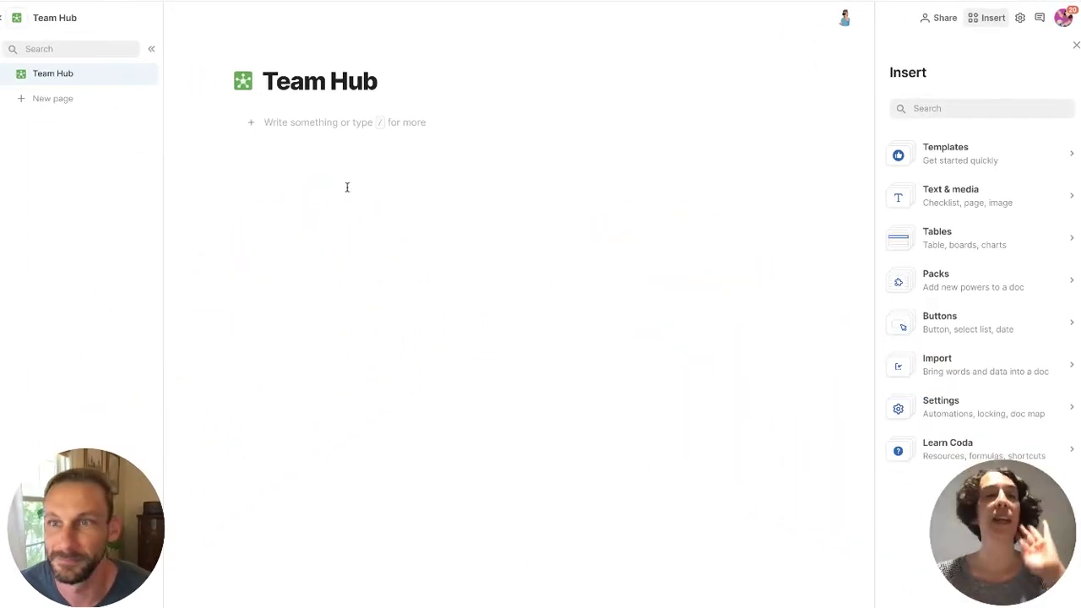
Create a subpage under Team Hub and title it Team Directory
left_click(148, 74)
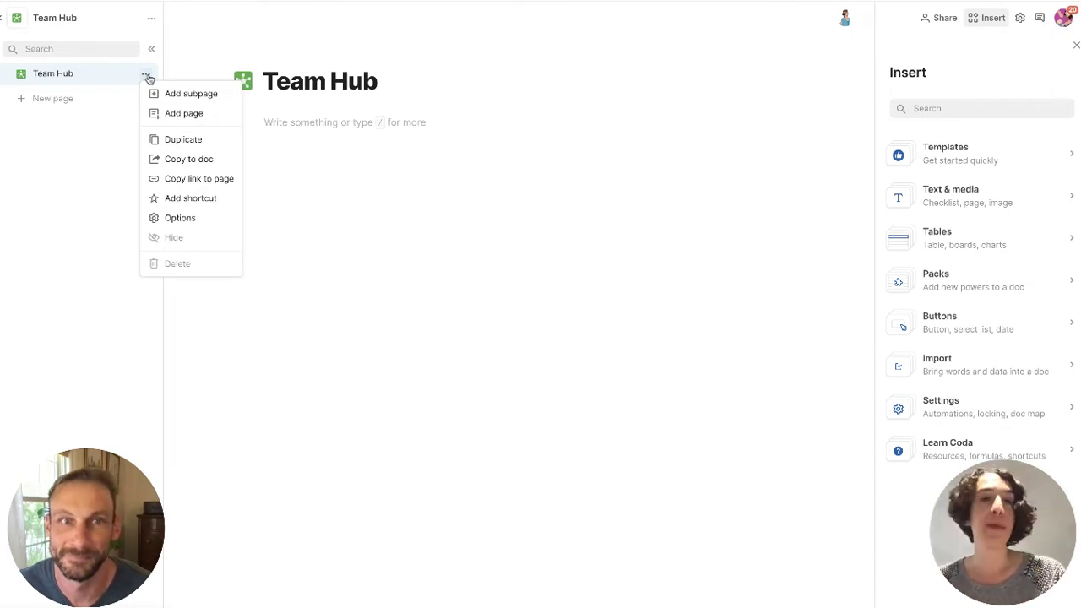
mouse_move(184, 113)
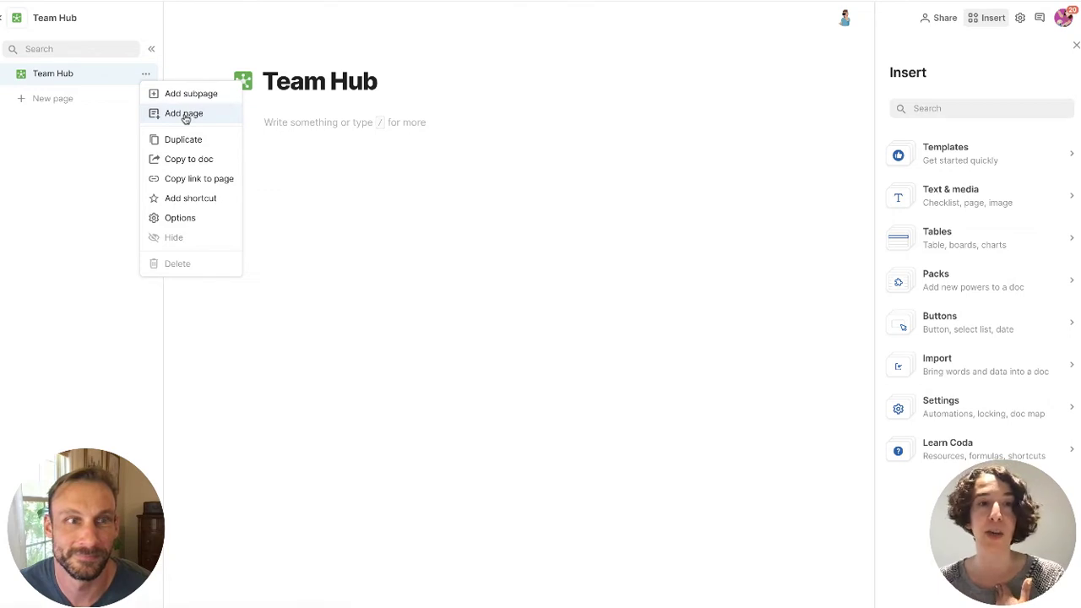
left_click(182, 113)
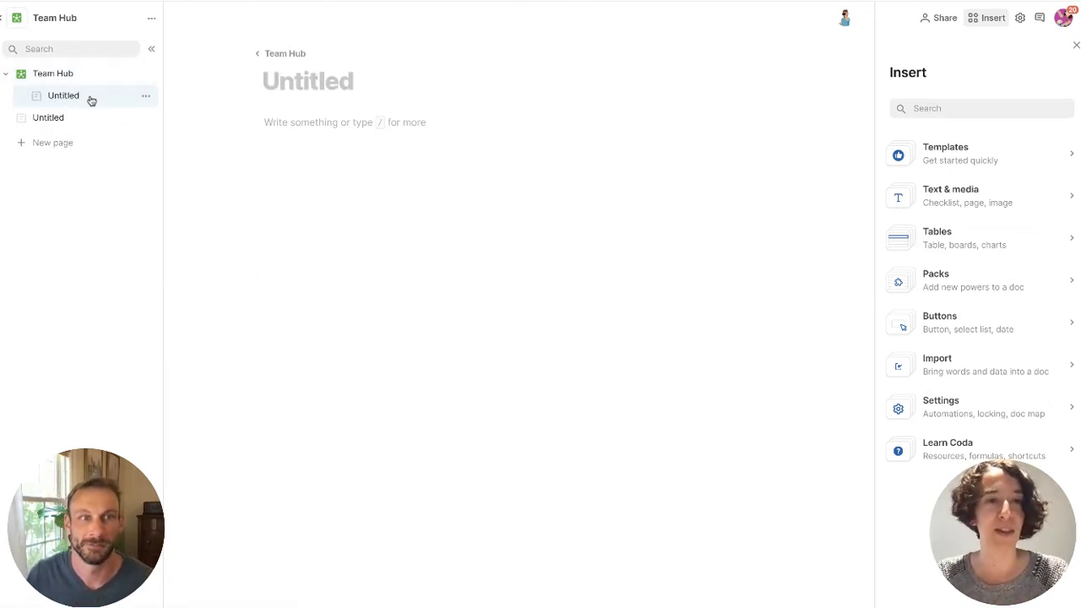
type("Team Di")
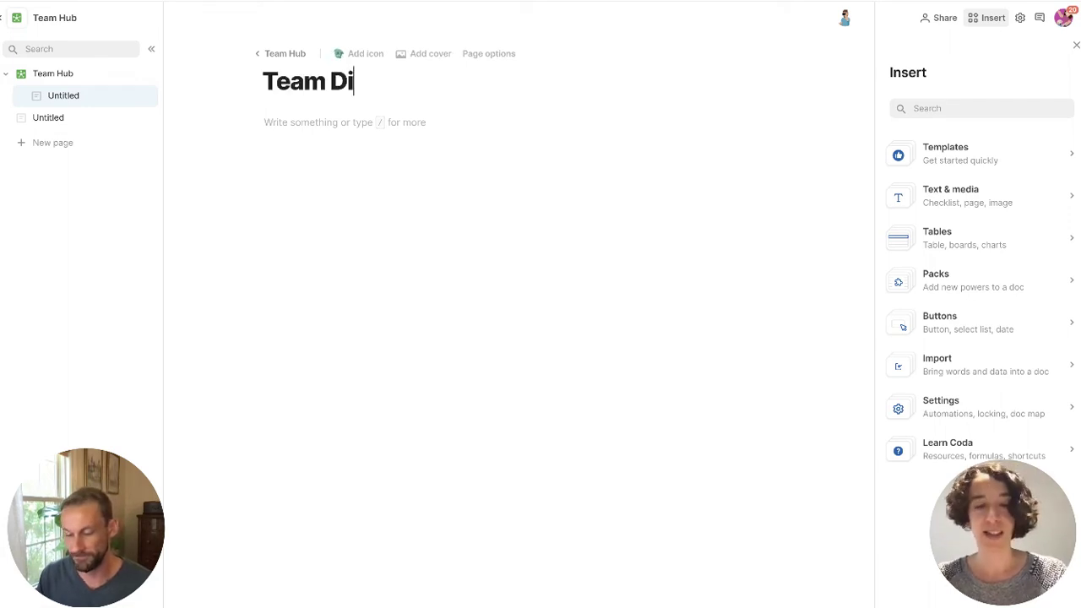
type("rectory")
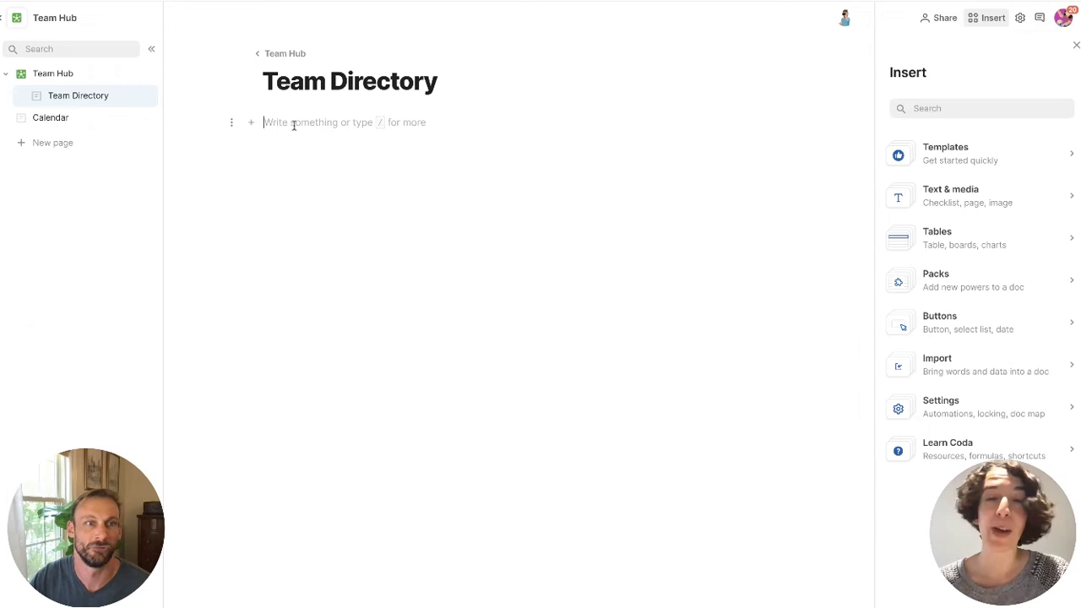
Insert the Team directory template via /team dir and expand its Roles section
left_click(51, 164)
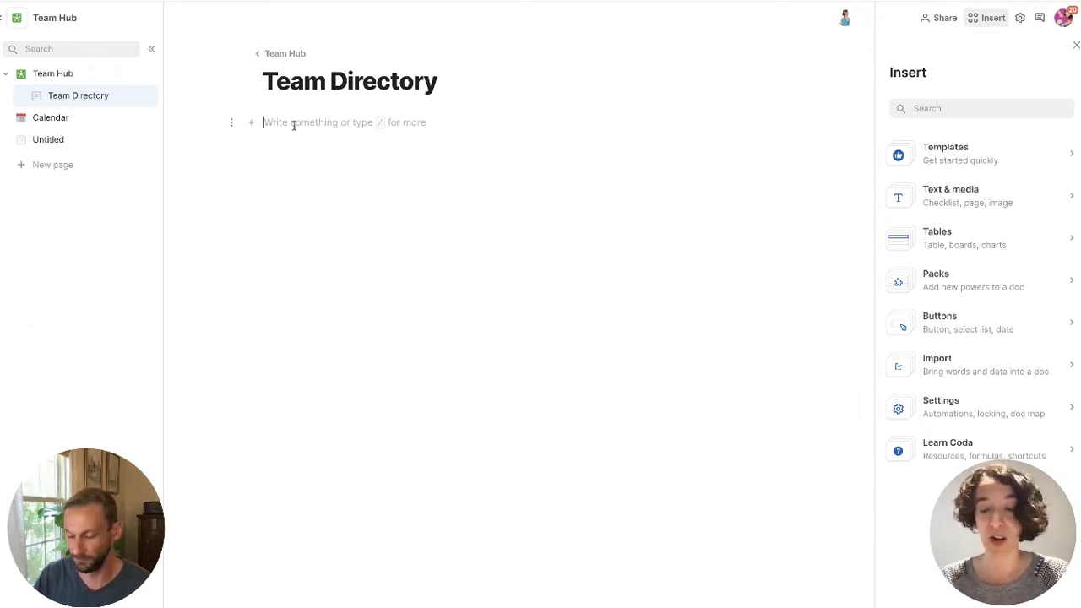
type("/team")
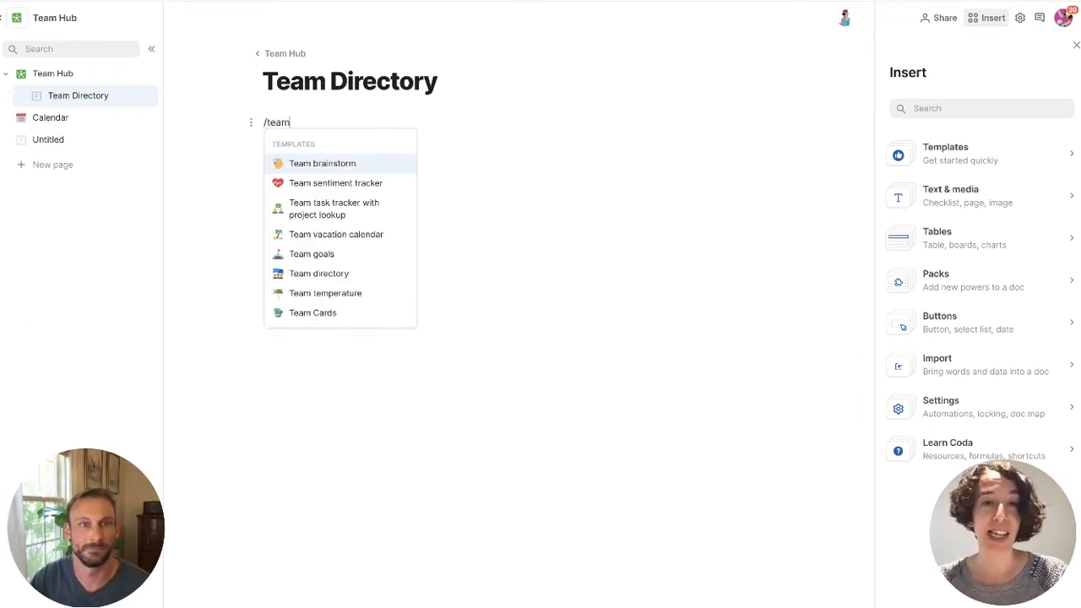
type("dir")
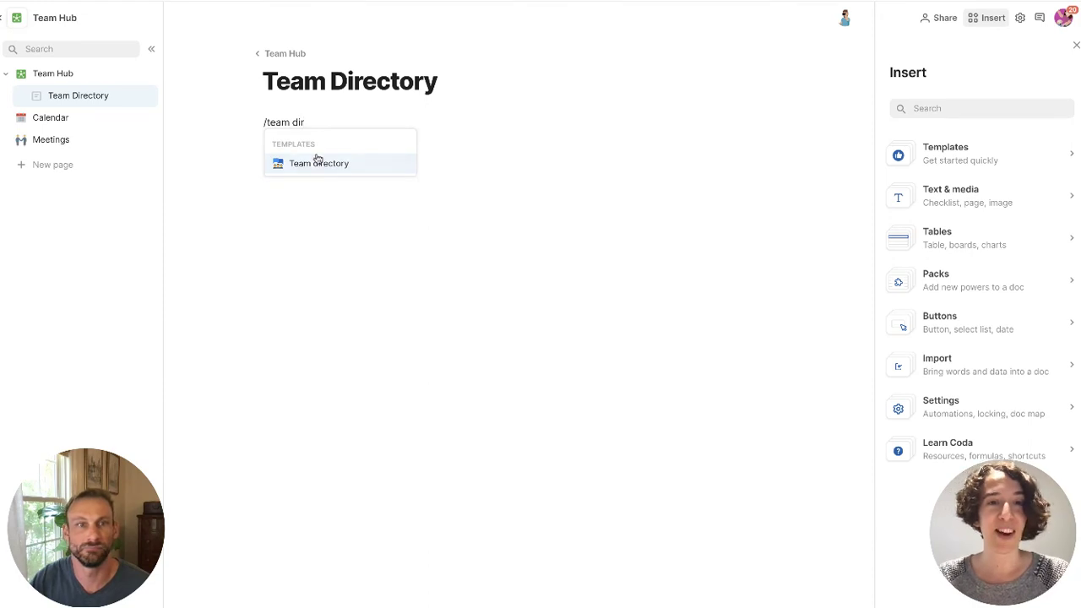
left_click(320, 162)
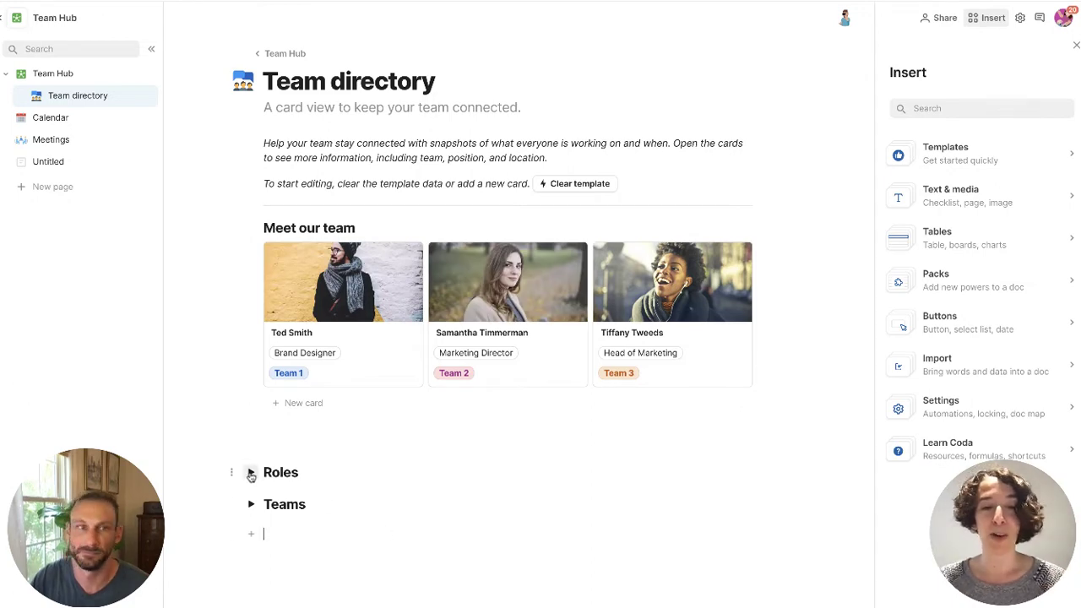
left_click(250, 472)
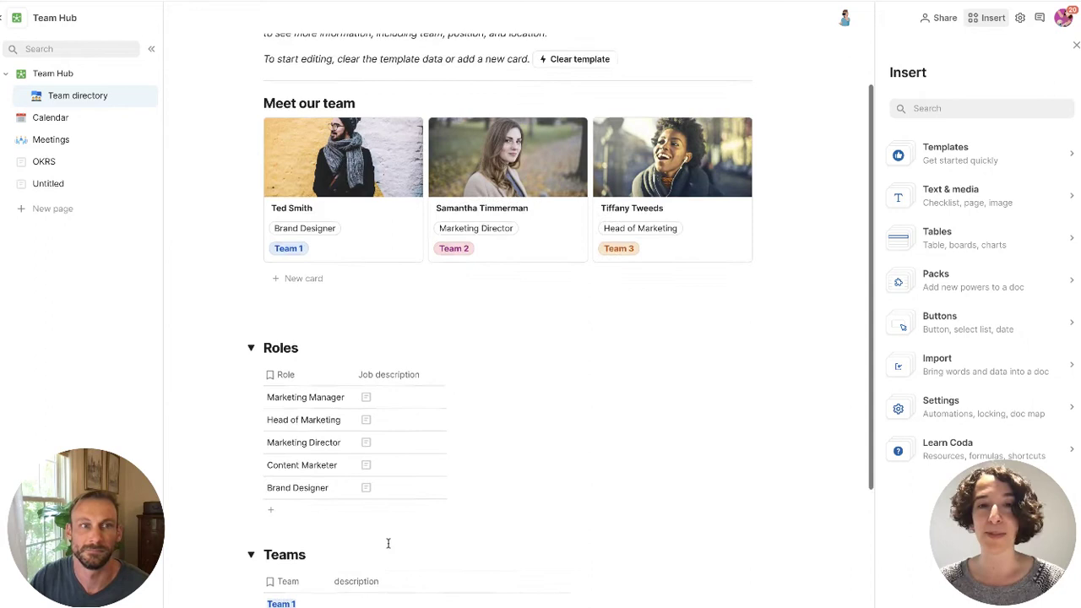
scroll("up", 3)
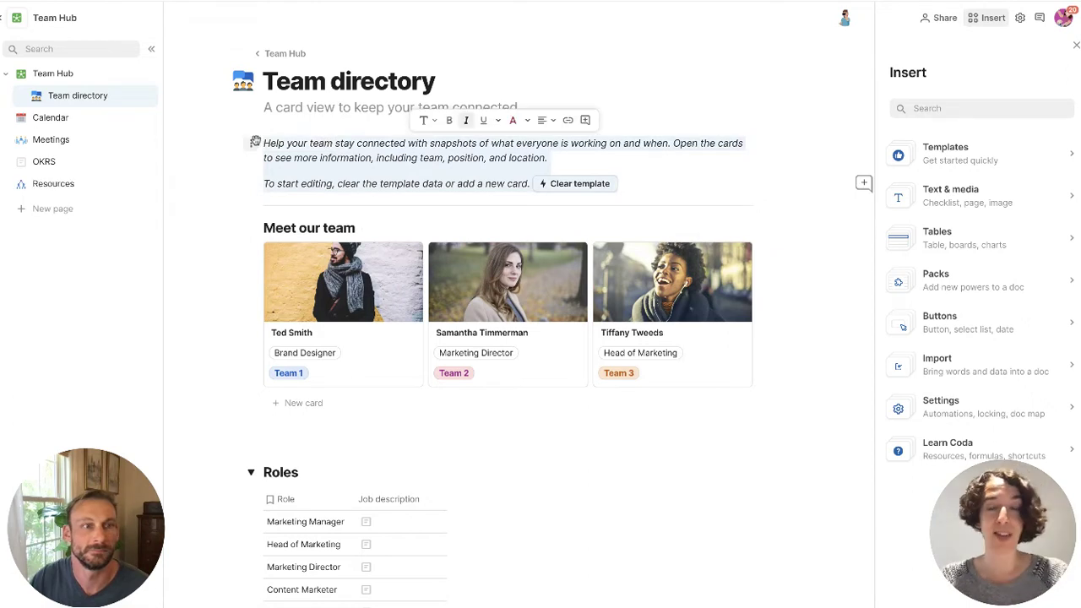
Add an 'Add a new teammate' button that adds a row to Meet our team, sized Medium
type("/")
type("A")
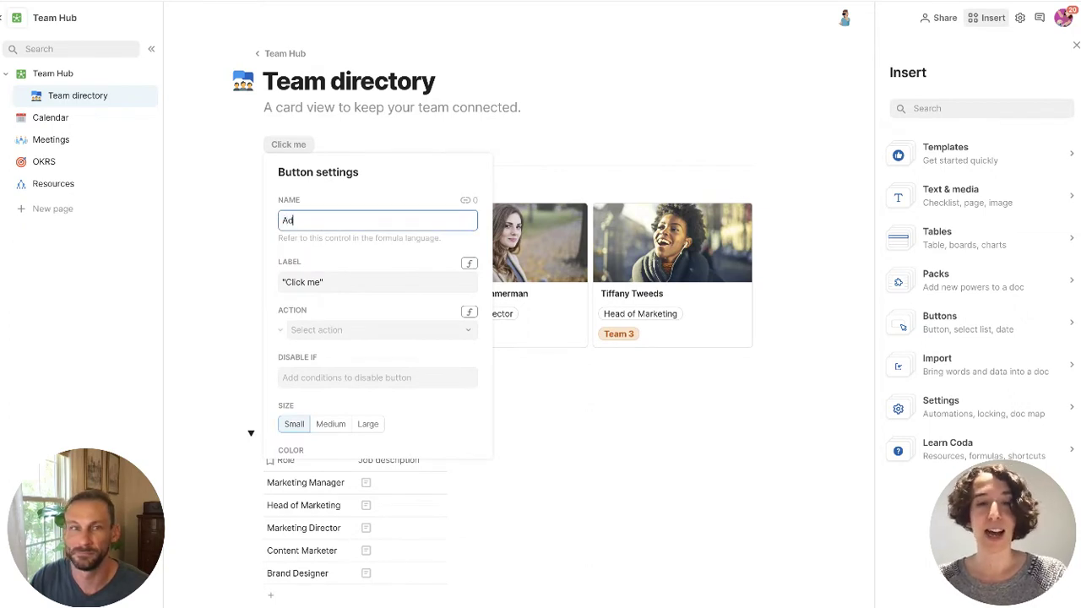
type("dd a new temmate")
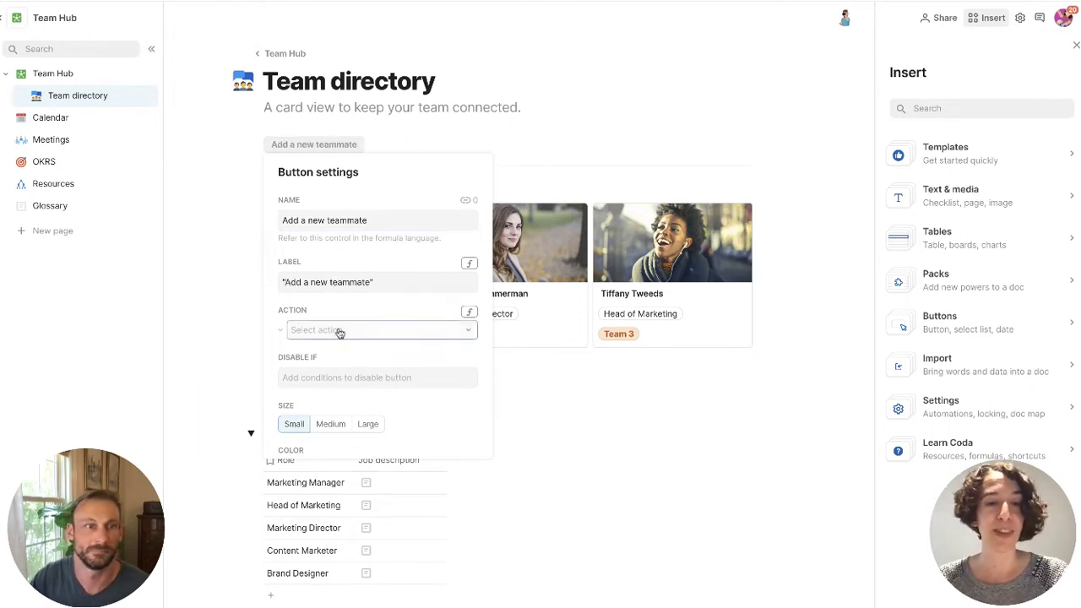
left_click(378, 329)
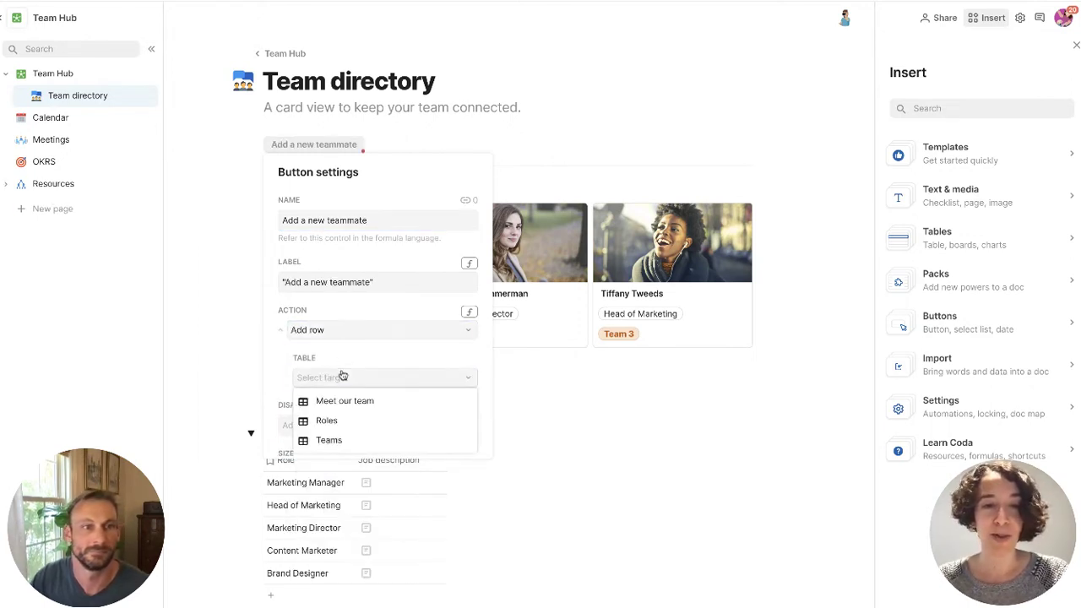
left_click(345, 400)
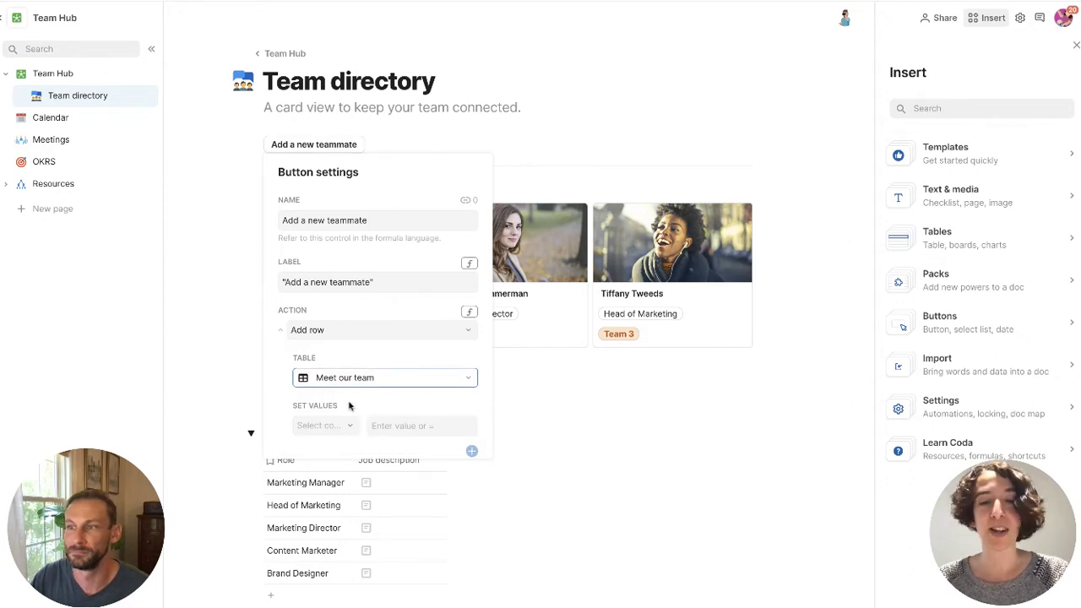
scroll("down", 3)
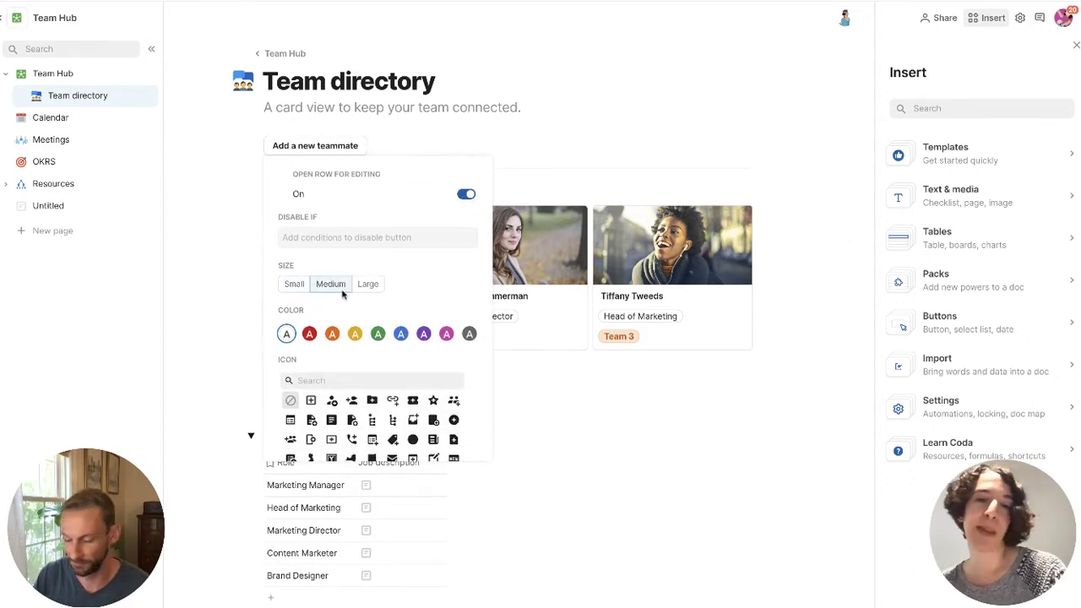
left_click(401, 334)
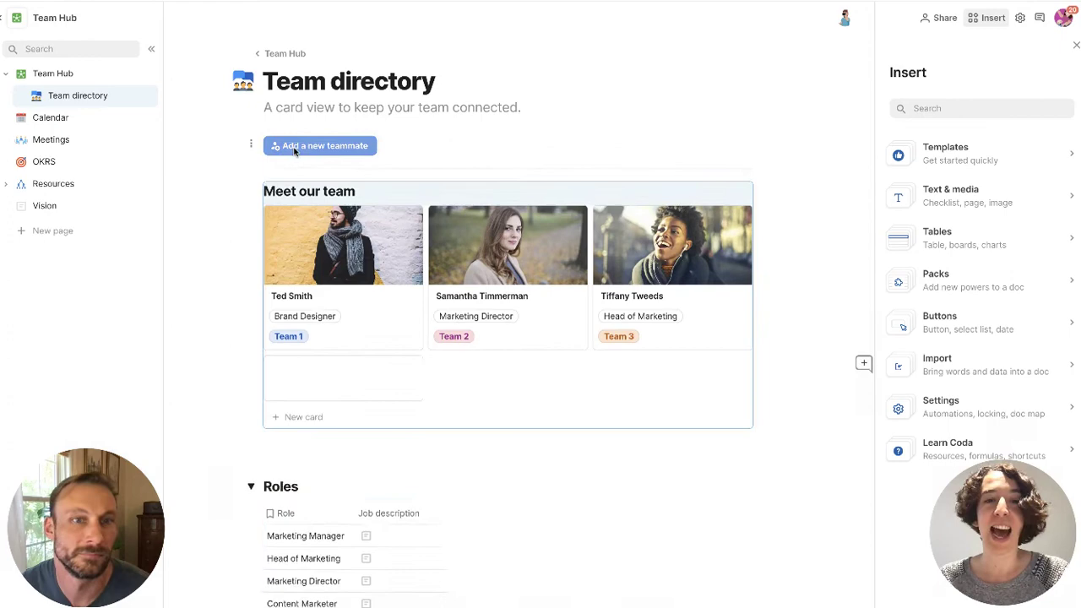
Expand Resources in the sidebar to show its nested Glossary subpage
left_click(320, 145)
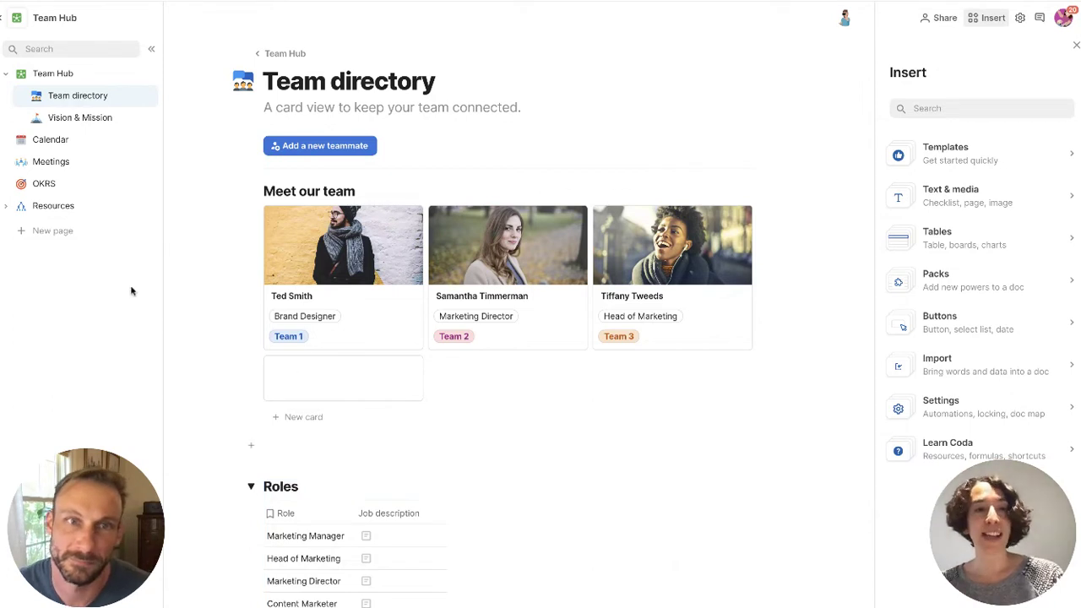
mouse_move(92, 219)
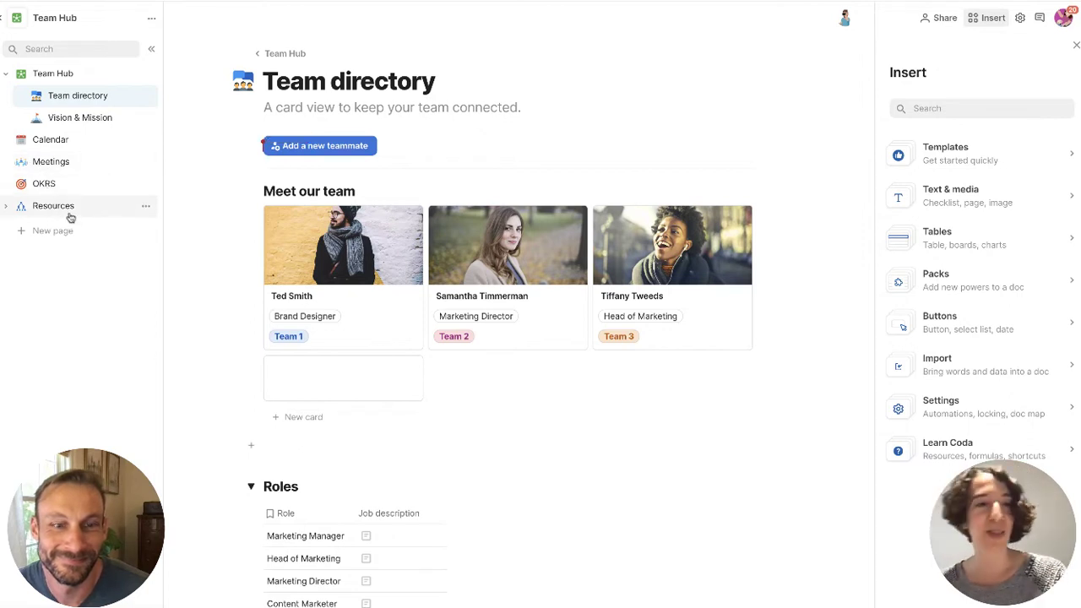
left_click(7, 206)
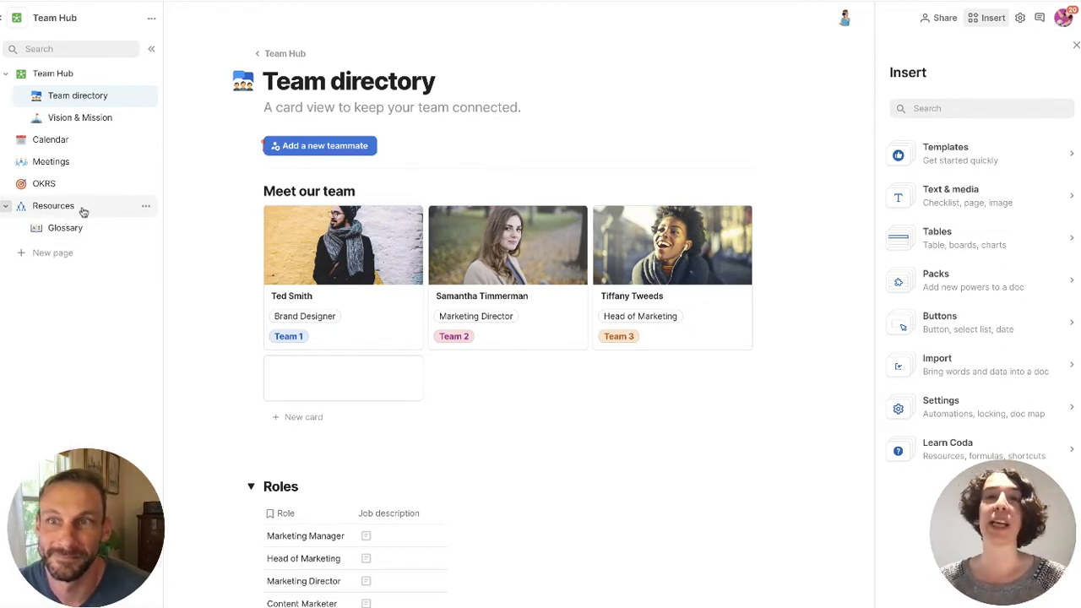
mouse_move(145, 209)
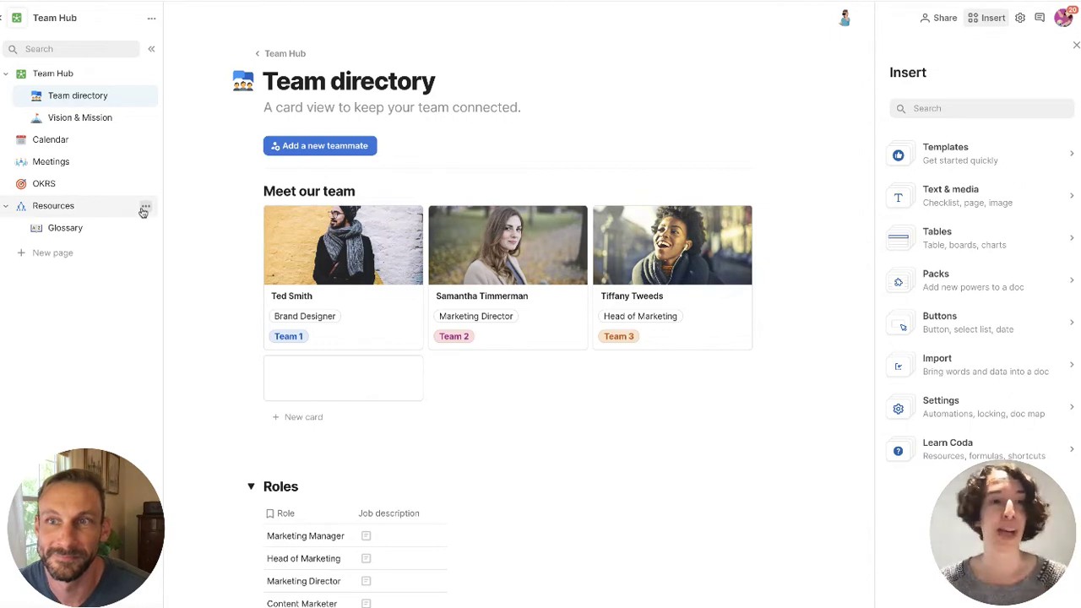
Create a Helpful Educational Videos subpage under Resources and return to Team Hub
left_click(145, 208)
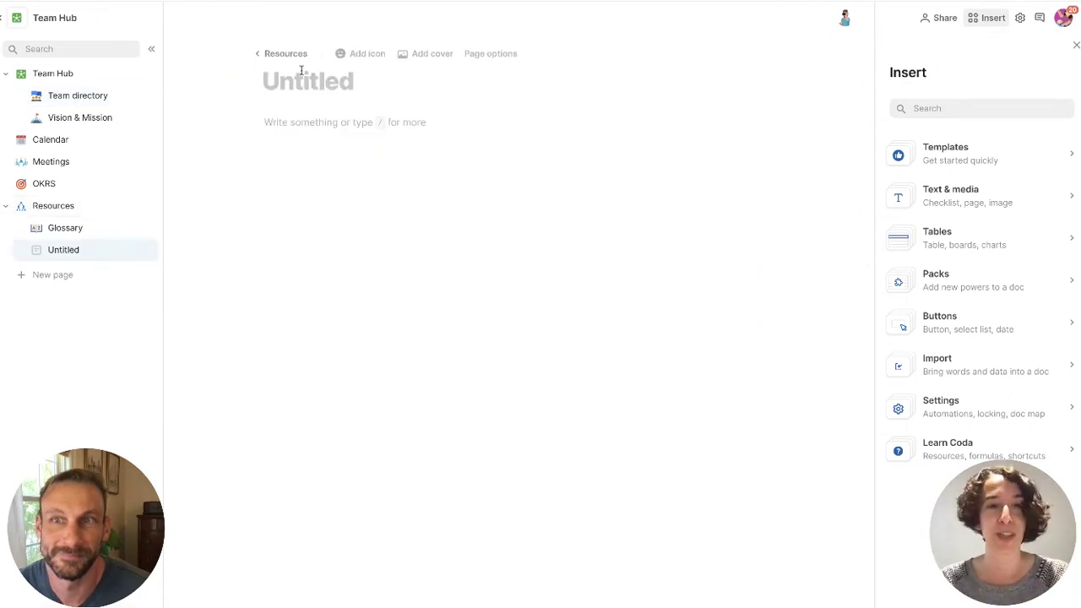
type("Helpful")
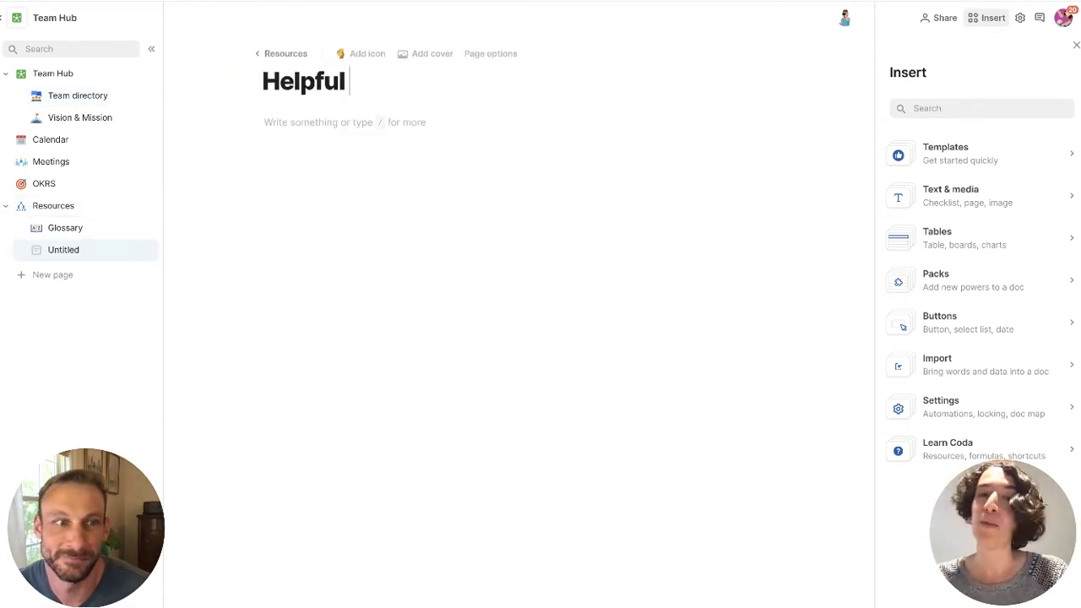
type("Educational Videos")
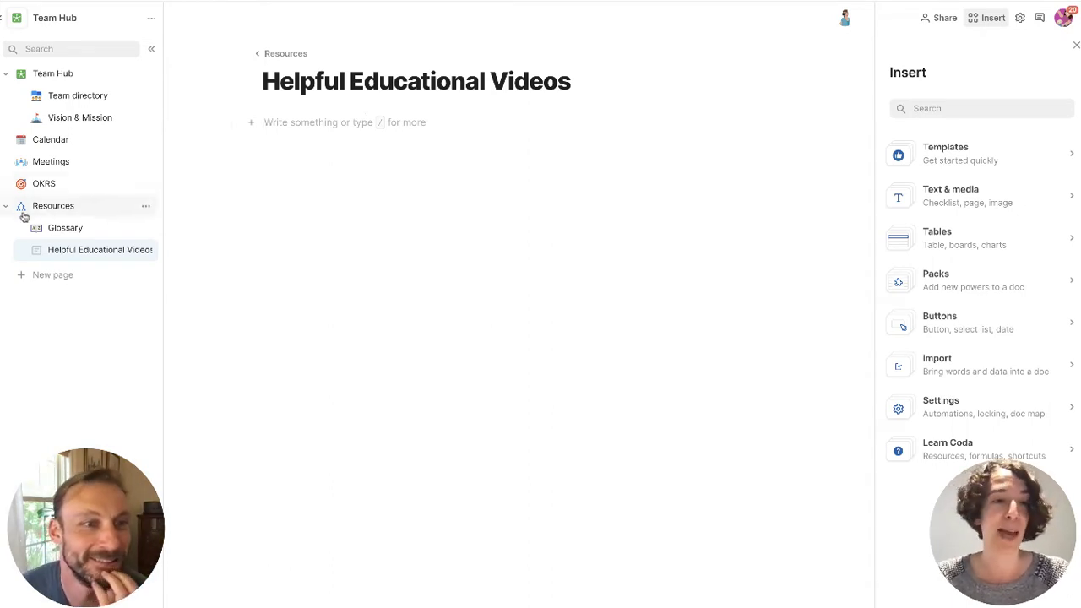
left_click(6, 206)
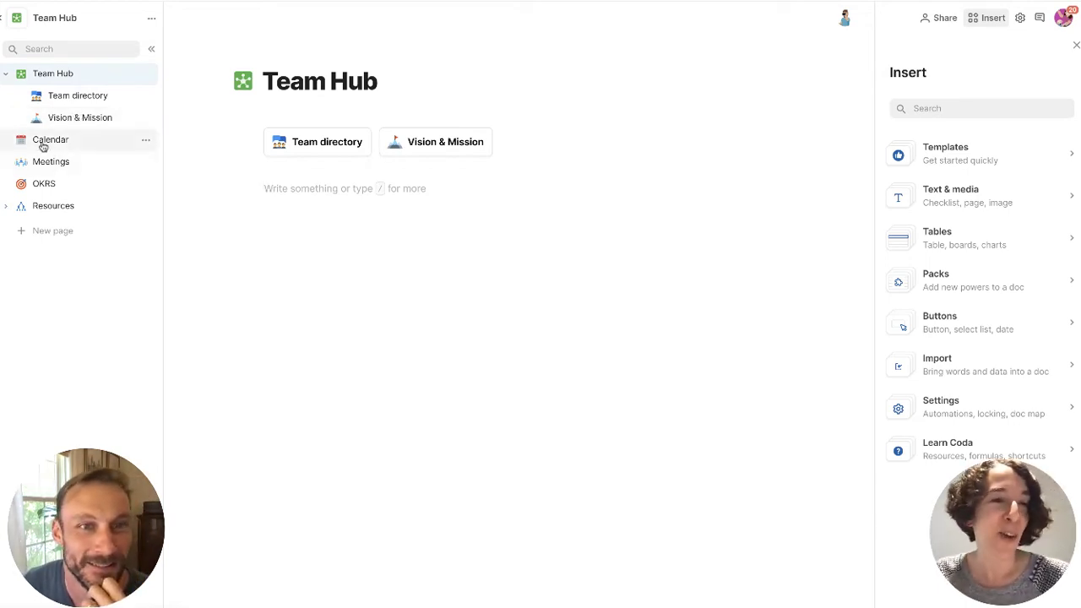
Set the Team Hub subpage links block to display as Large cards
left_click(51, 138)
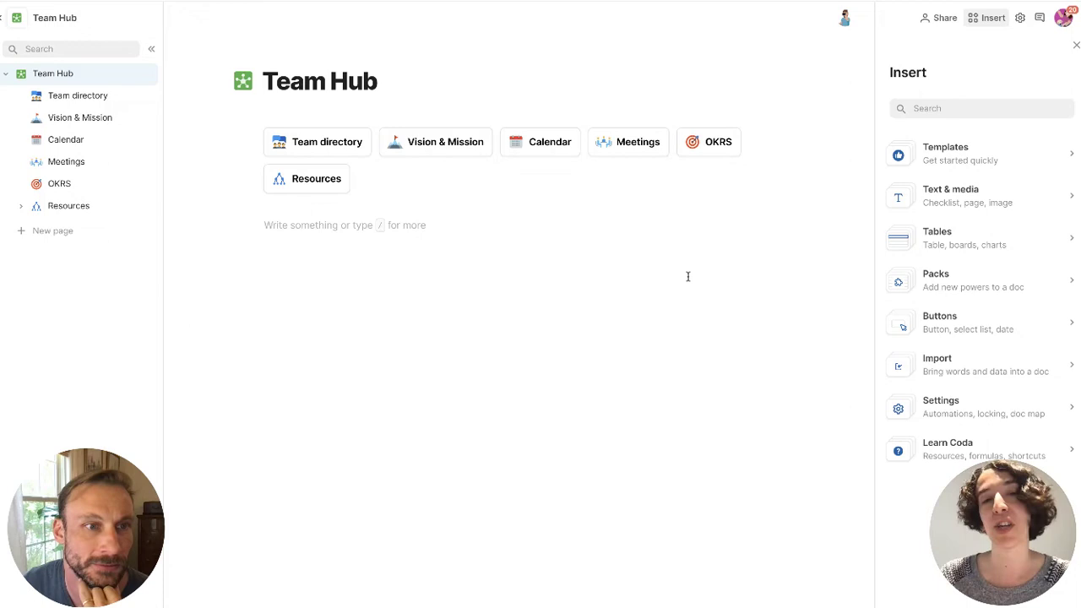
mouse_move(265, 156)
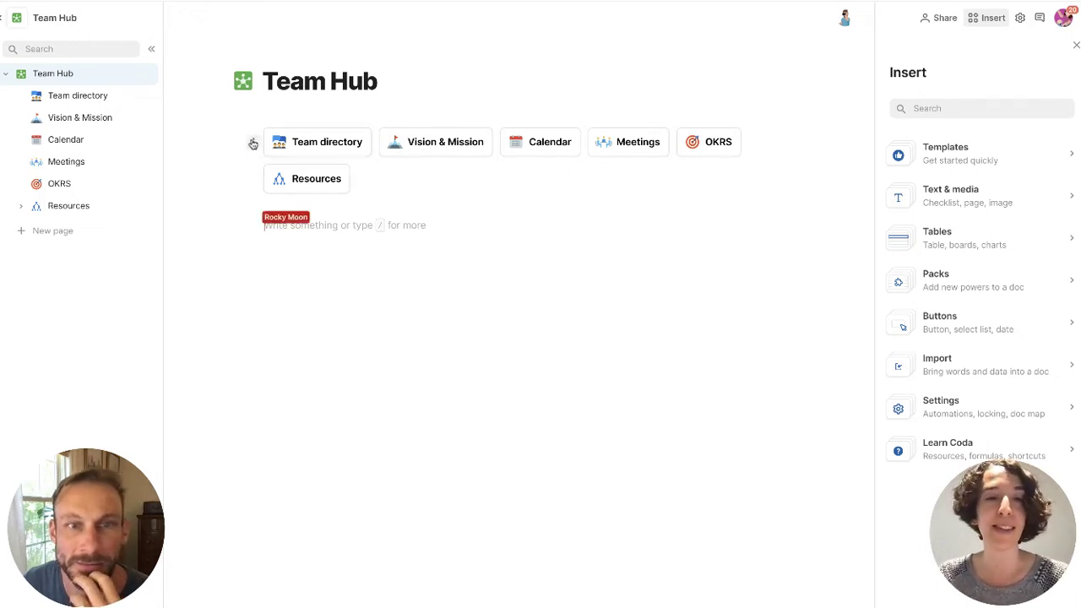
left_click(253, 142)
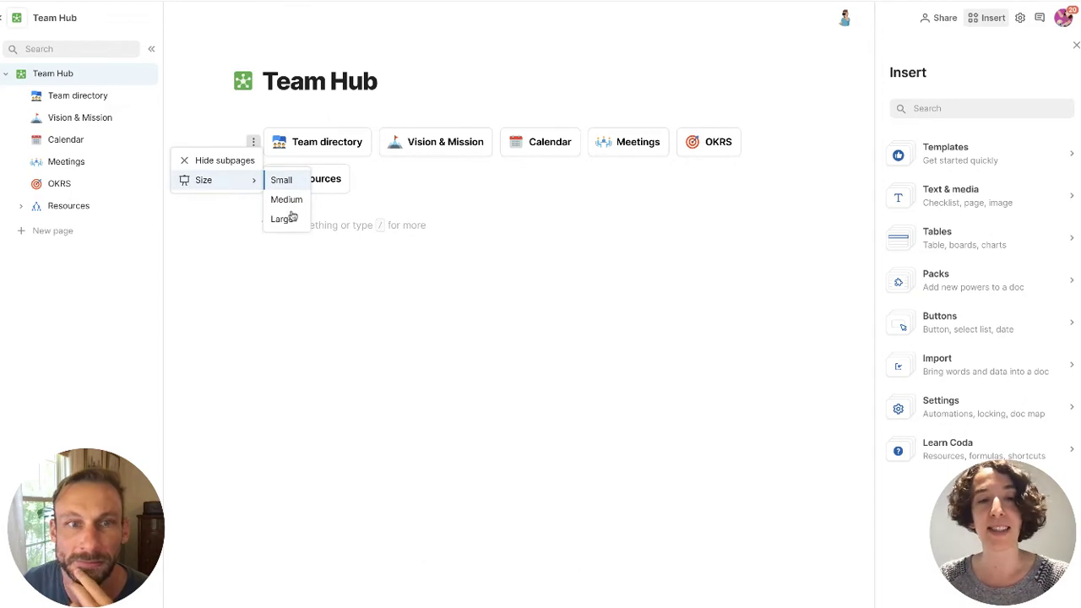
left_click(279, 219)
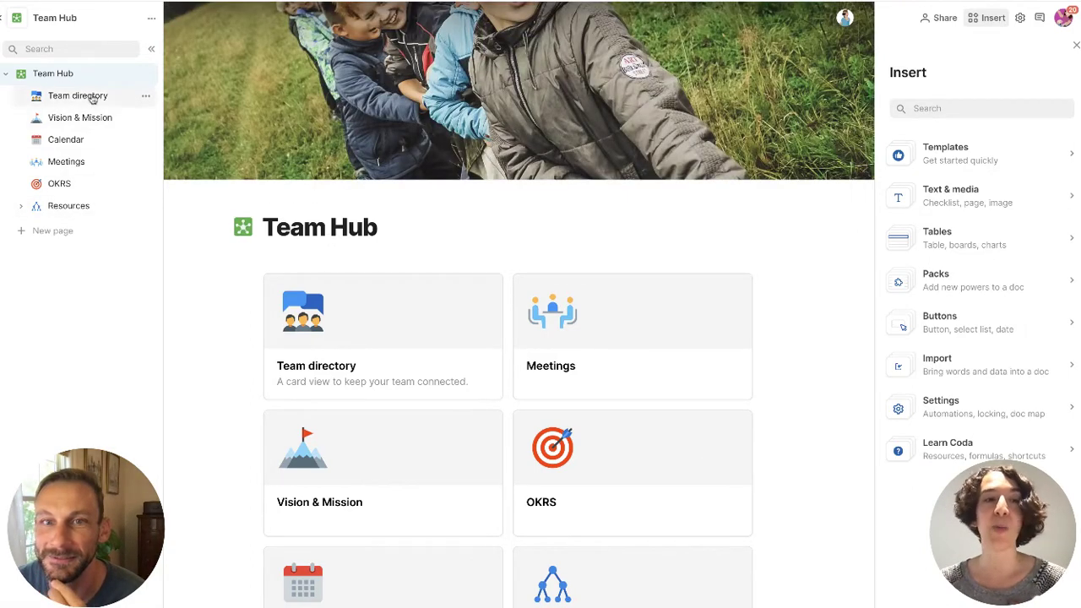
Open the Team directory page and browse stock photos for its cover image
left_click(78, 94)
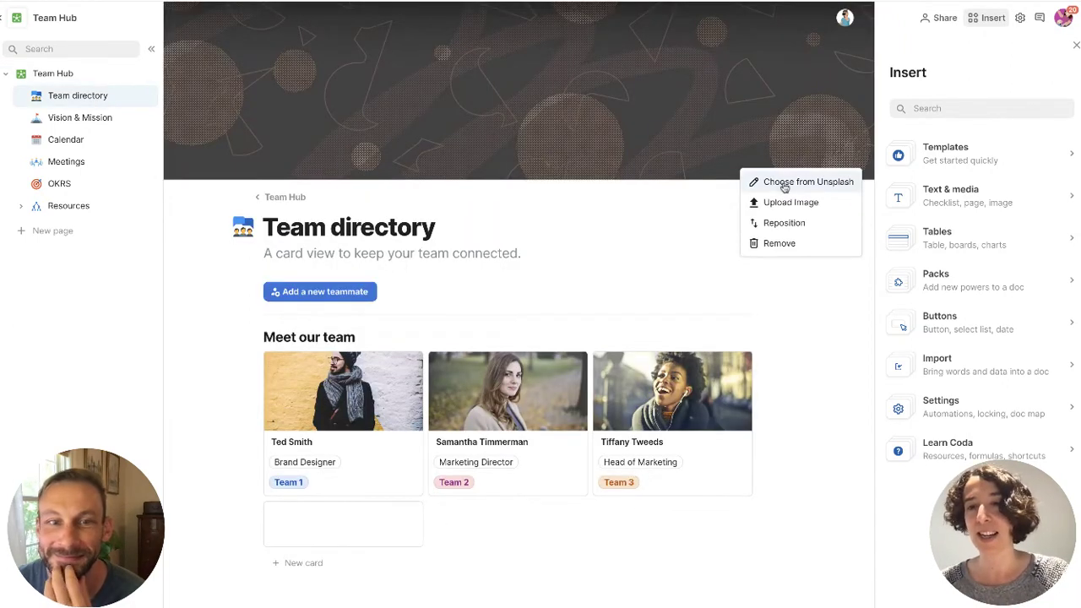
left_click(807, 182)
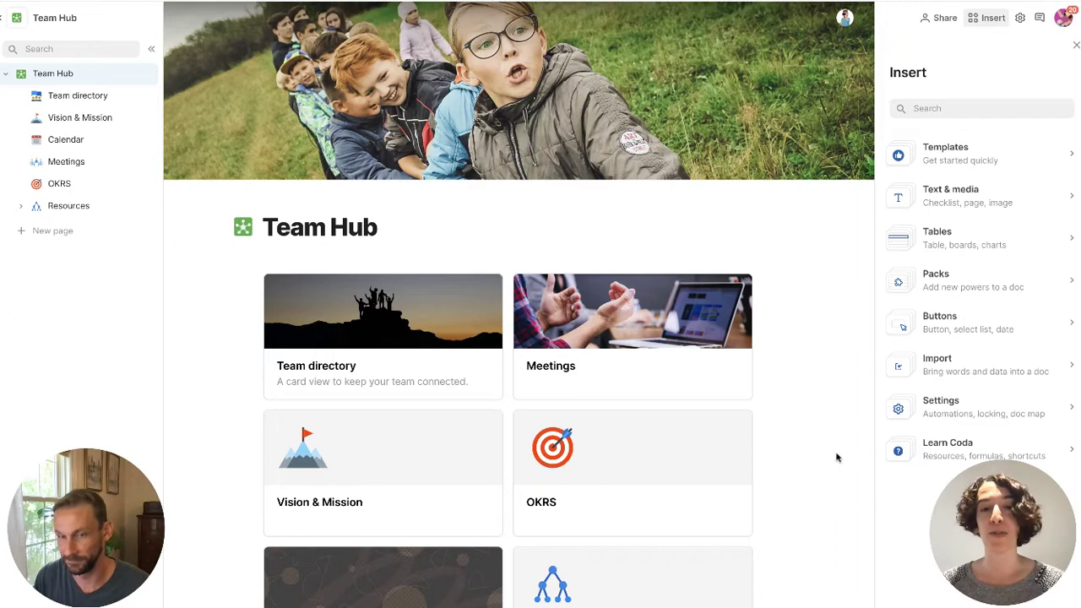
mouse_move(858, 172)
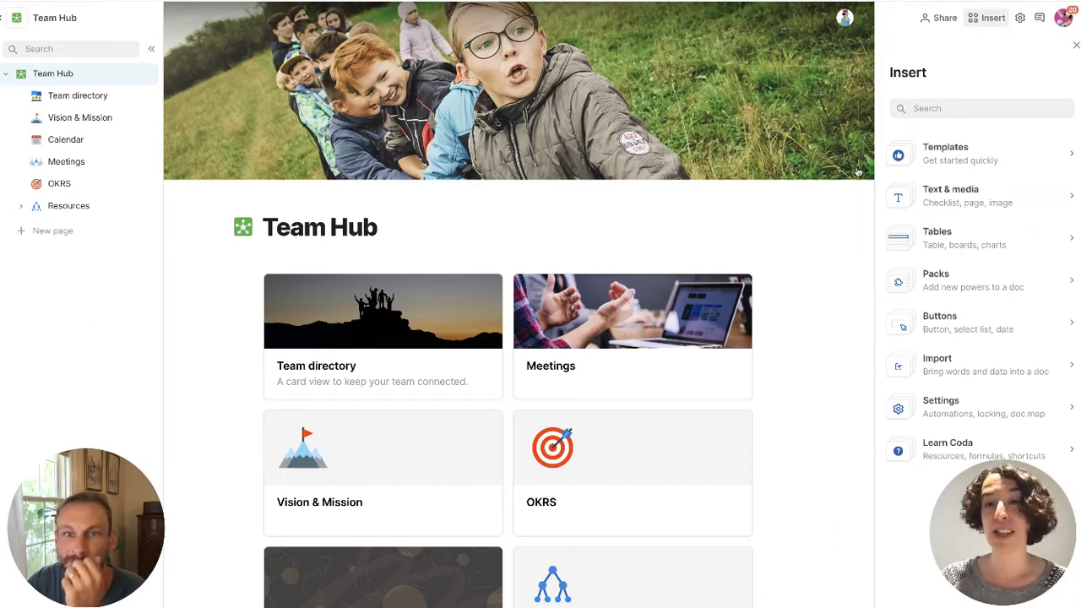
Reposition the Team Hub cover photo so the children sit higher, then confirm with Done
left_click(851, 158)
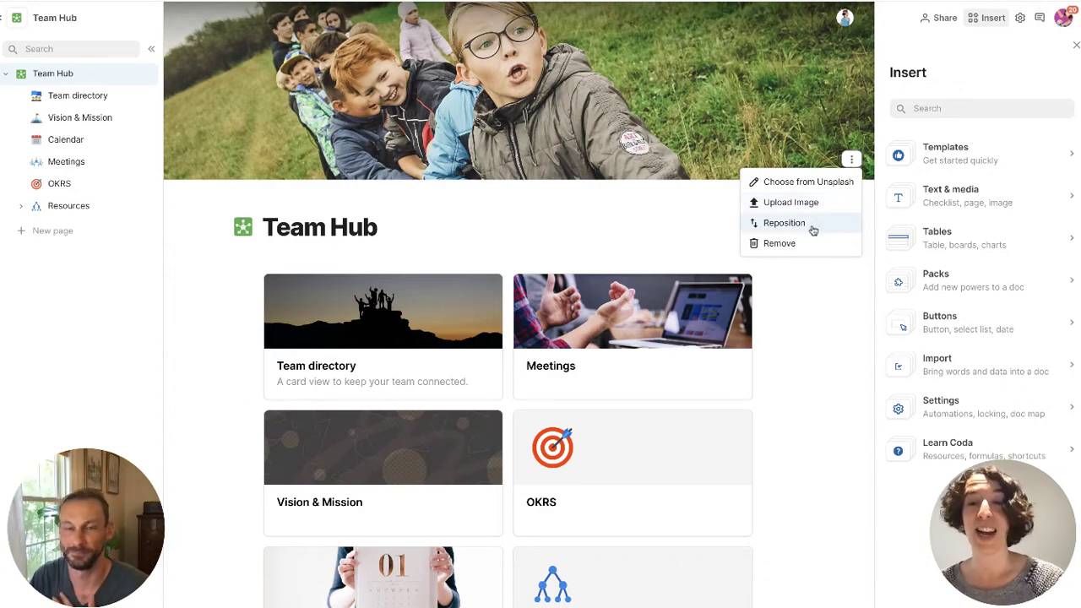
left_click(783, 223)
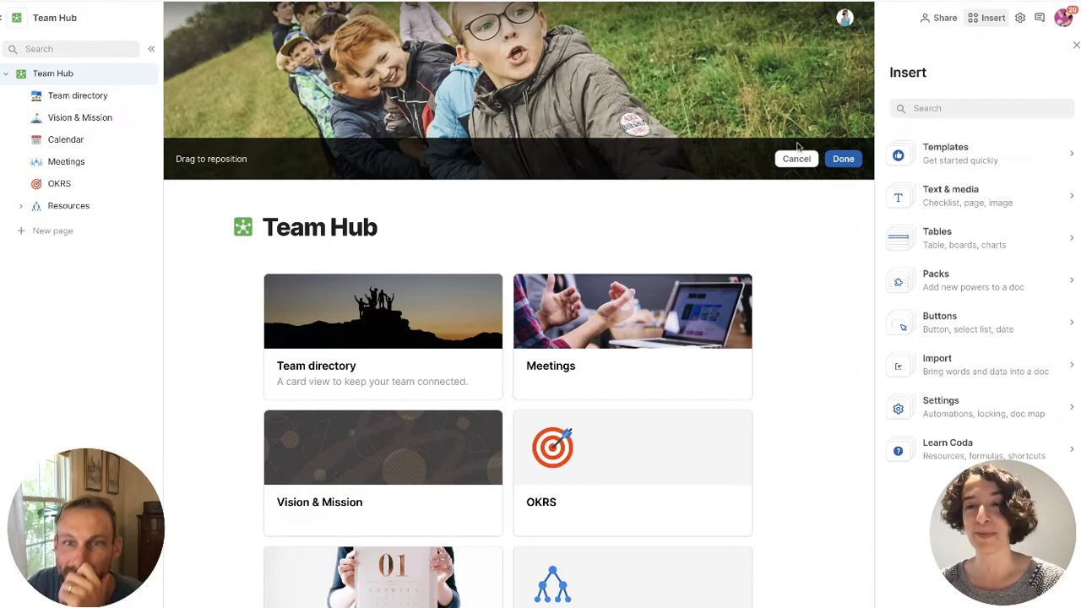
left_click(841, 158)
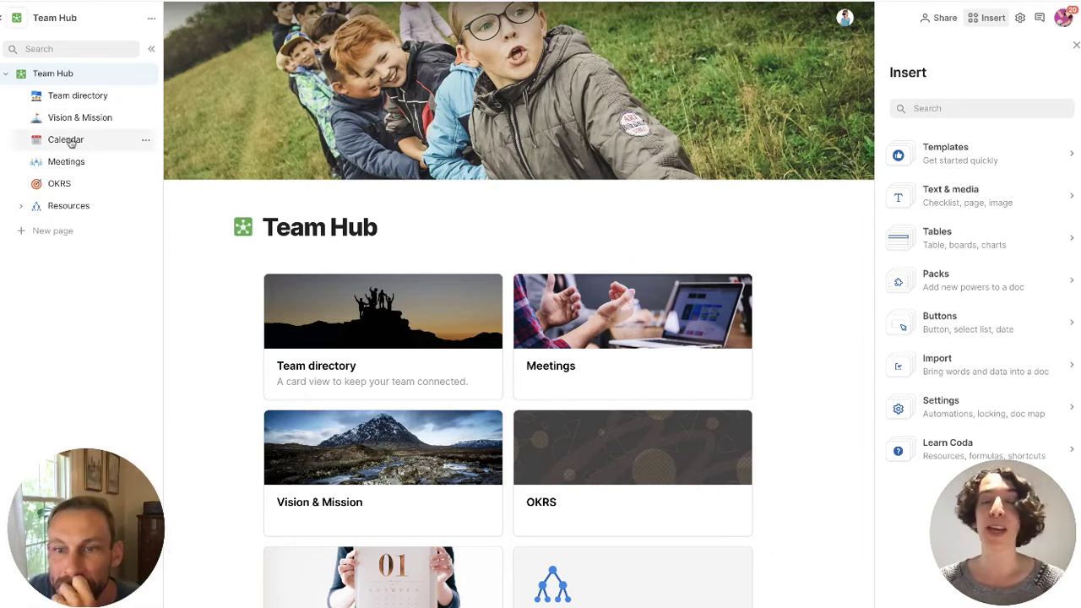
Write the Vision heading with a quoted 20/20 statement and the Mission sentence ending 'to get there.'
left_click(80, 118)
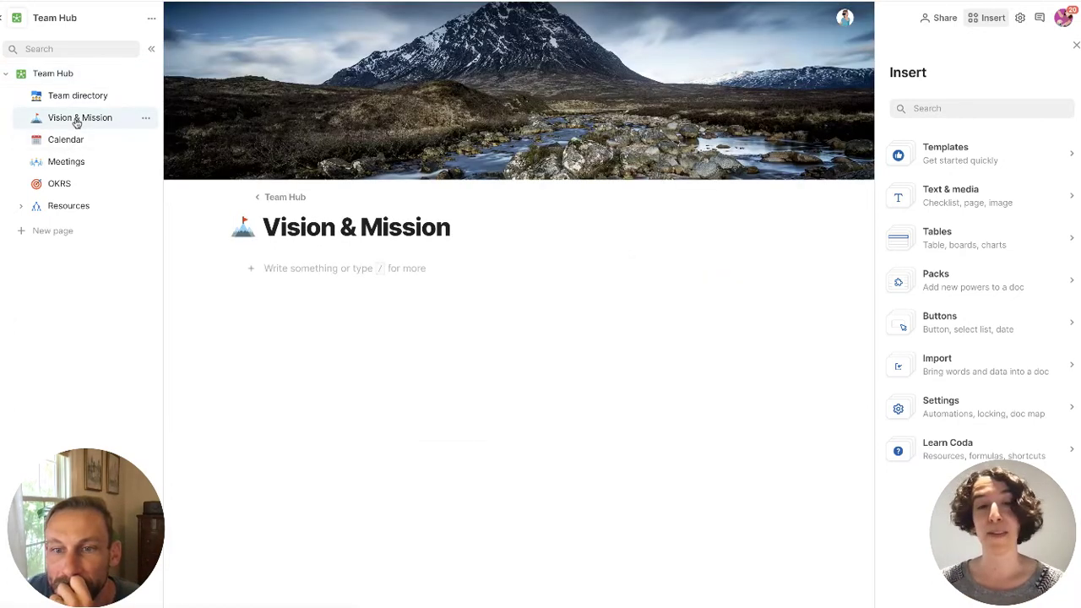
mouse_move(402, 261)
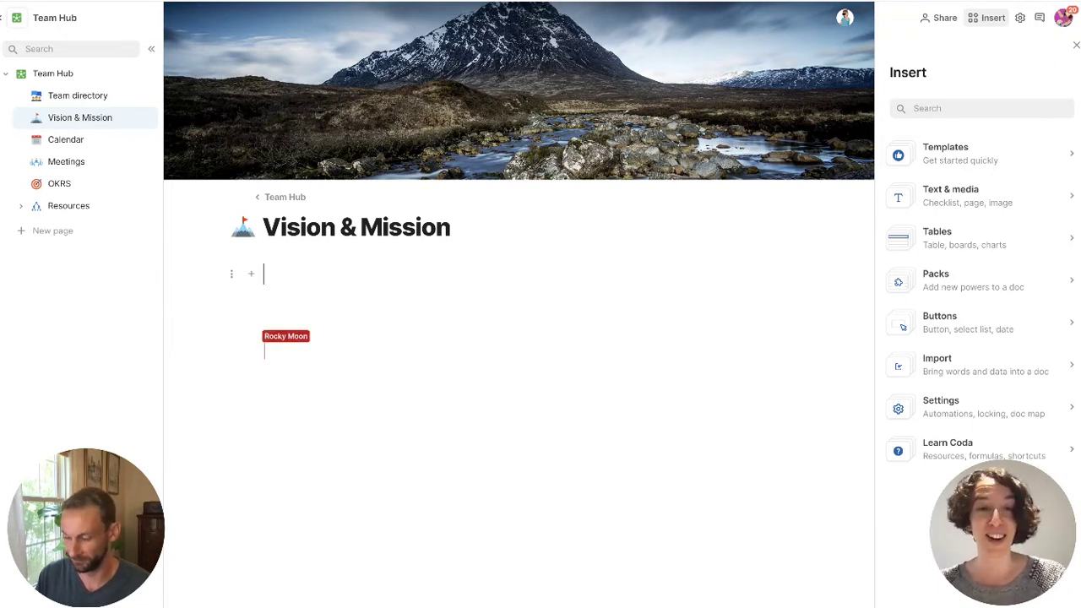
type("Vision")
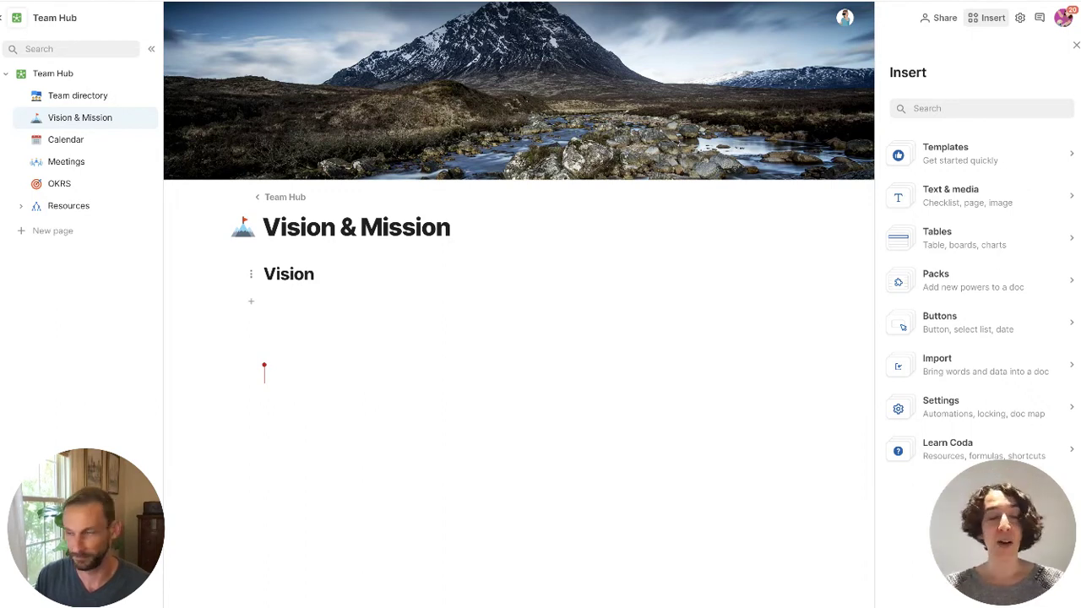
type("Is 20/20 - we love to see things clearly with our")
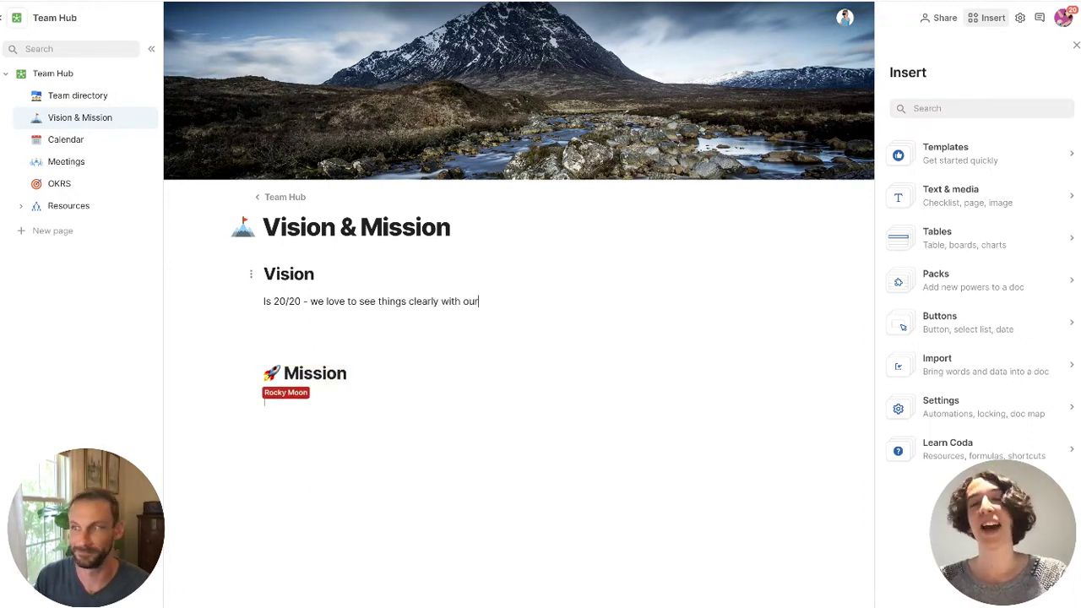
type("glasses or contact lenses.")
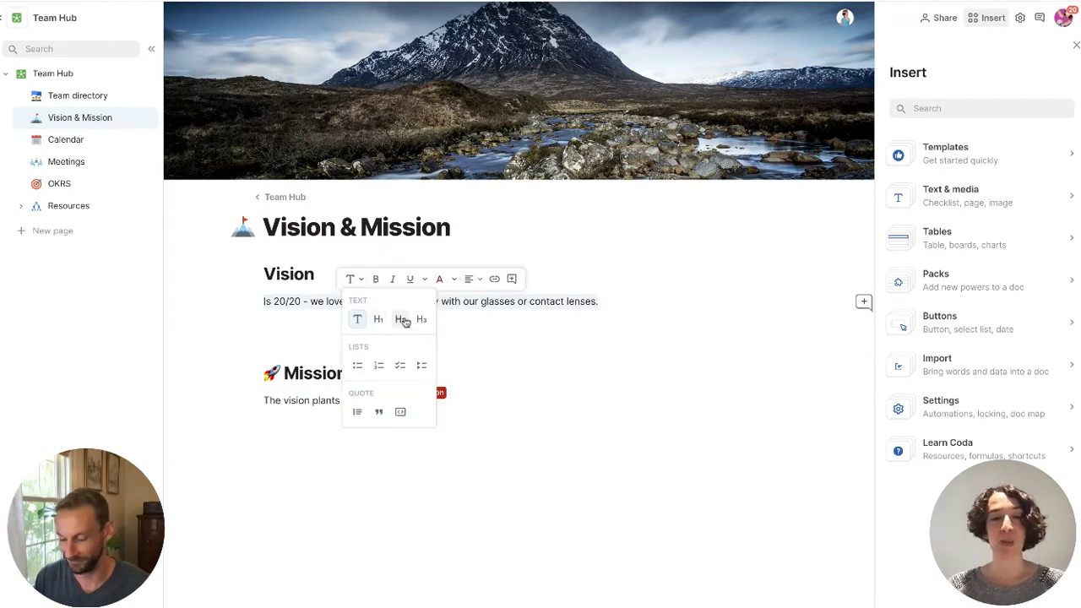
left_click(400, 319)
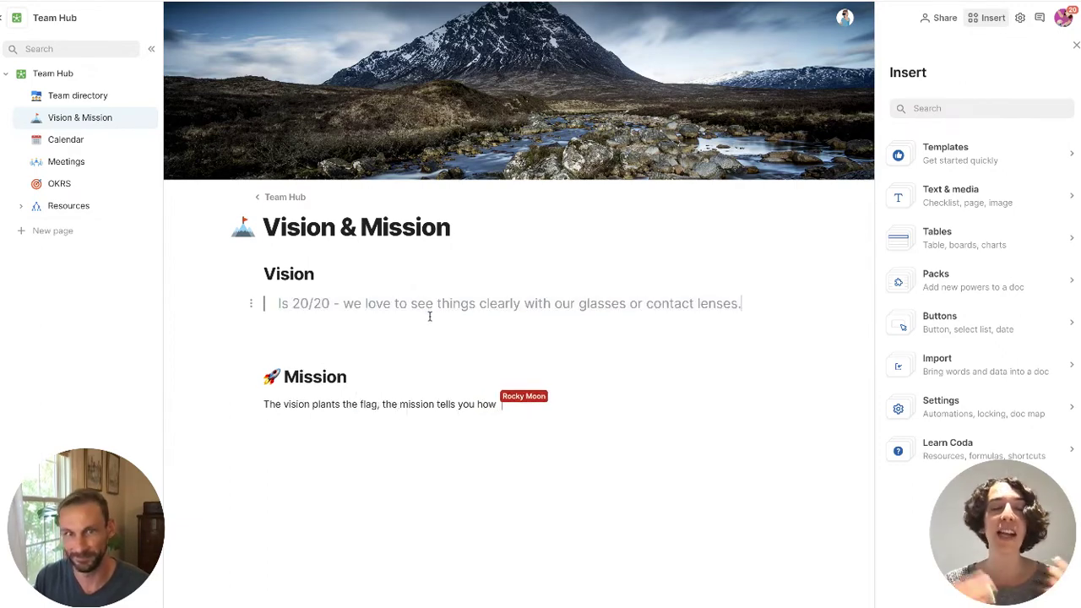
type("to get there.")
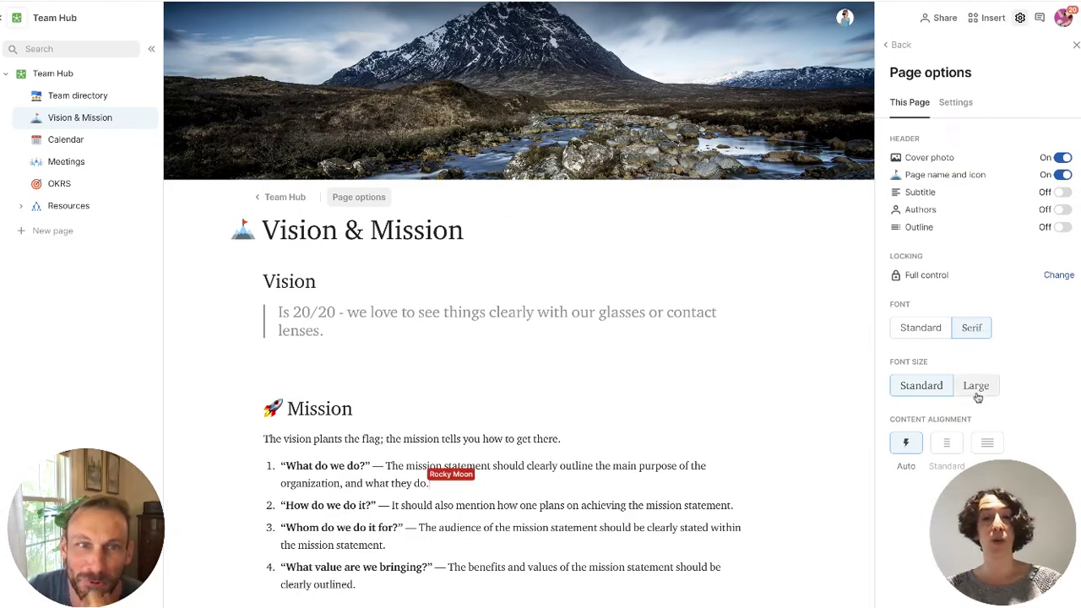
Set the page to Large font size with Standard content width
left_click(976, 385)
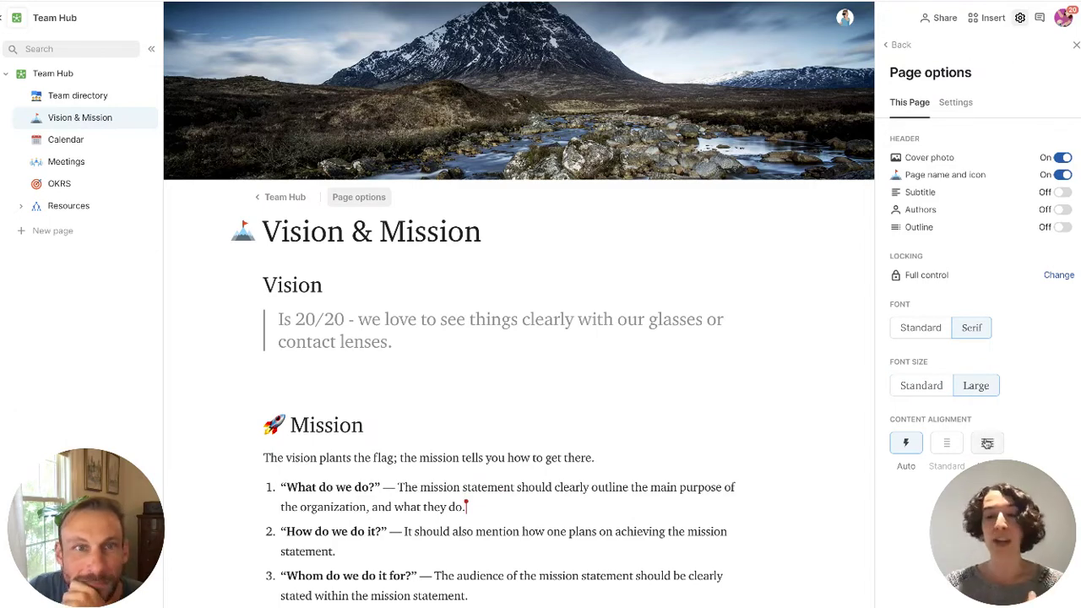
left_click(946, 443)
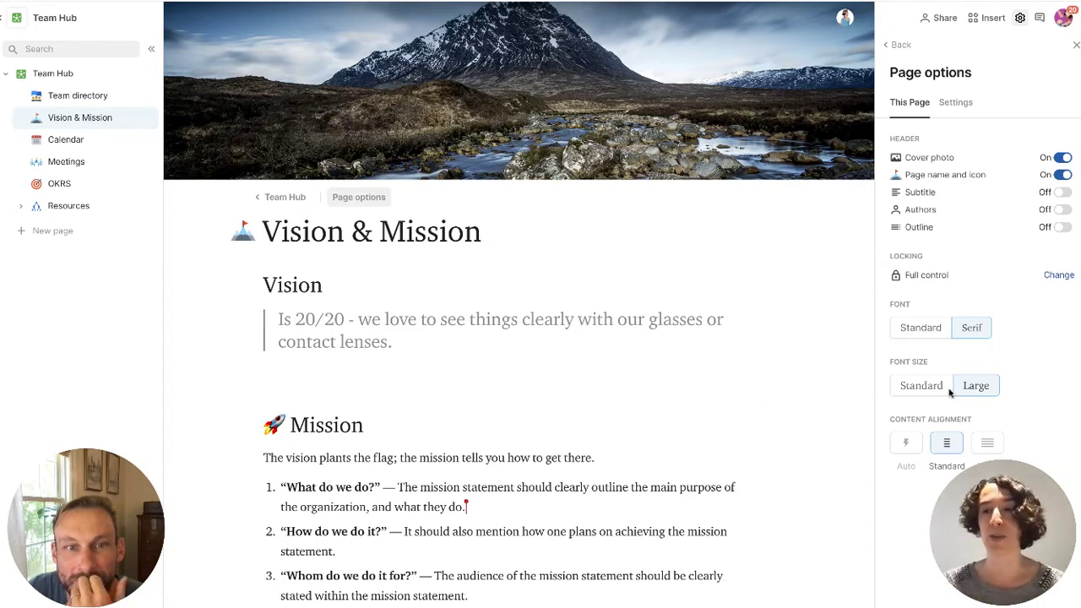
Enable Subtitle, Authors and Outline, with subtitle 'Learn more about why we do what we do'
left_click(1061, 193)
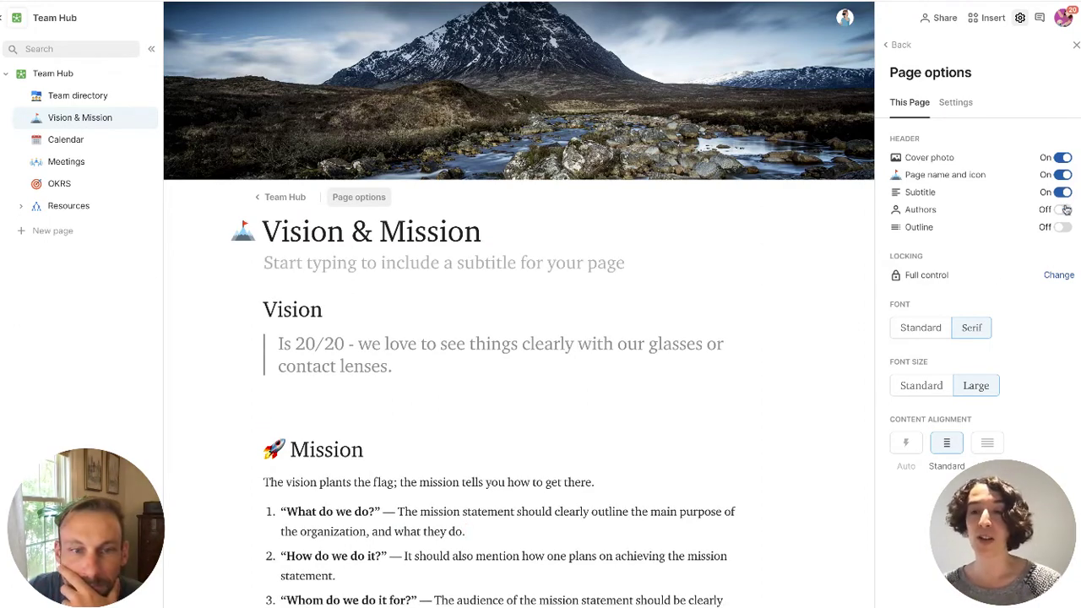
left_click(1060, 226)
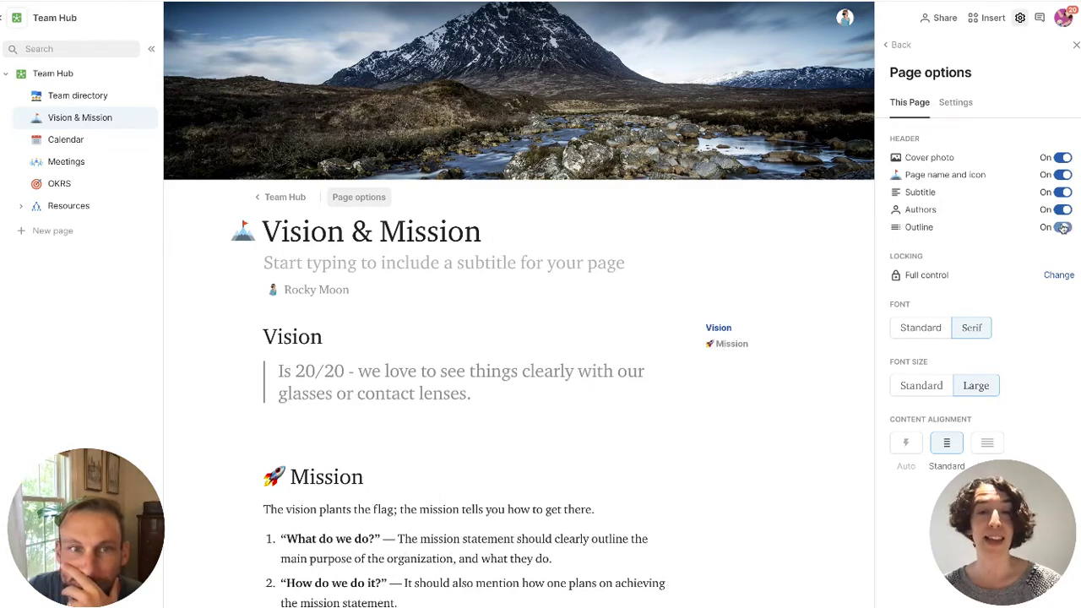
mouse_move(730, 232)
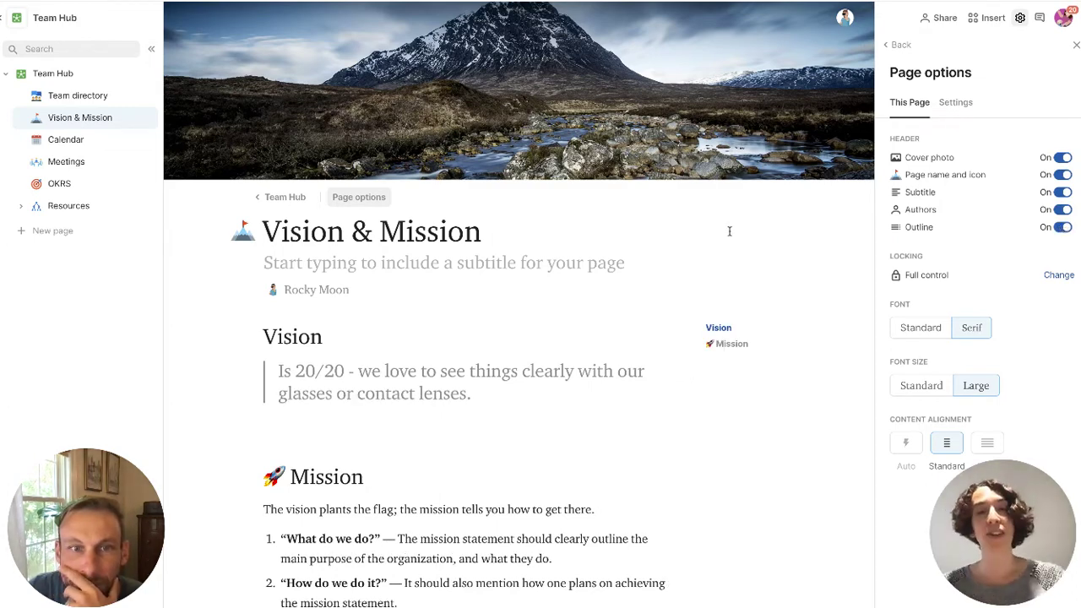
type("Learn more about why we do what we do")
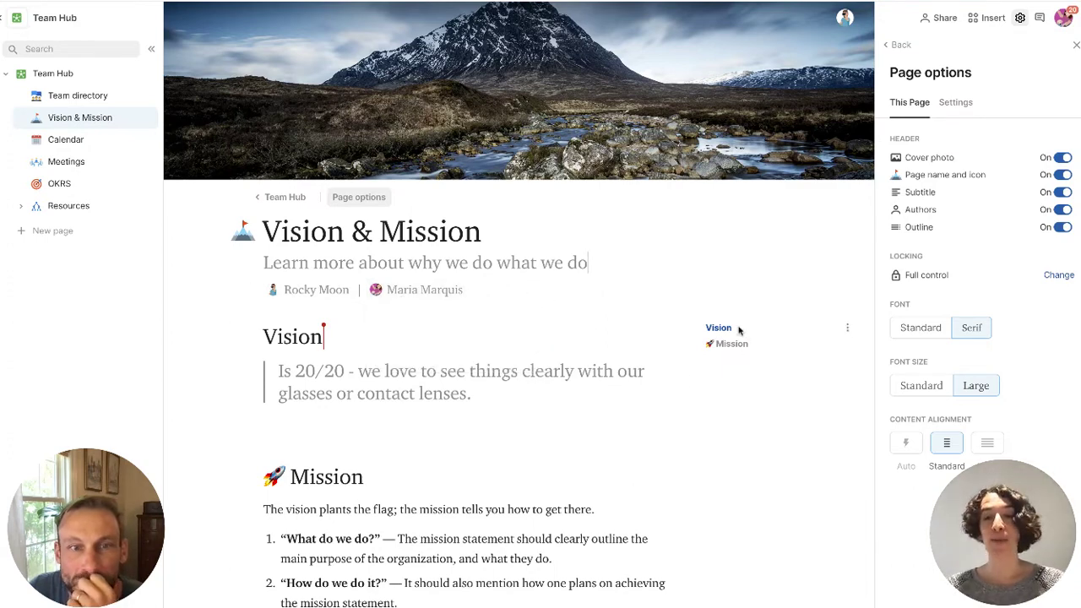
mouse_move(737, 350)
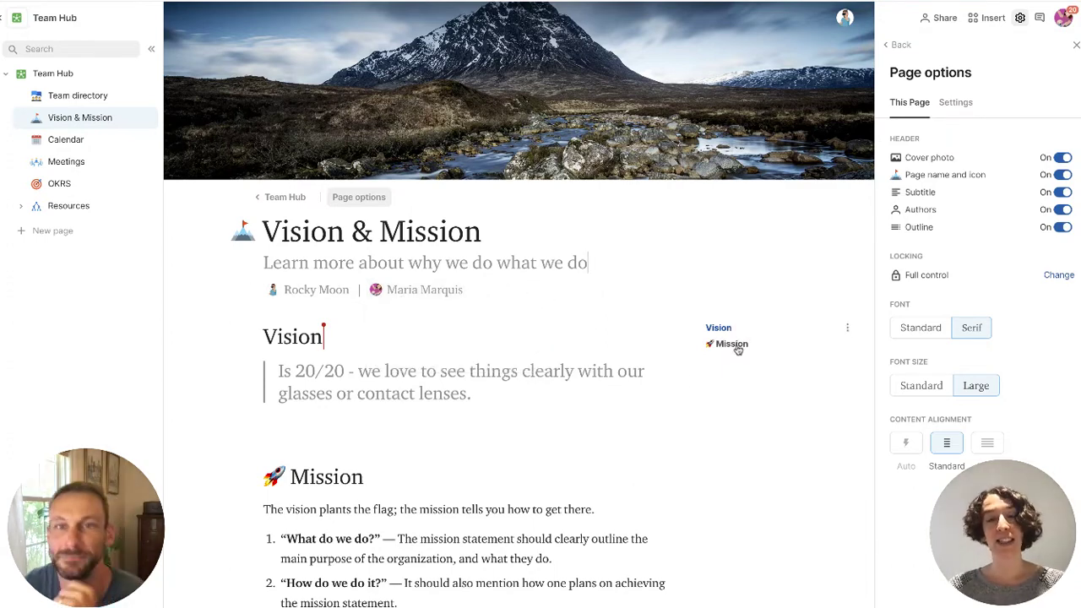
Add a 'More Stuff' heading further down the Vision & Mission page
scroll("down", 3)
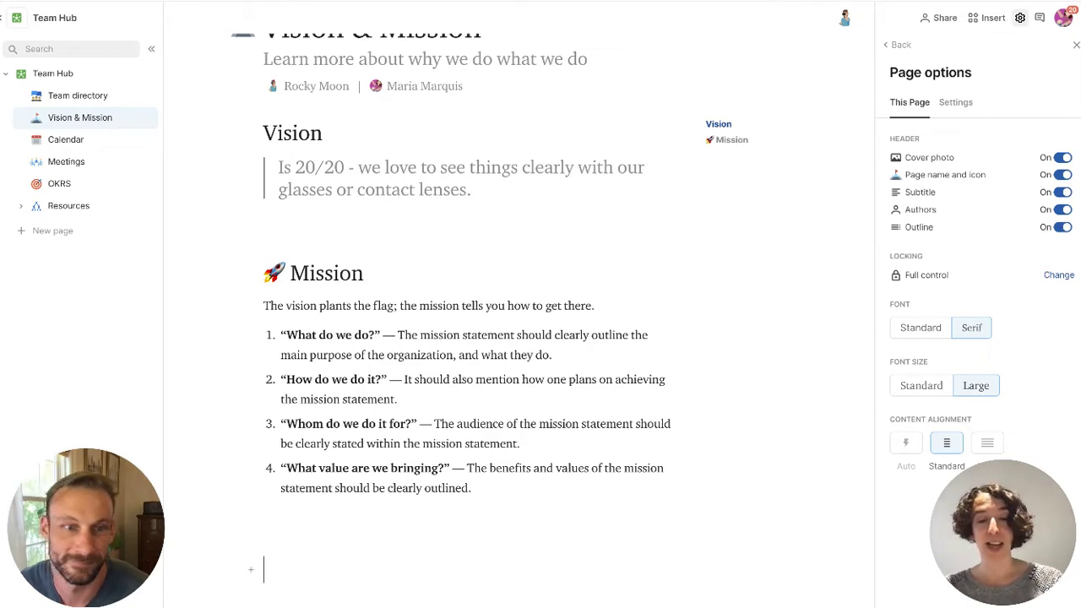
type("More Stuff")
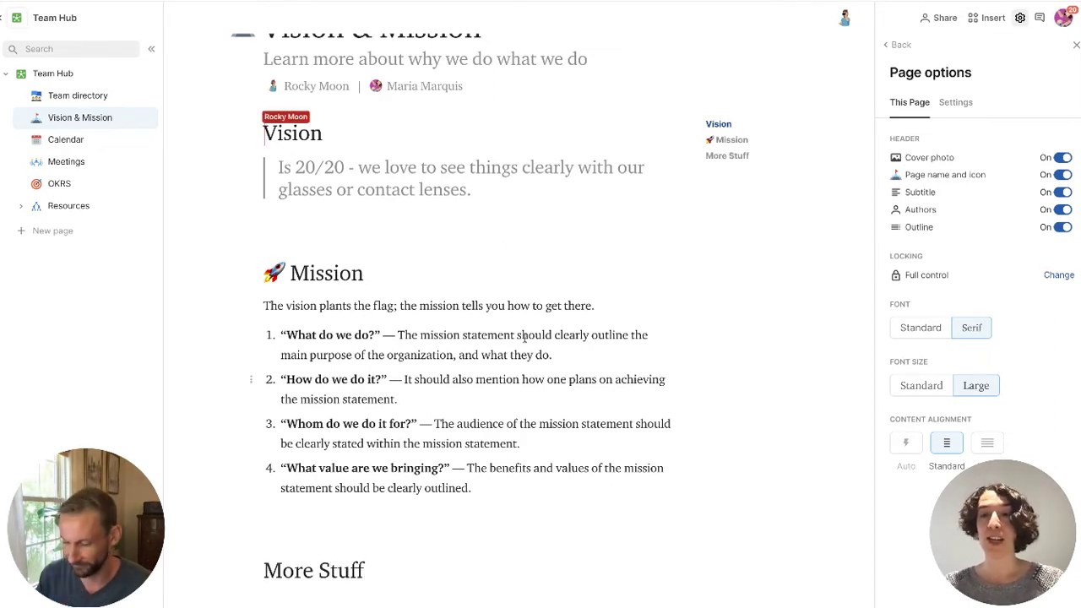
scroll("down", 3)
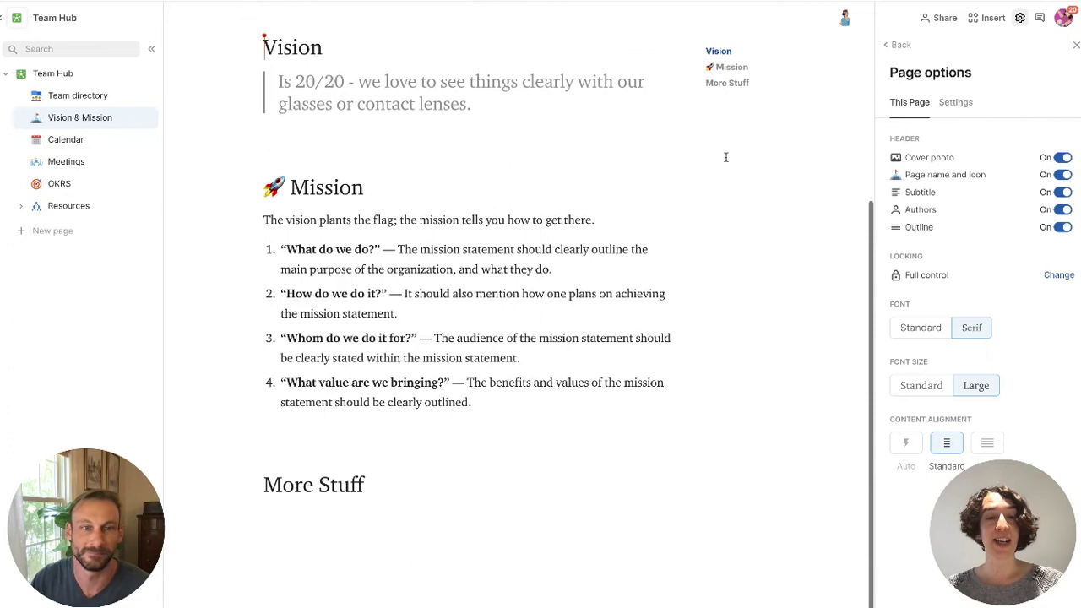
mouse_move(463, 420)
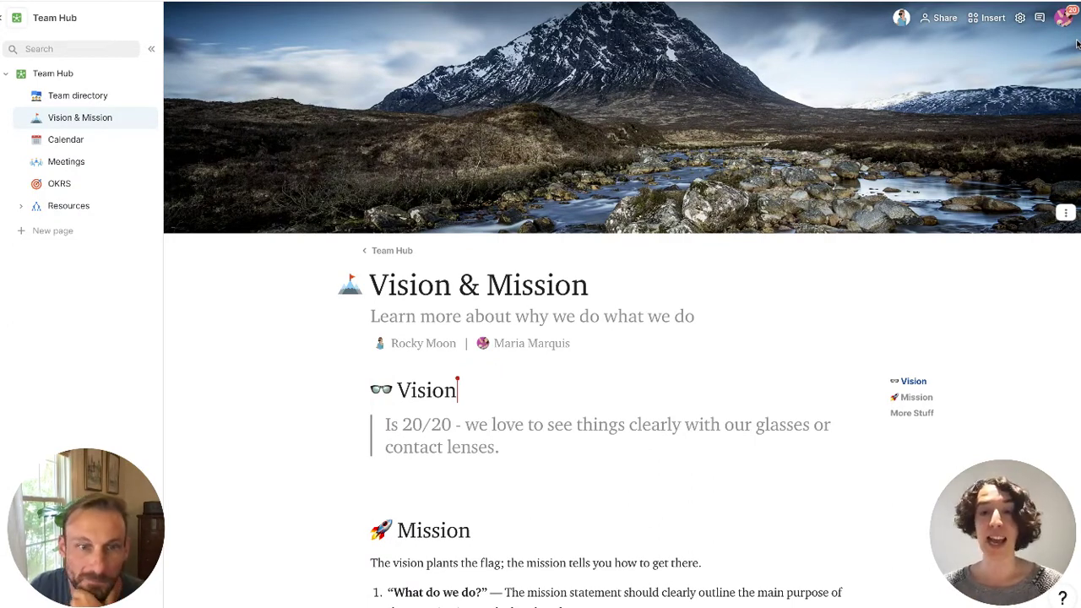
mouse_move(740, 389)
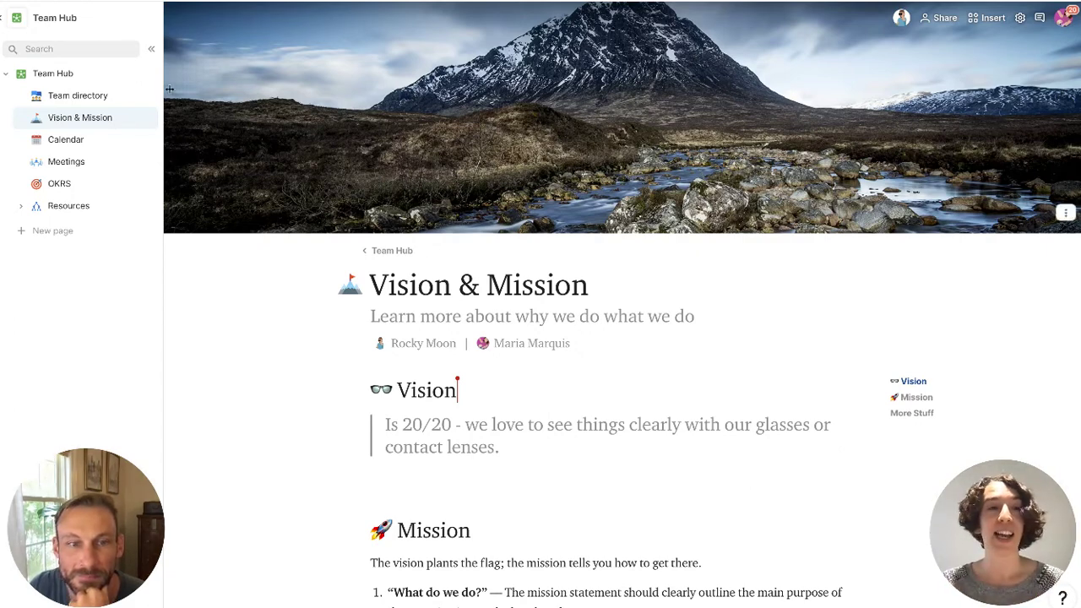
Search the doc from the sidebar for 'vision'
left_click(71, 48)
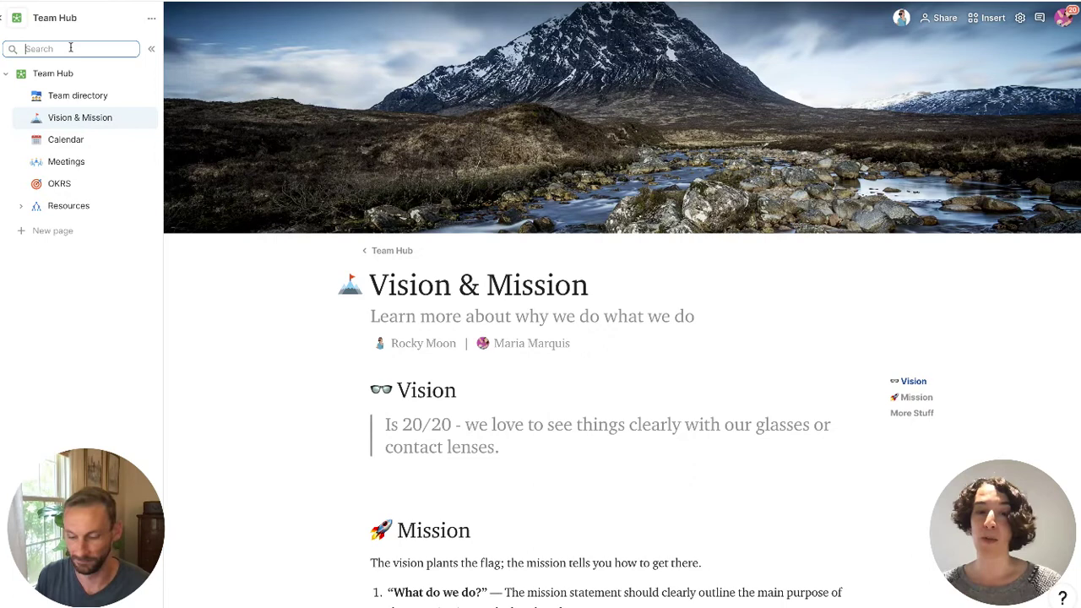
type("vid")
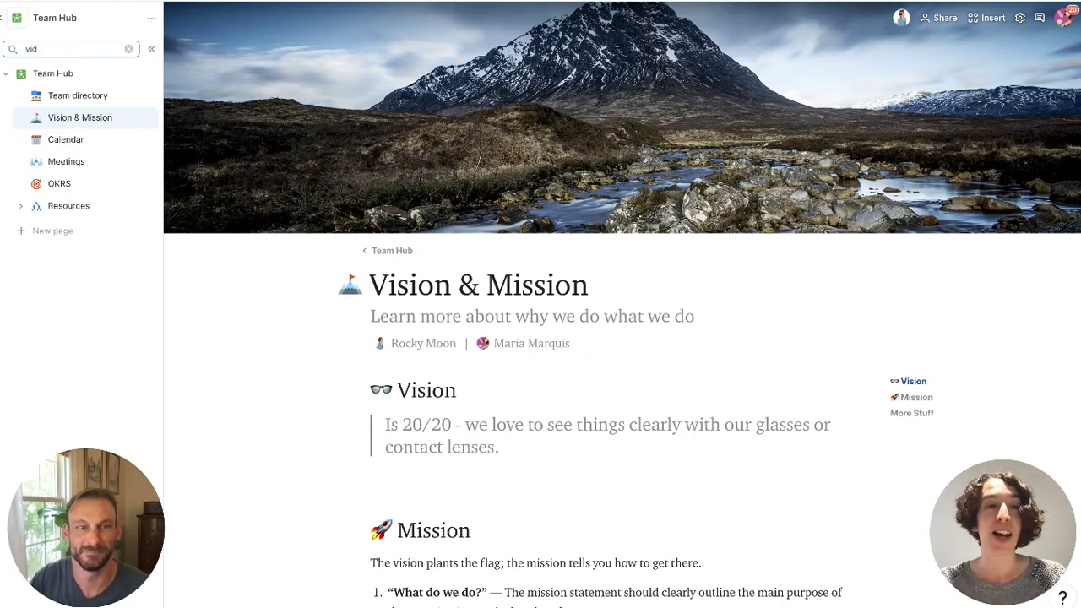
type("ision")
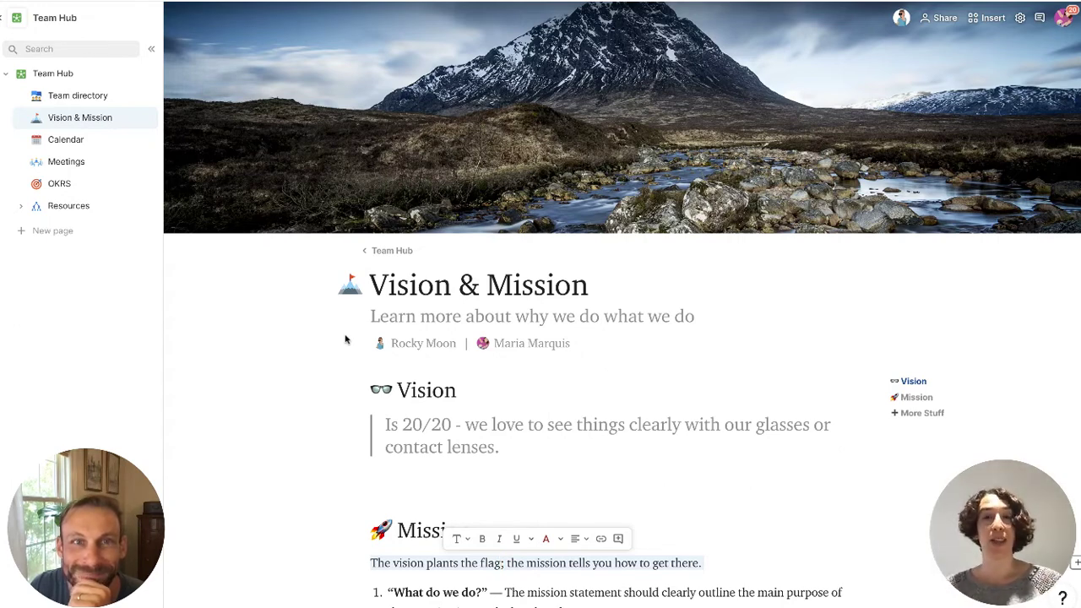
mouse_move(55, 162)
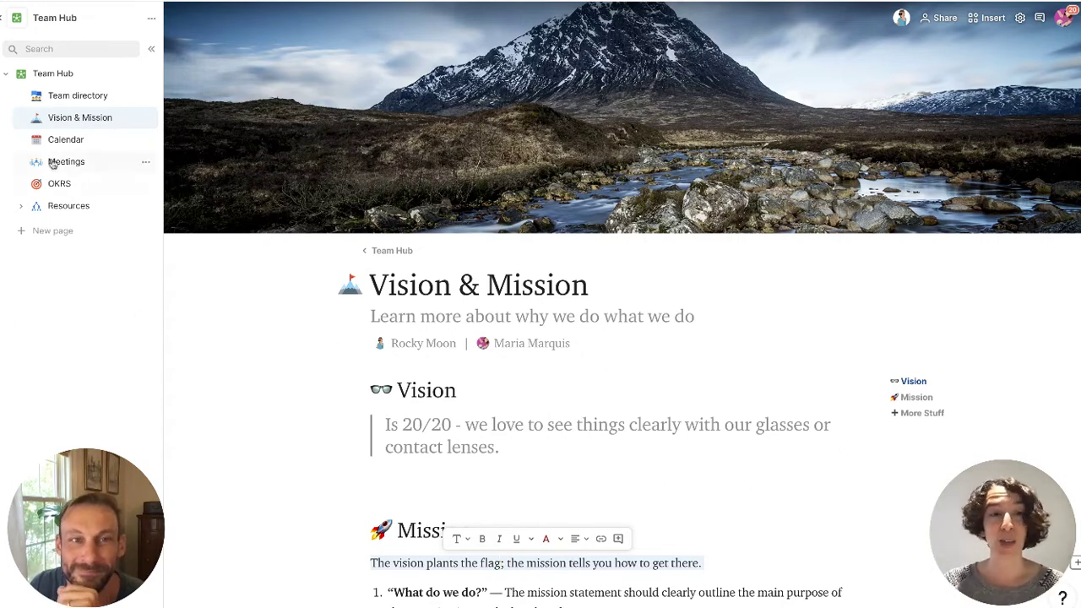
Insert a month-view calendar on the Calendar page via /cal and begin naming it 'Team…'
left_click(64, 138)
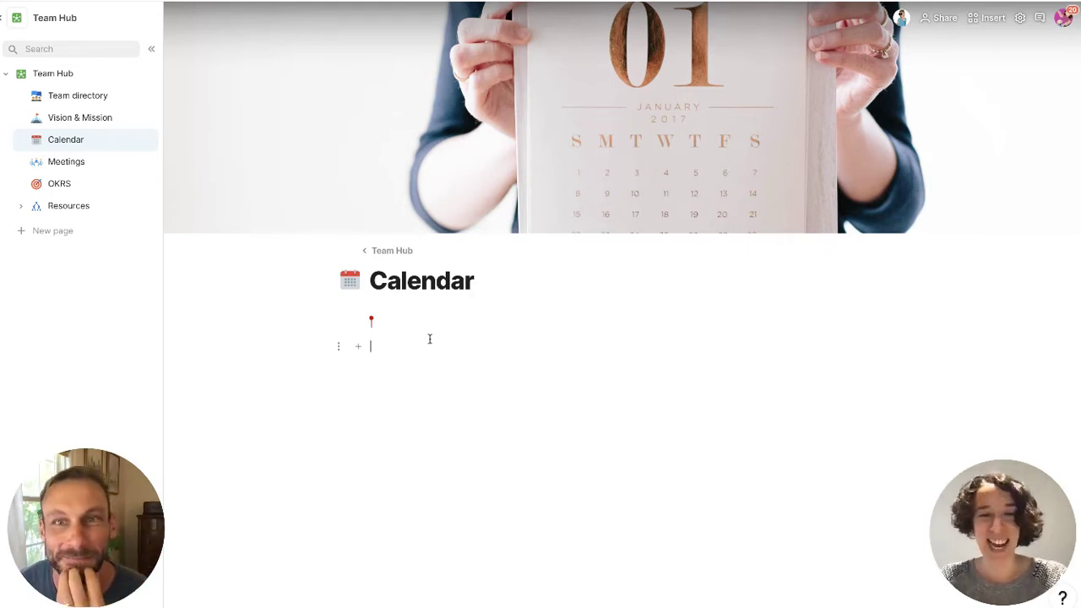
type("/cal")
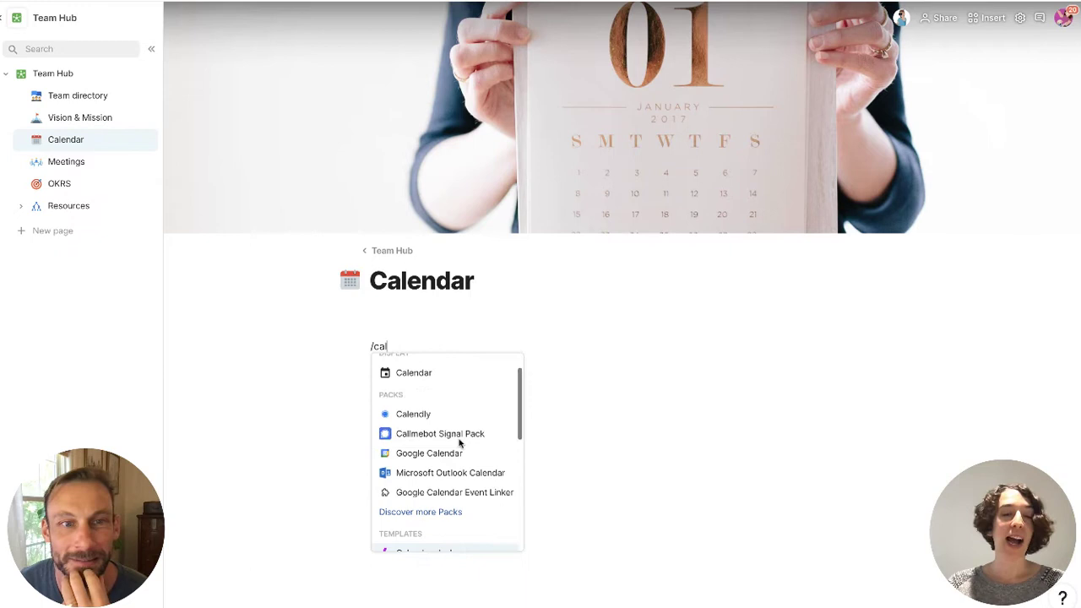
left_click(412, 374)
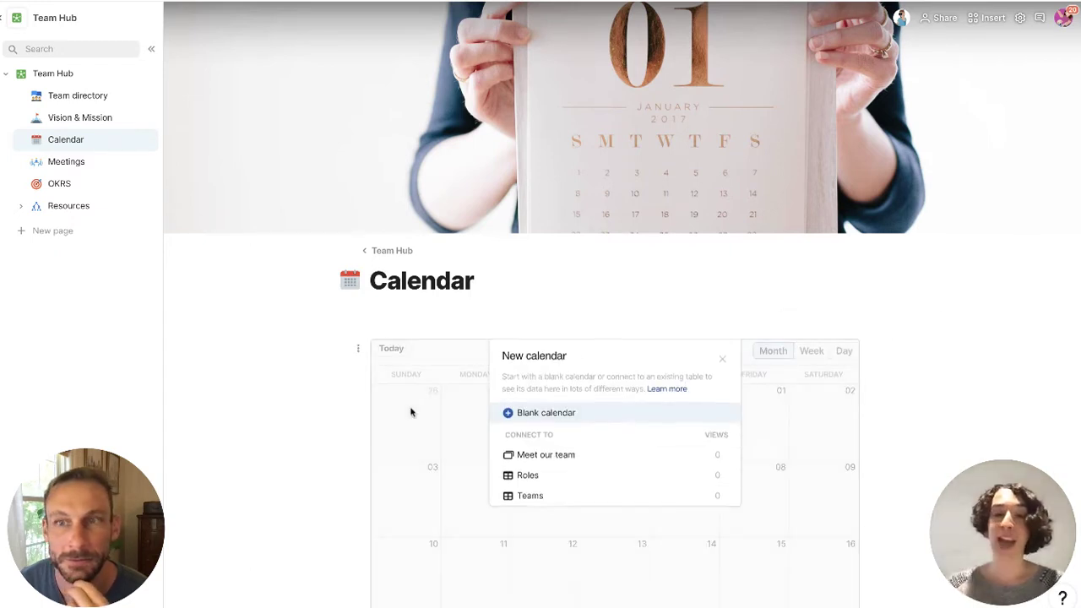
left_click(543, 412)
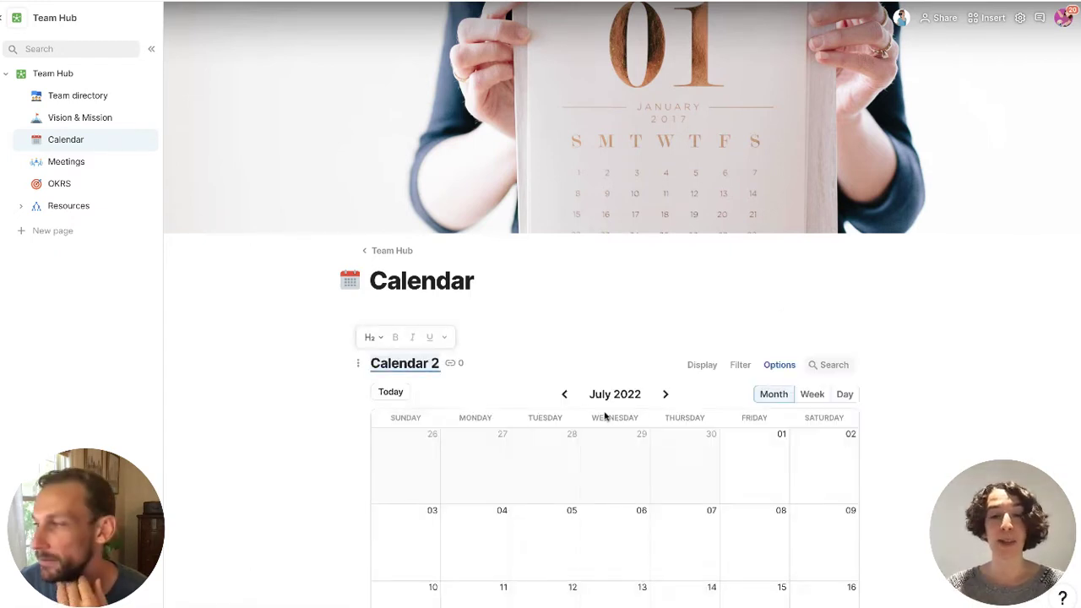
type("Team M")
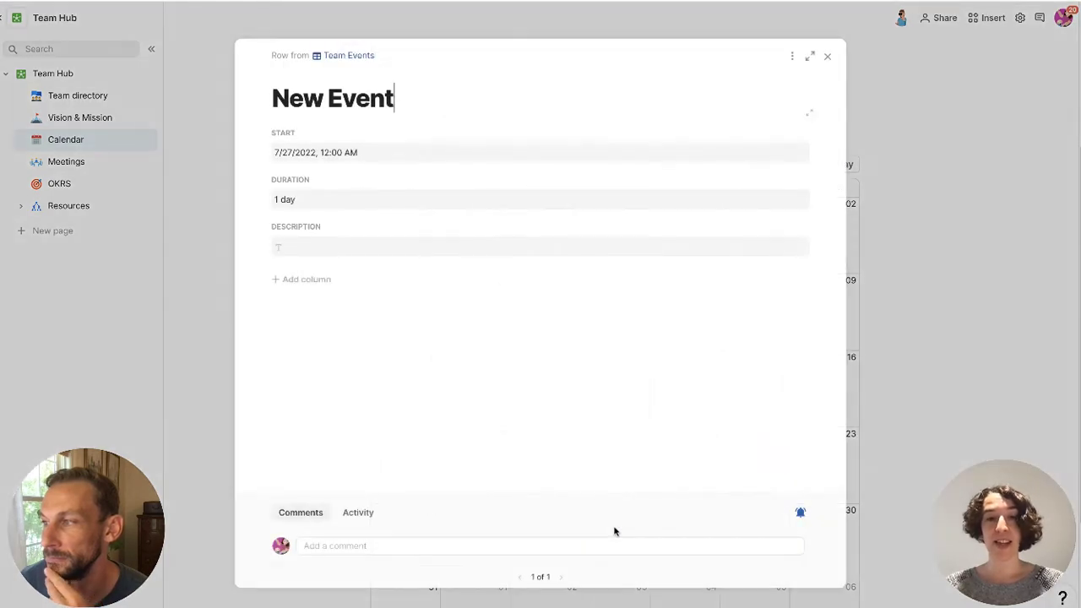
Name the calendar Team Events, describe the July 27 Team Meeting! as 'Time to connect', and add a field
type("Team Meeting!")
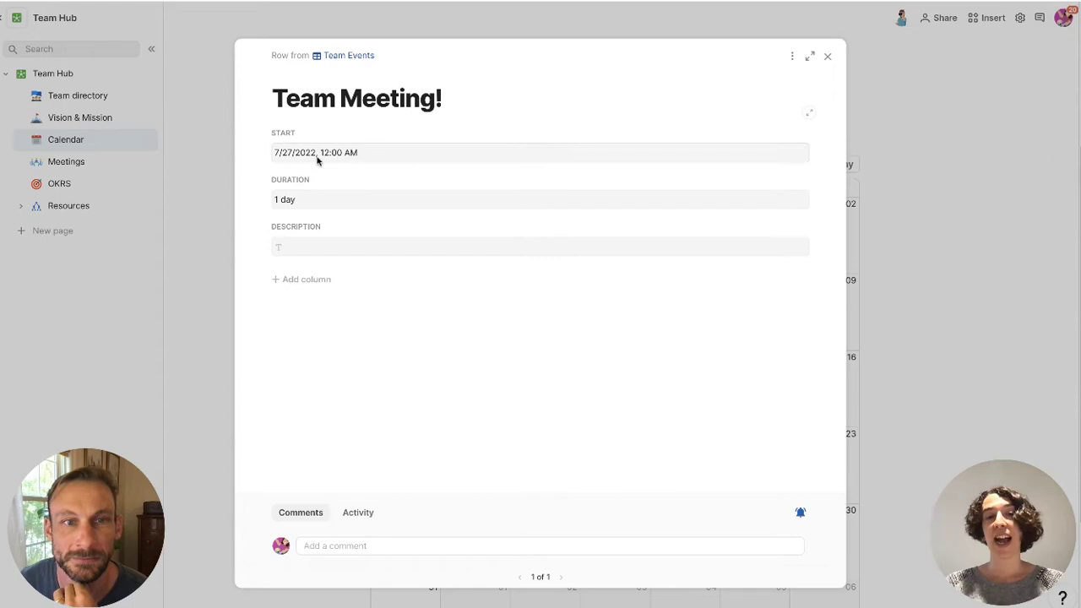
left_click(537, 199)
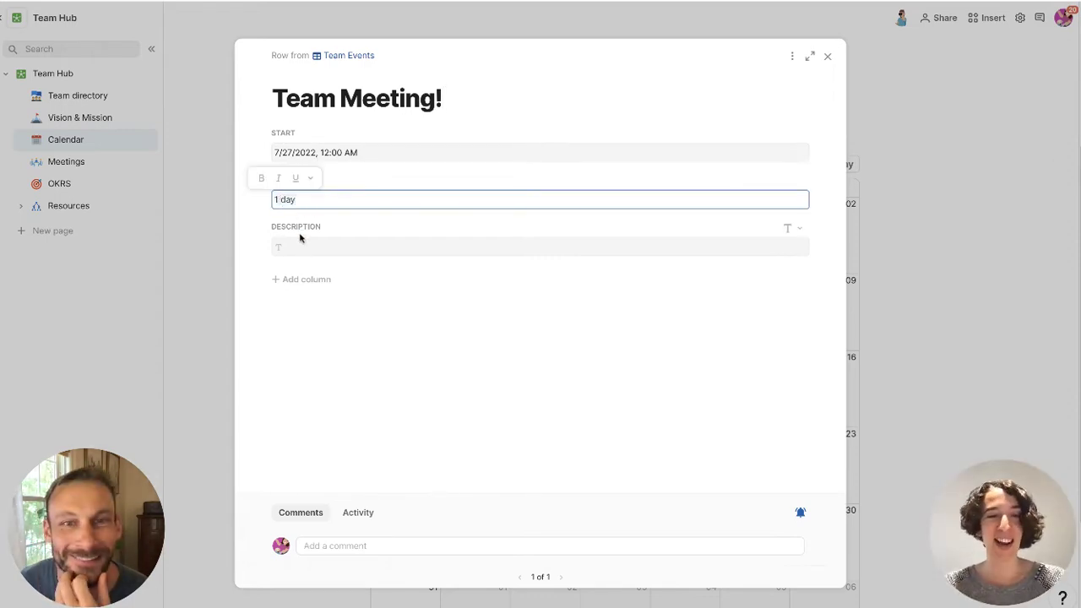
left_click(537, 246)
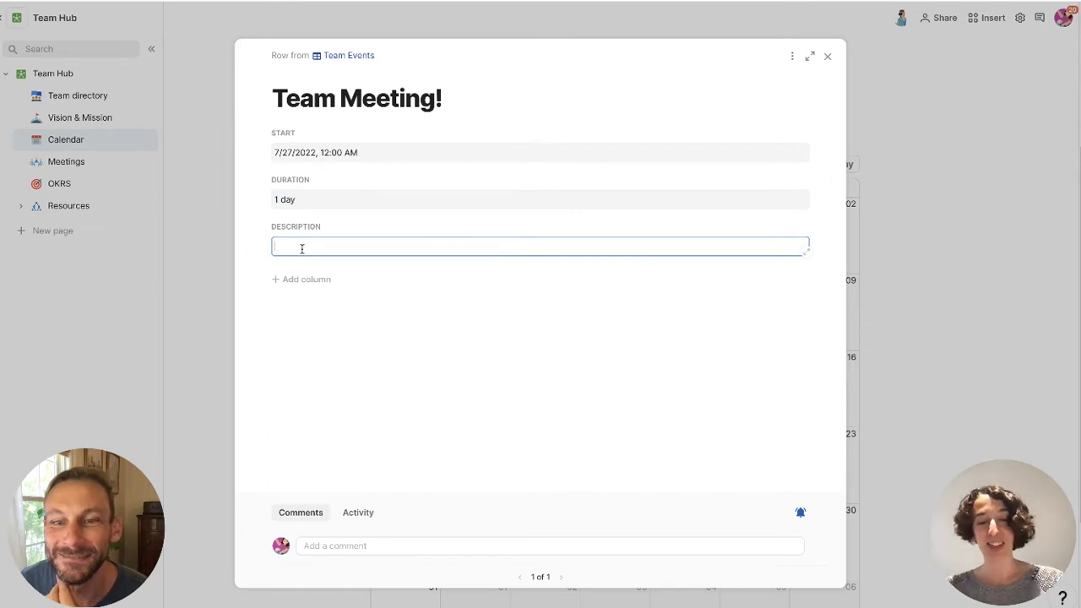
type("Time to connect")
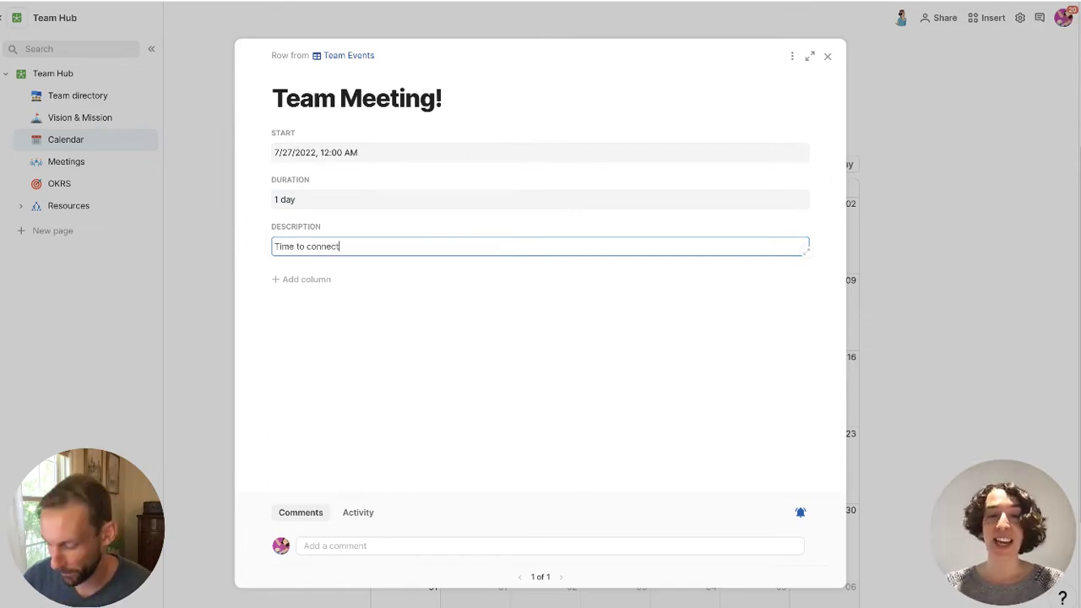
mouse_move(290, 287)
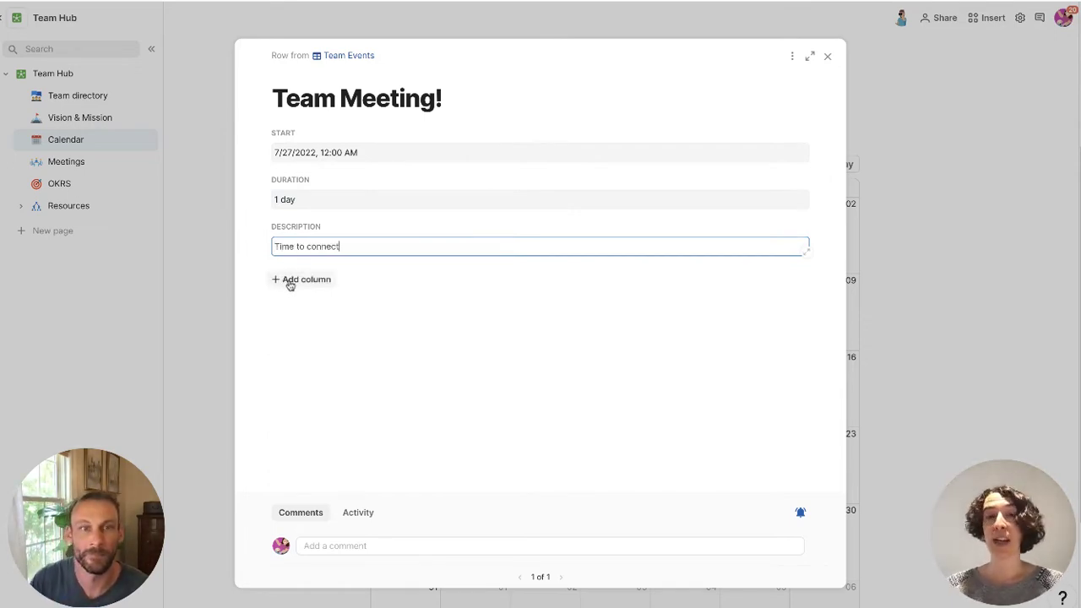
left_click(301, 280)
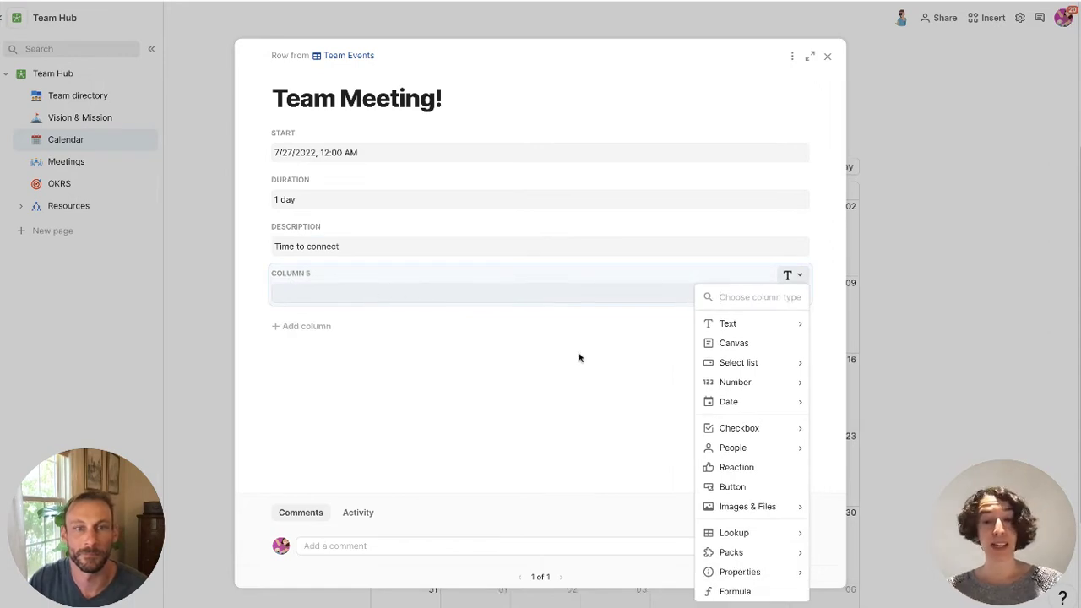
mouse_move(729, 552)
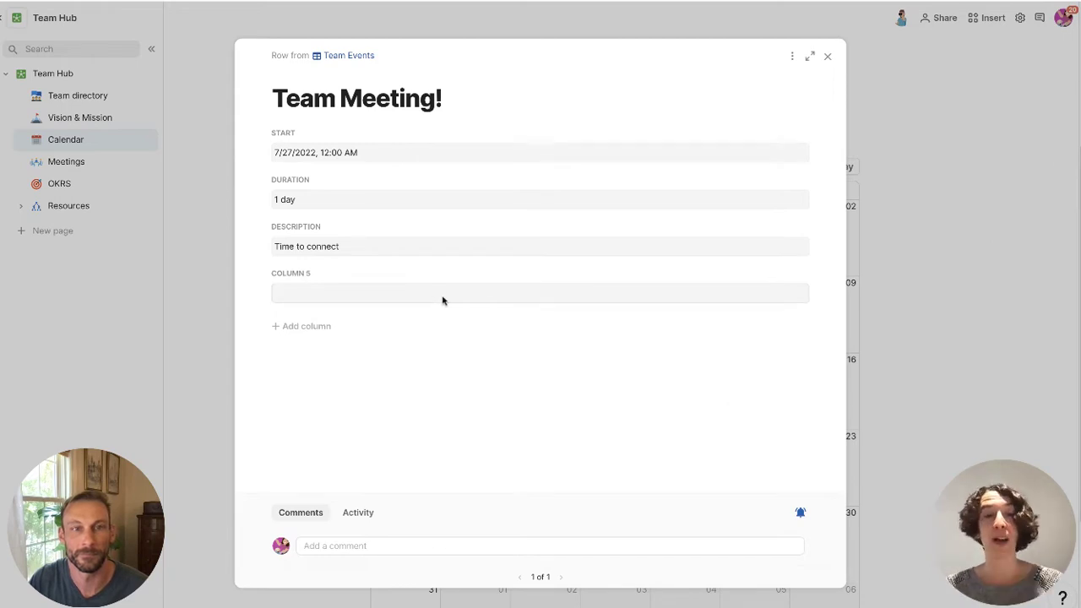
left_click(828, 56)
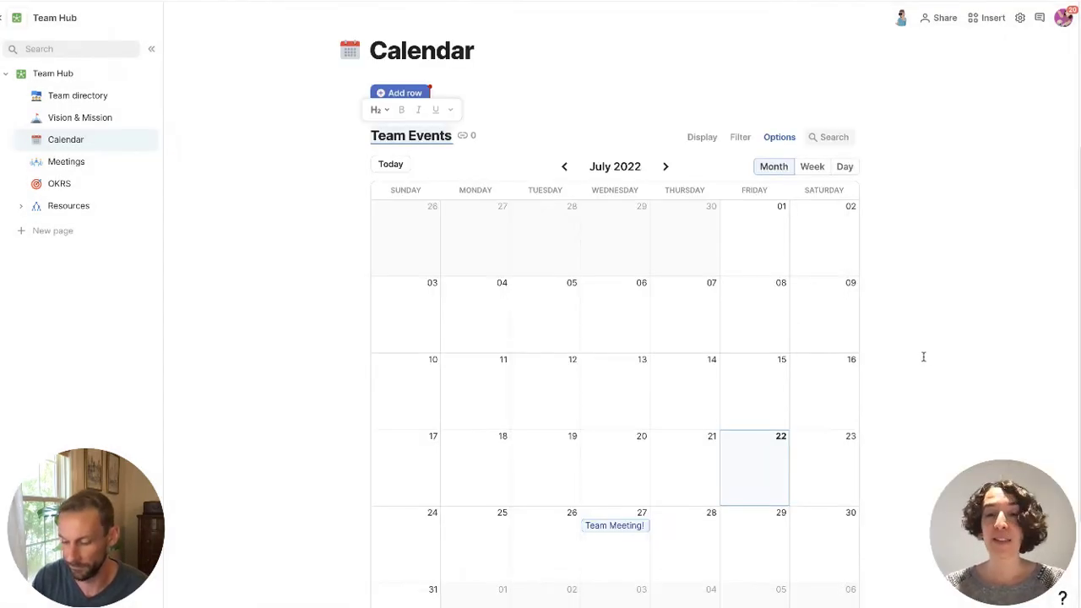
Relabel the add-row button 'Add Meeting' and use it to create a blank event
left_click(613, 526)
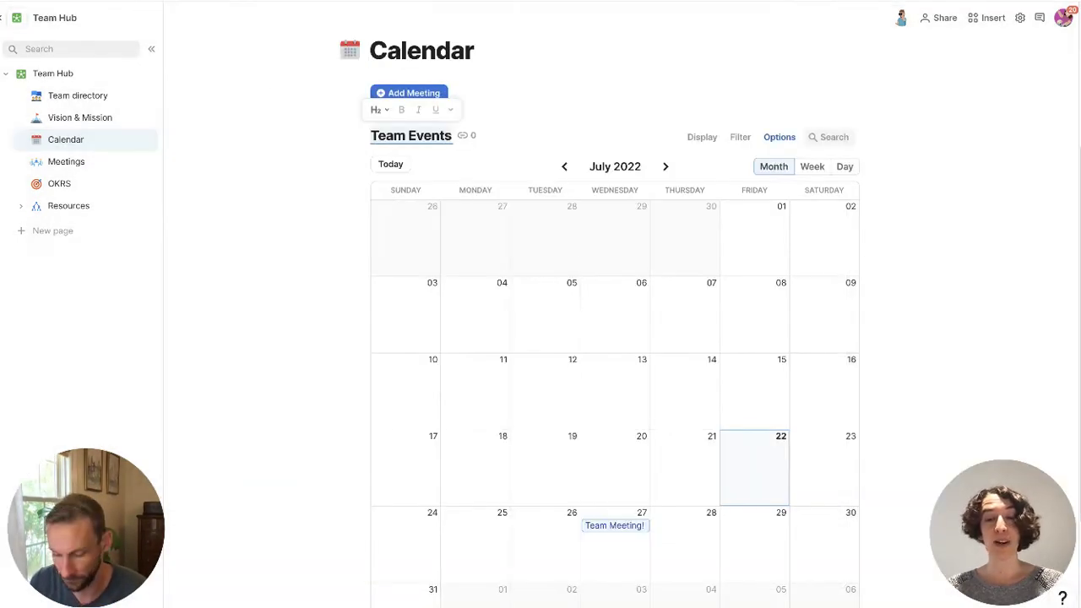
left_click(615, 526)
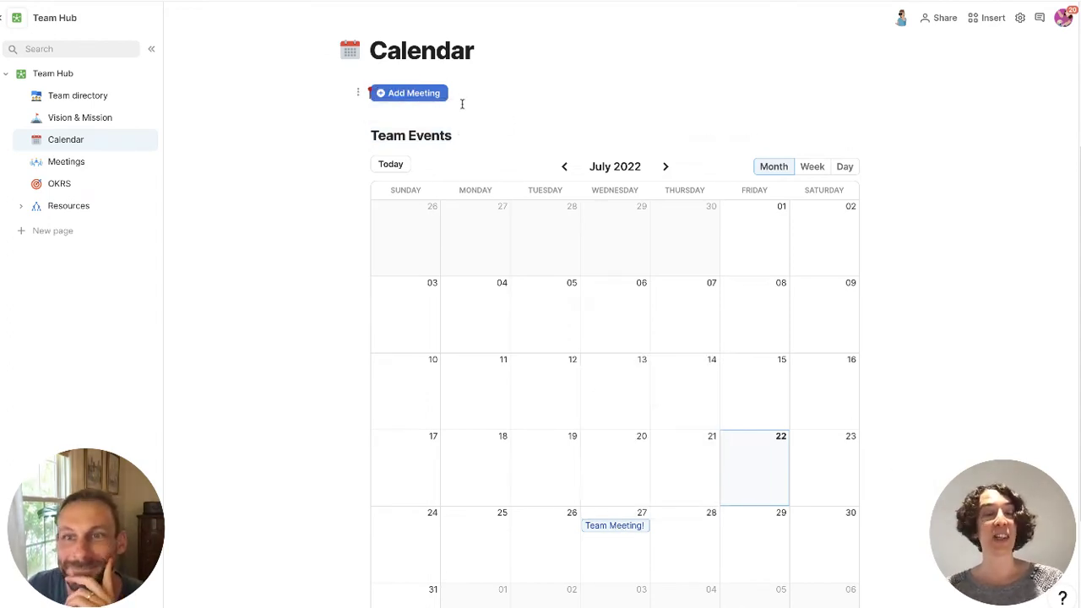
mouse_move(408, 96)
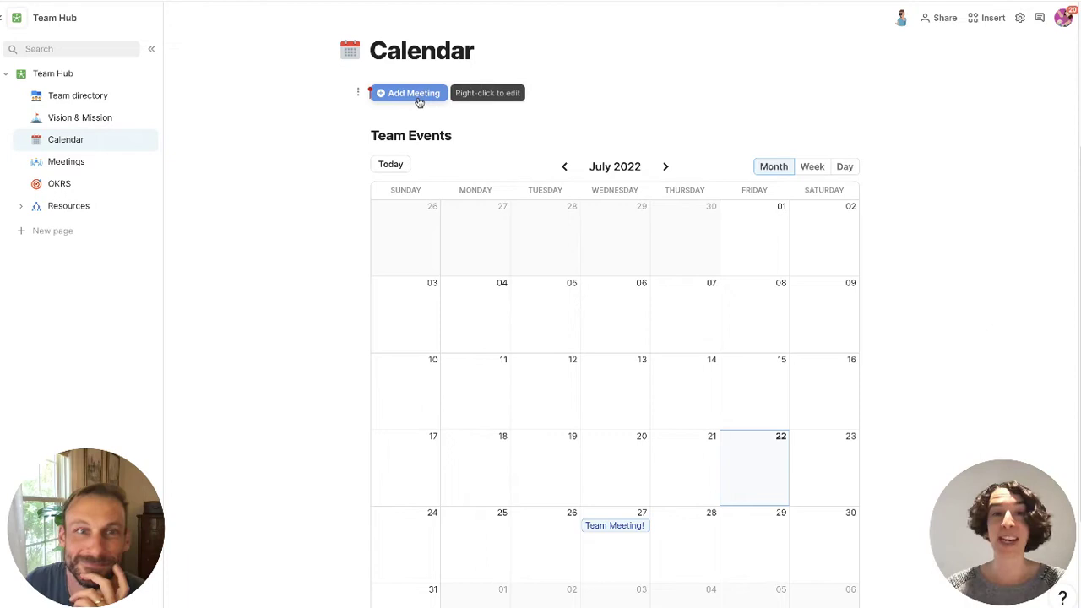
left_click(408, 93)
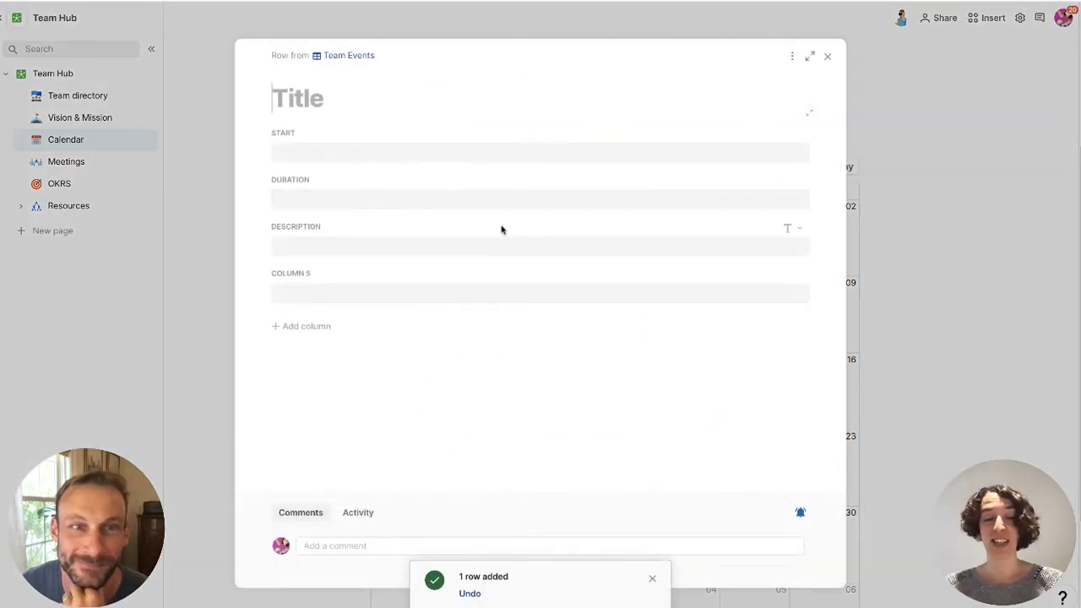
Enter 'Party for Rocky', 10 days from 7/22/2022 10:00 AM, description 'It's going to be g…', and close it
type("Party for Rocky")
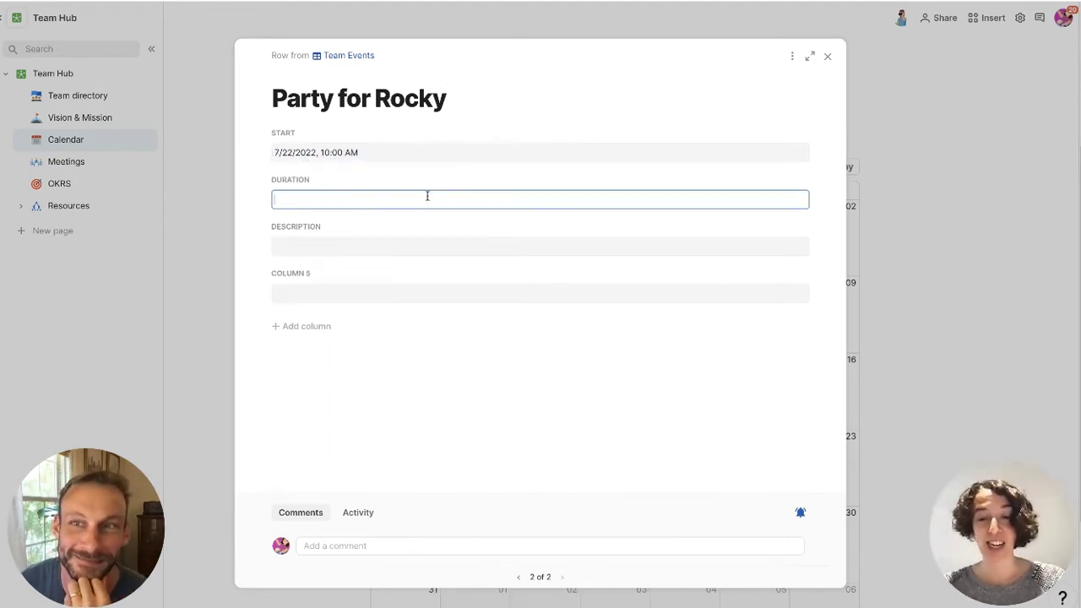
type("10 days")
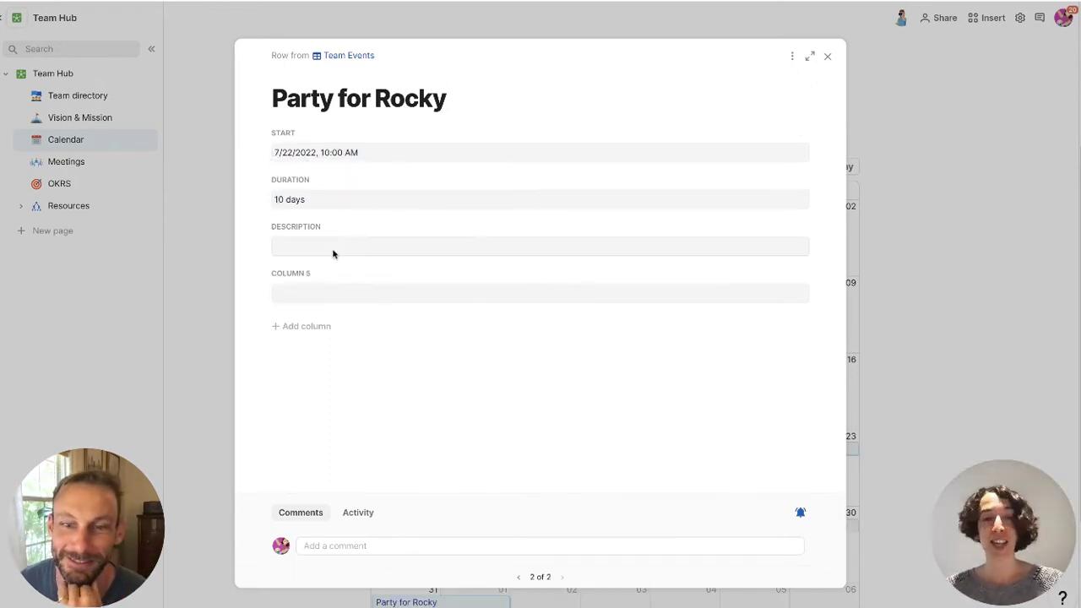
left_click(429, 247)
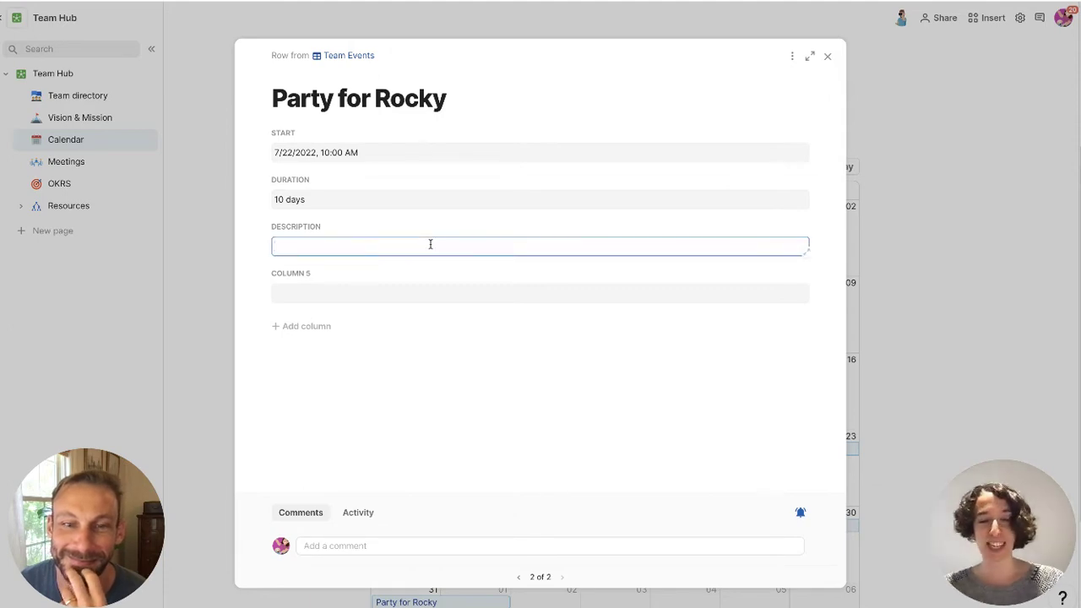
type("It's going to be g")
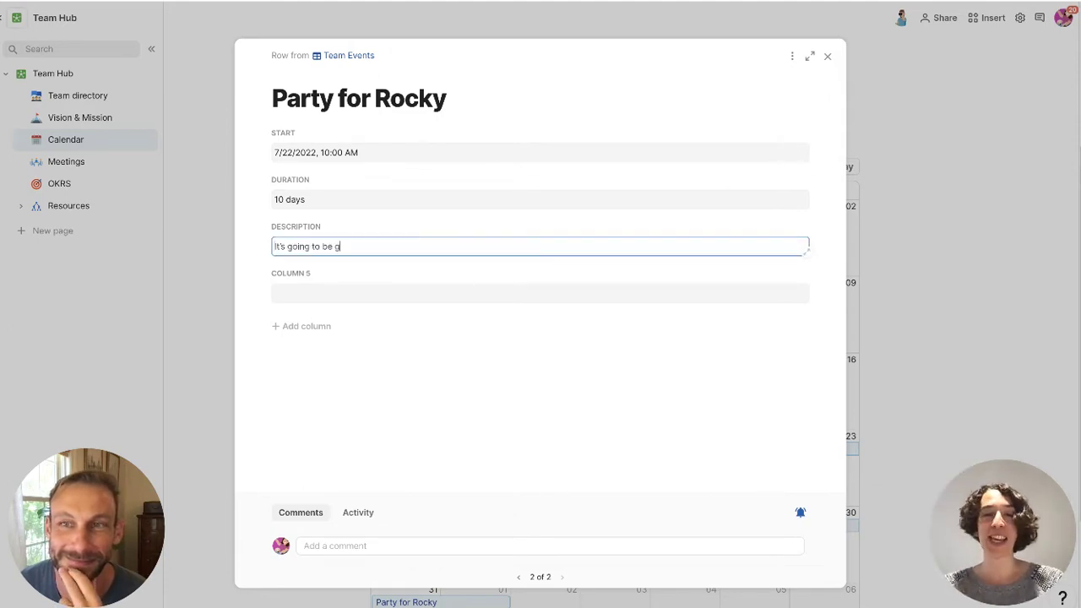
left_click(827, 56)
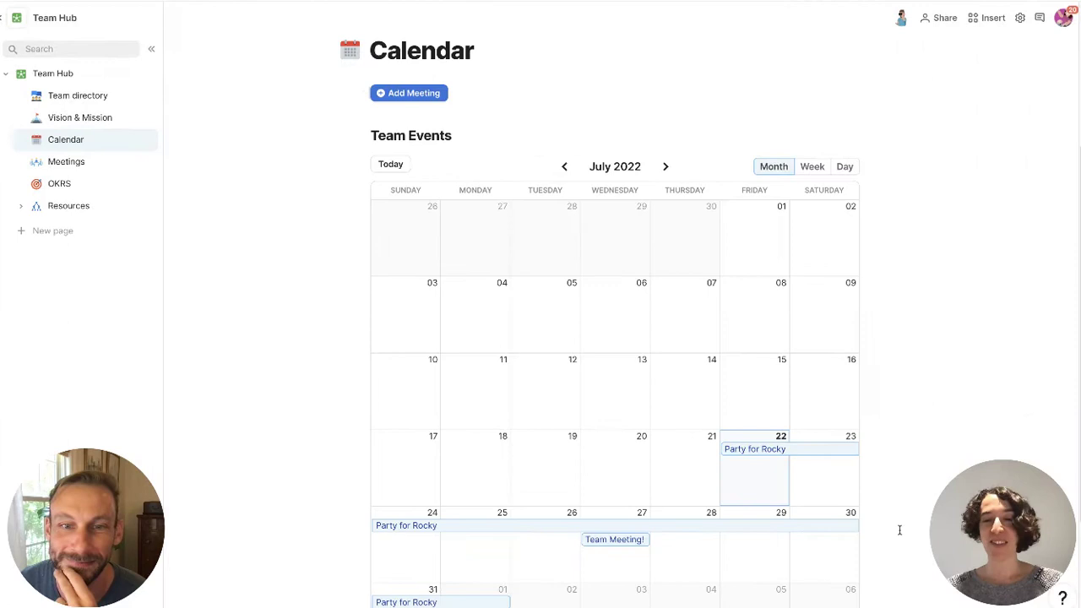
scroll("down", 3)
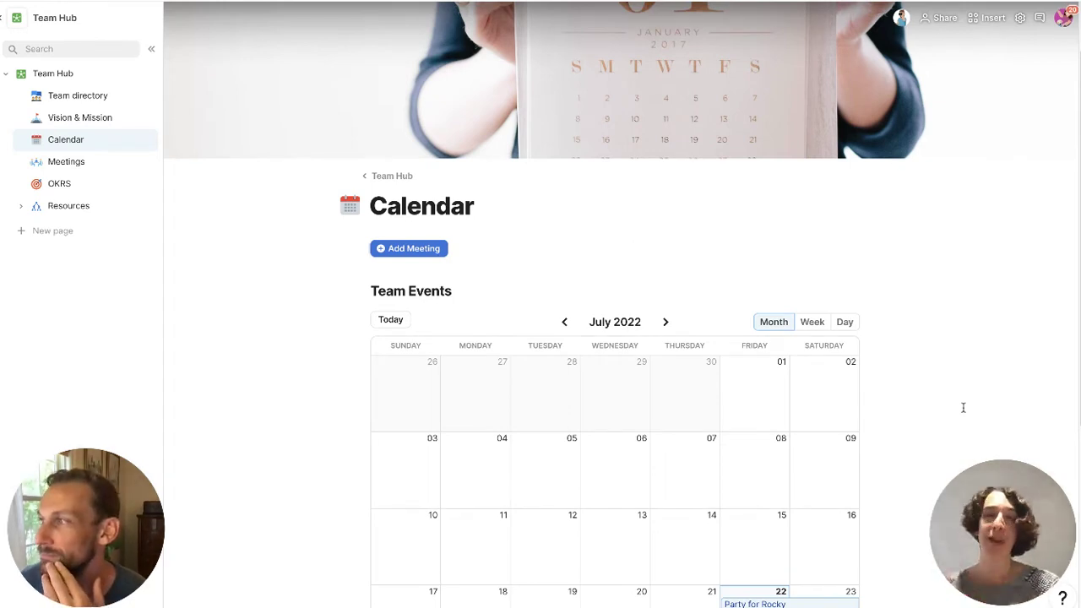
On the Meetings page insert the Rolling meeting topics table template via /meeting
left_click(66, 163)
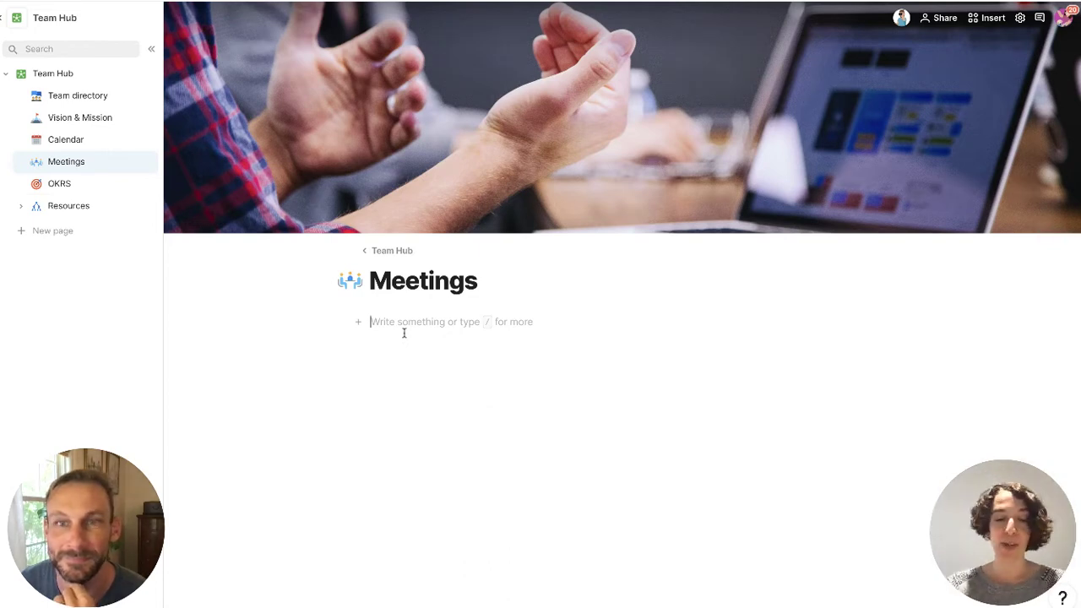
type("meeting")
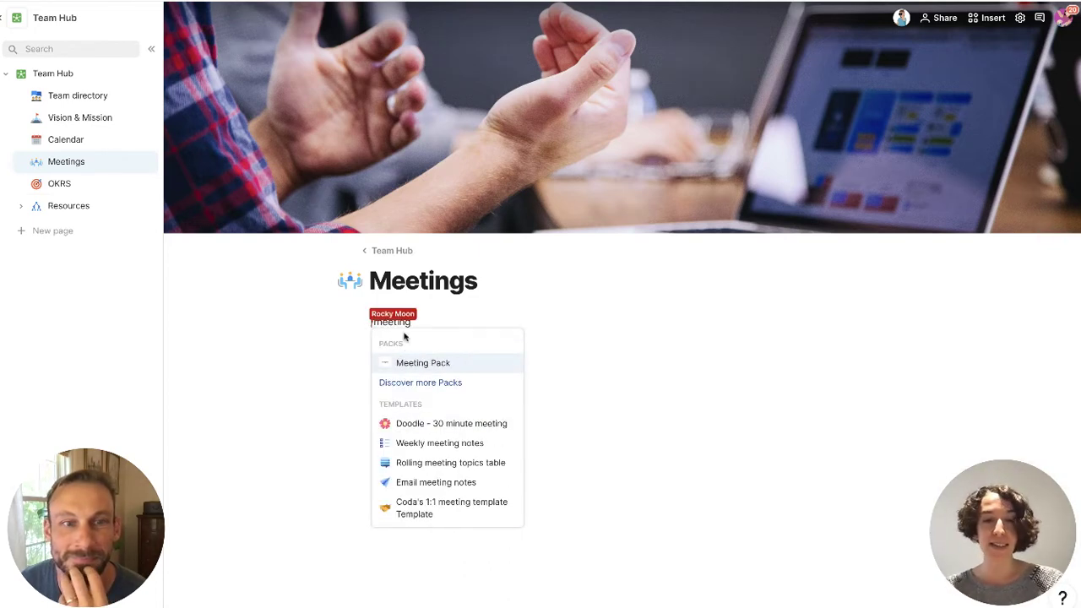
left_click(423, 361)
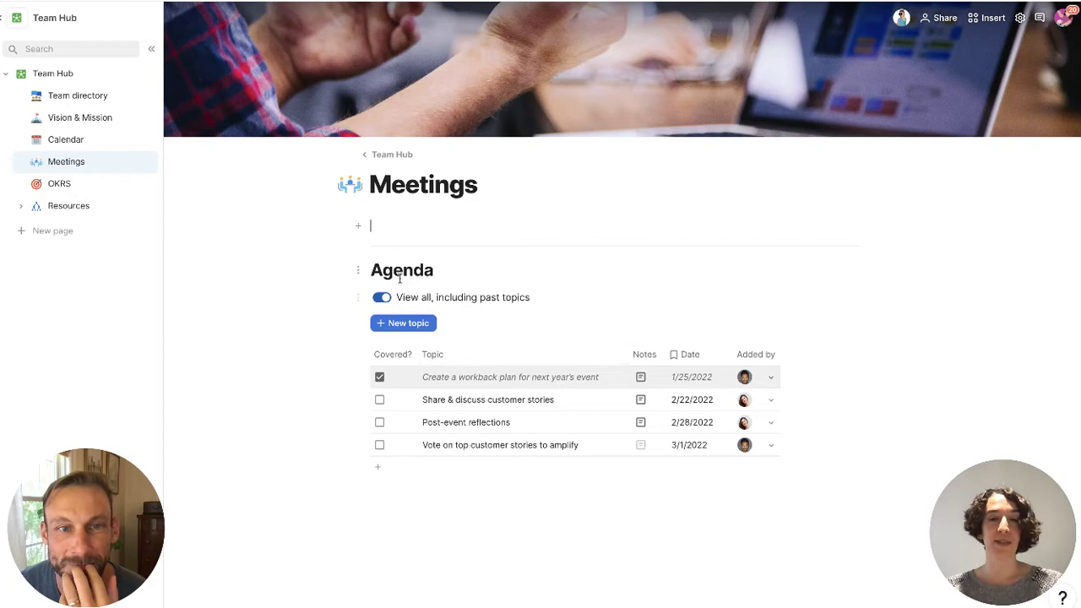
Rename the table Recordings and its Topic column Meeting Name, then peek at the first meeting's notes
type("Recordings")
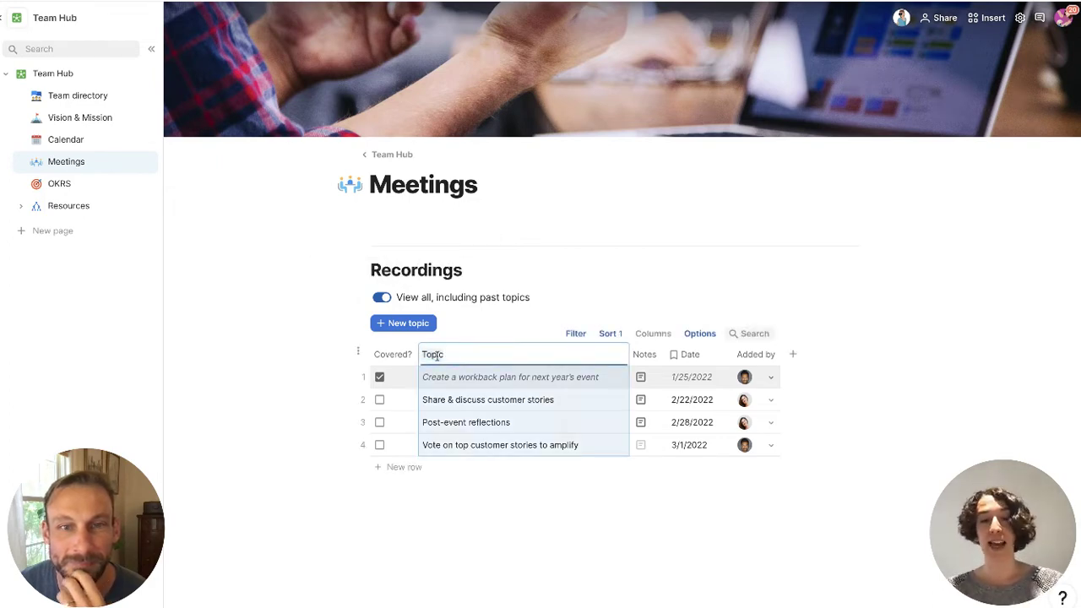
type("Meeting Name")
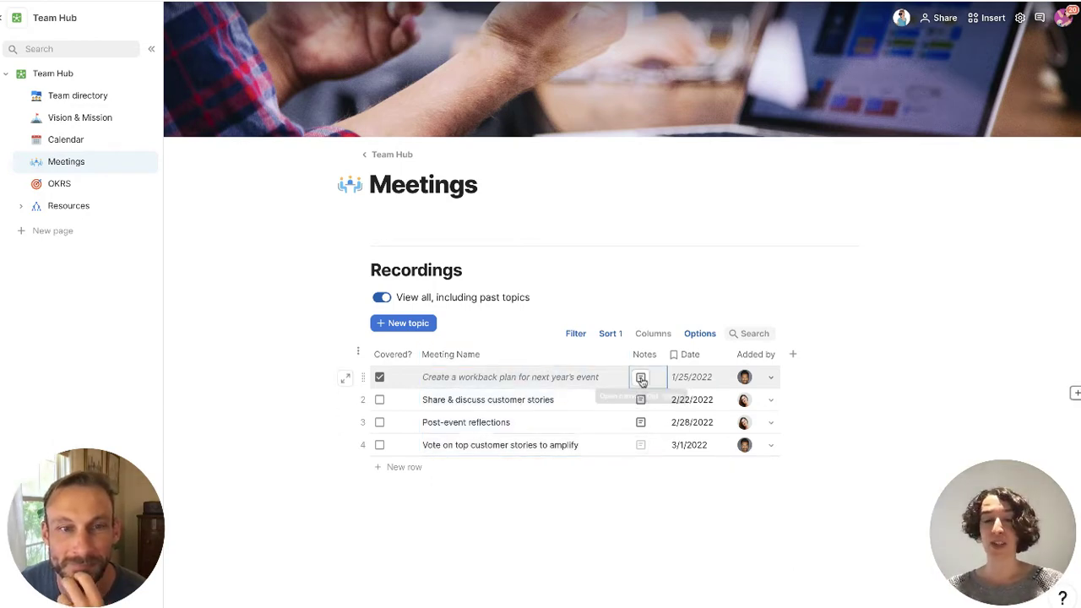
left_click(642, 377)
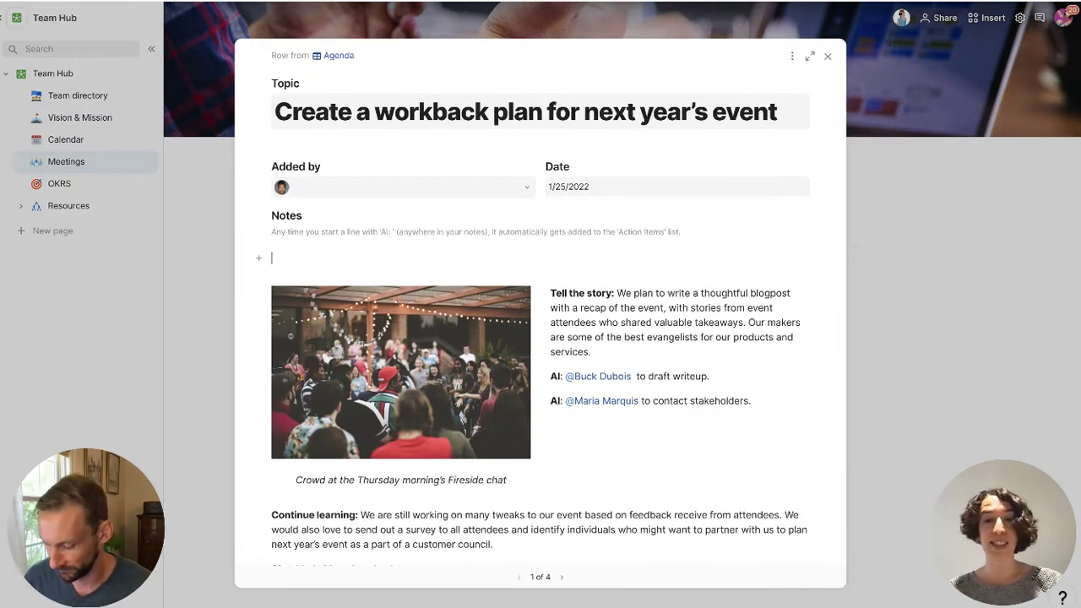
left_click(836, 56)
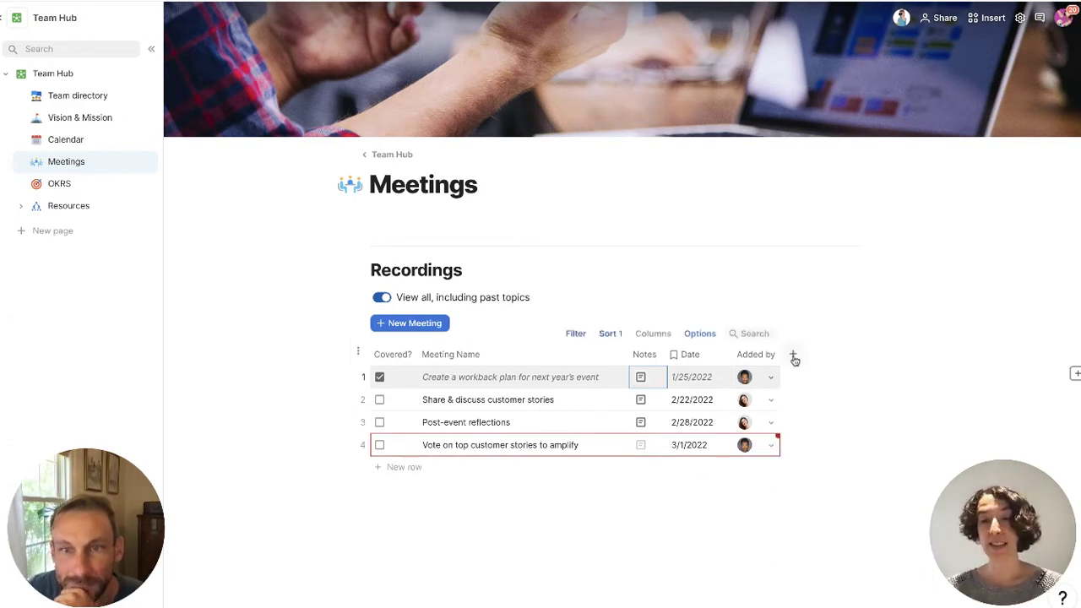
Add columns Recording, 'I'm coming!' and 'I watched the recording' to the Recordings table
left_click(792, 354)
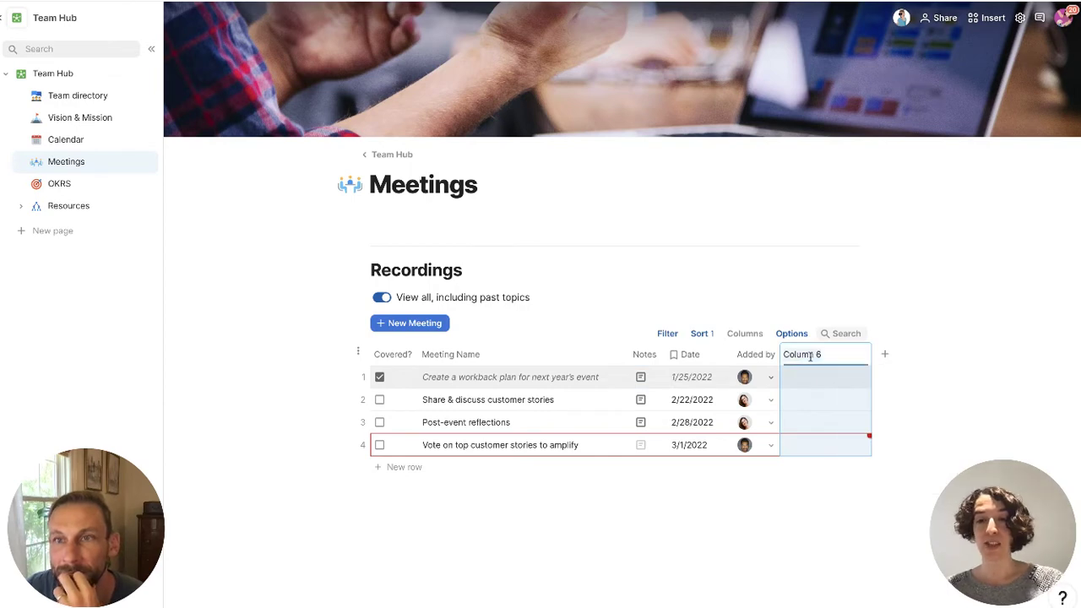
type("Recording")
type("Rea")
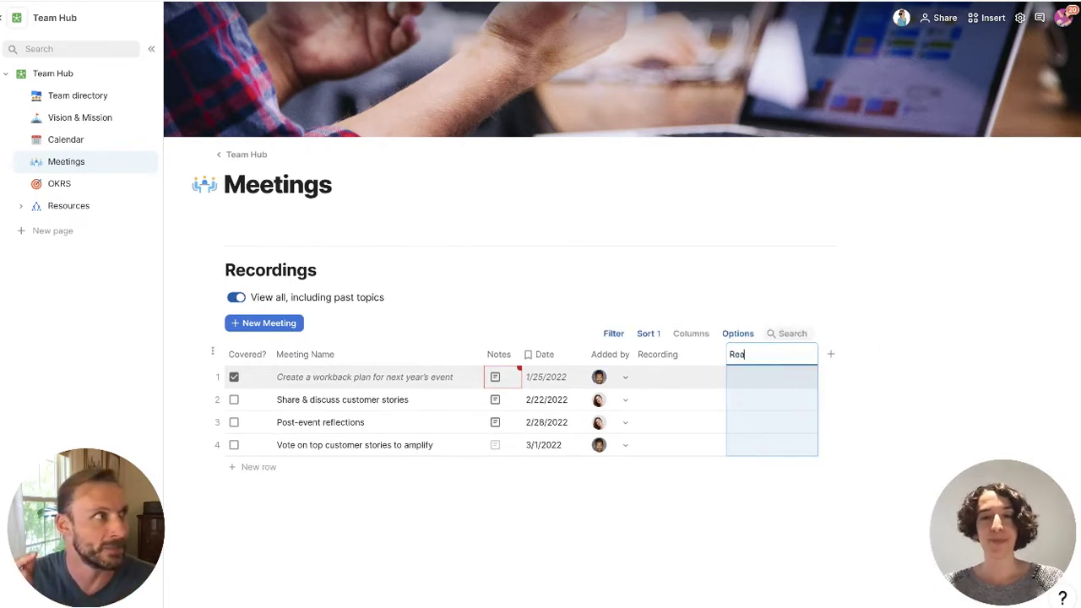
type("I'm coming")
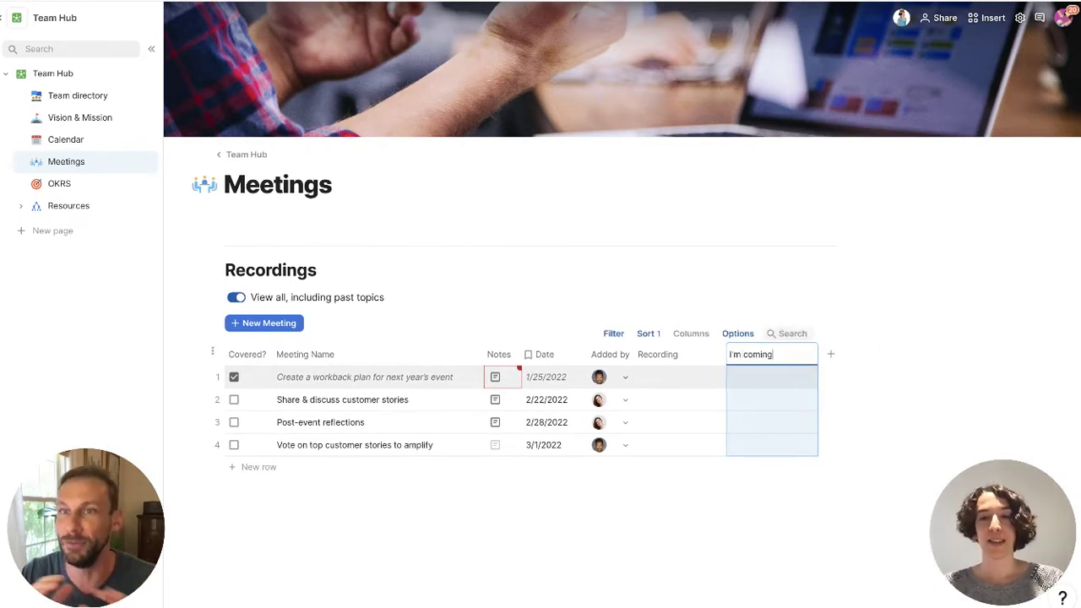
left_click(830, 353)
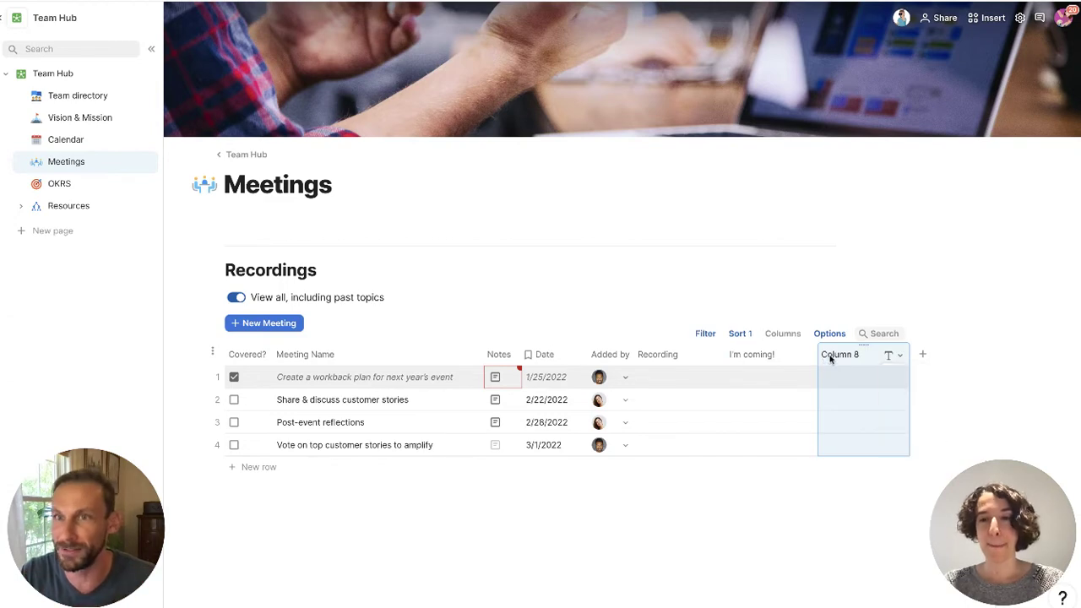
type("I watched the recoring!")
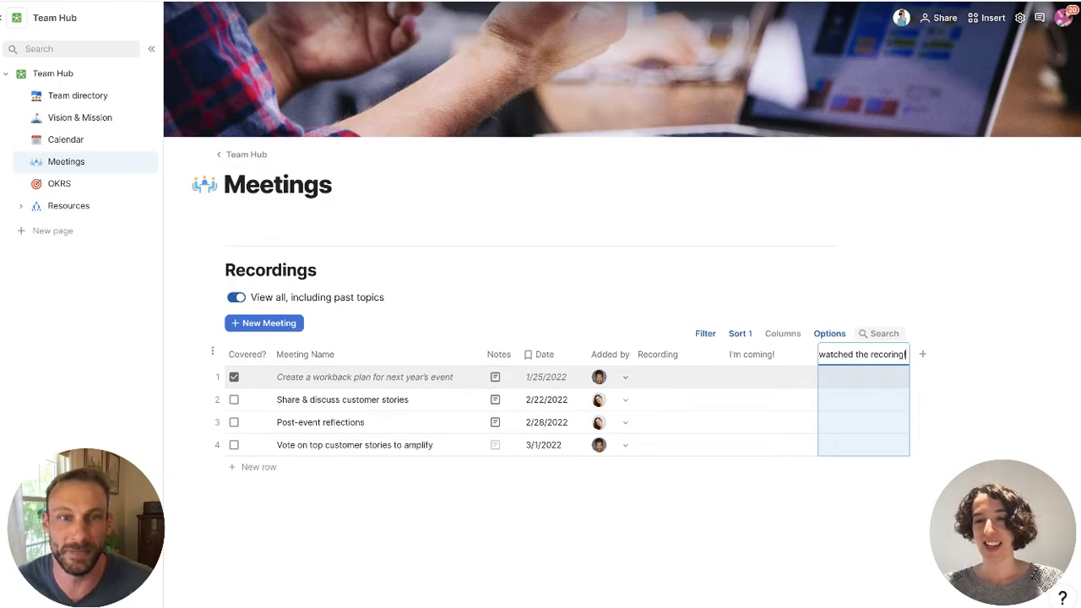
left_click(804, 355)
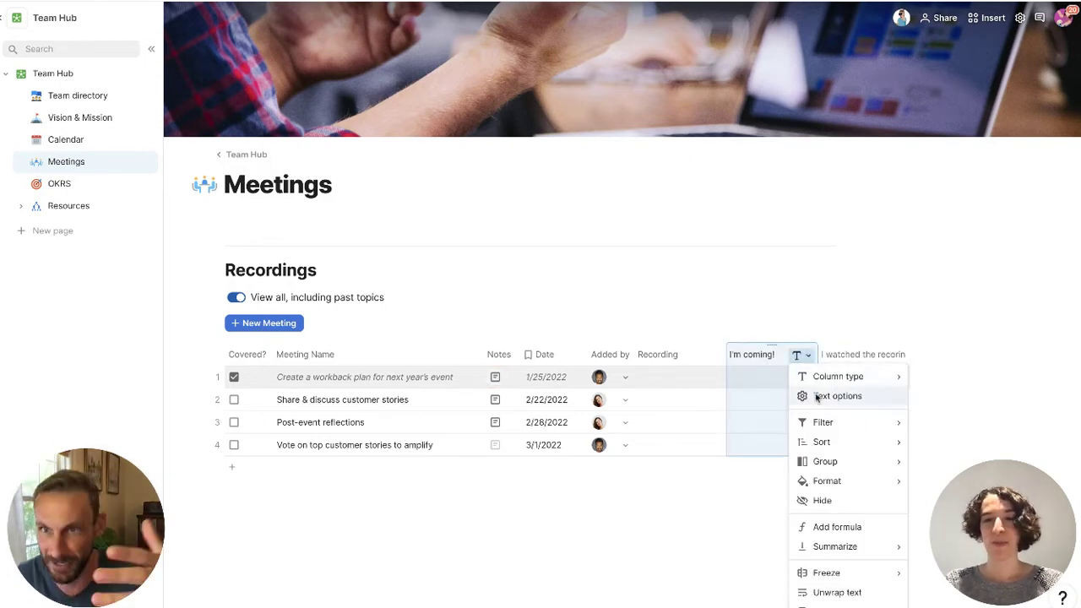
Make 'I'm coming!' a Reaction column with a hand icon
left_click(838, 375)
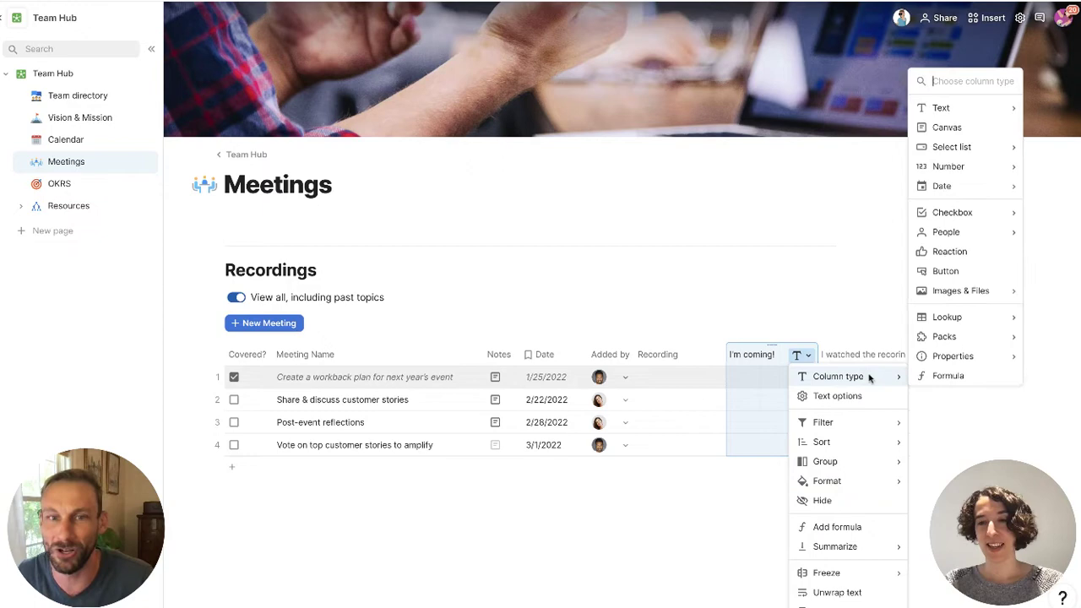
left_click(946, 250)
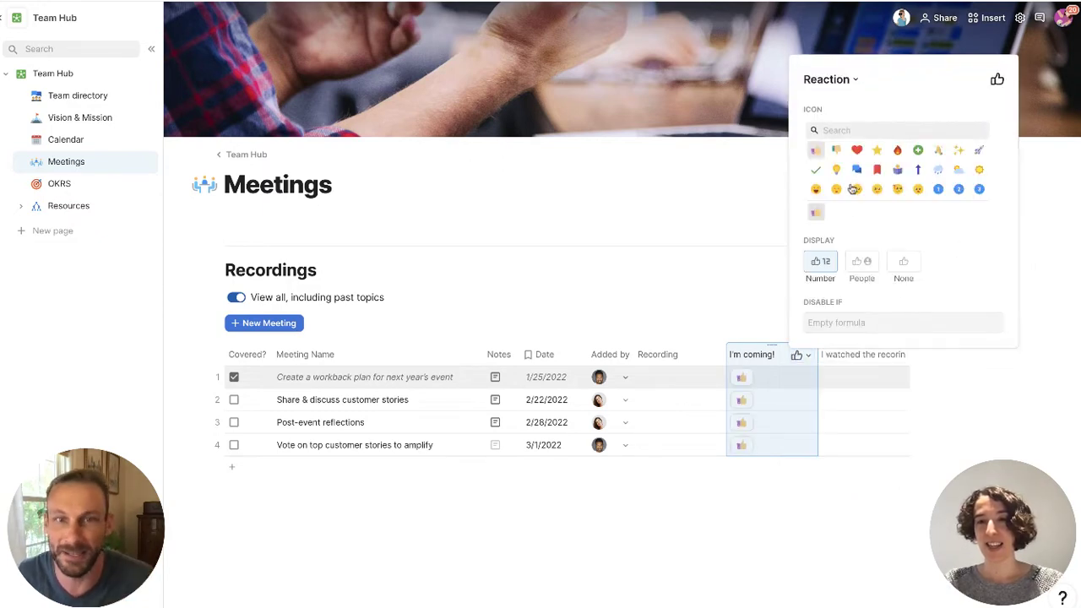
type("hand")
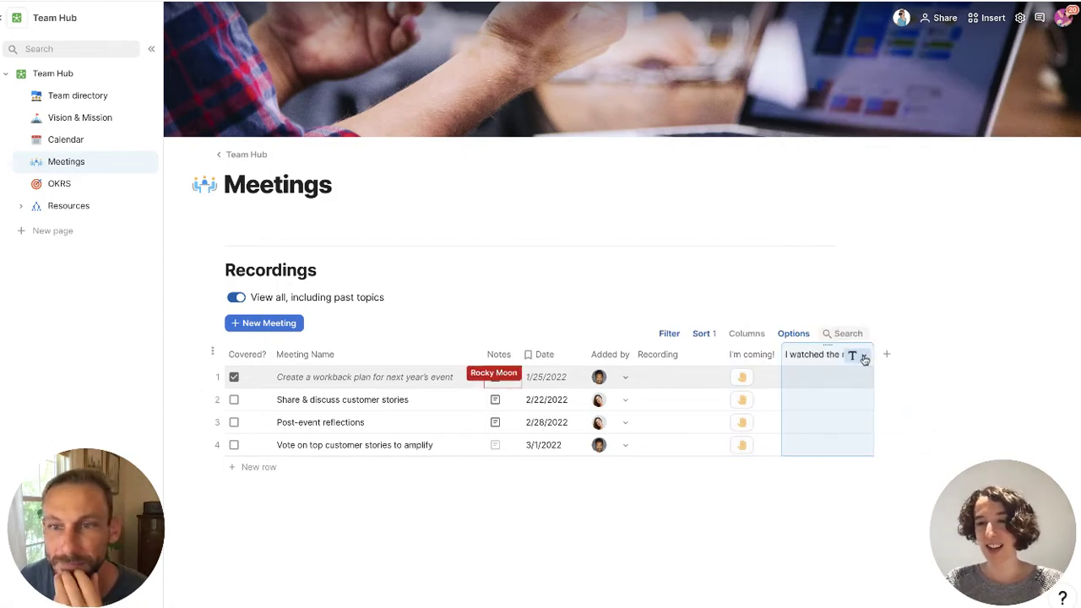
Make 'I watched the recording' a Reaction column with a video icon, react on a meeting, and reach table Options
left_click(863, 355)
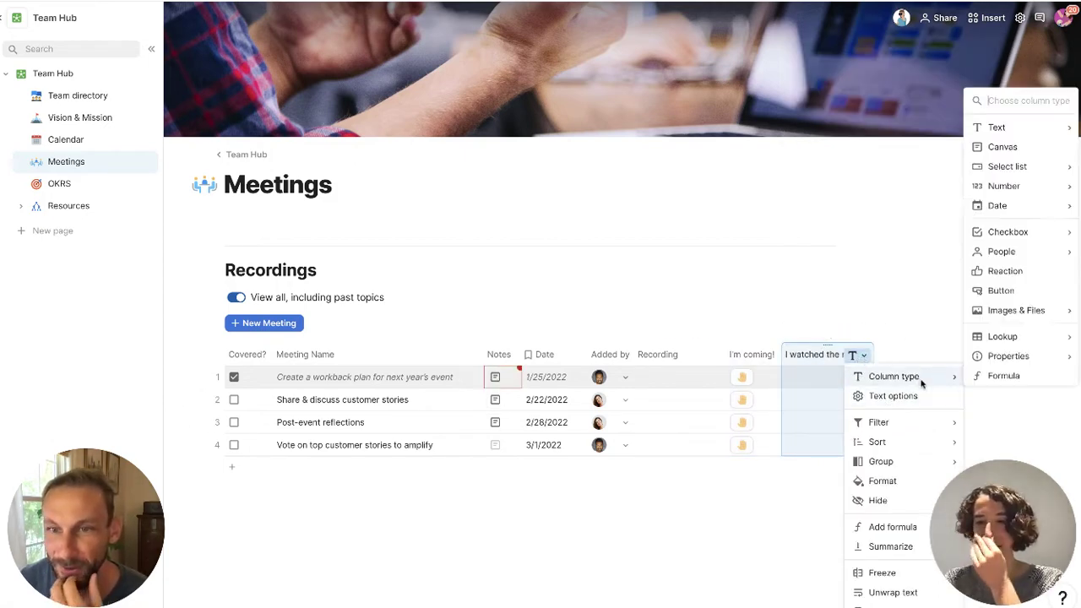
left_click(1006, 270)
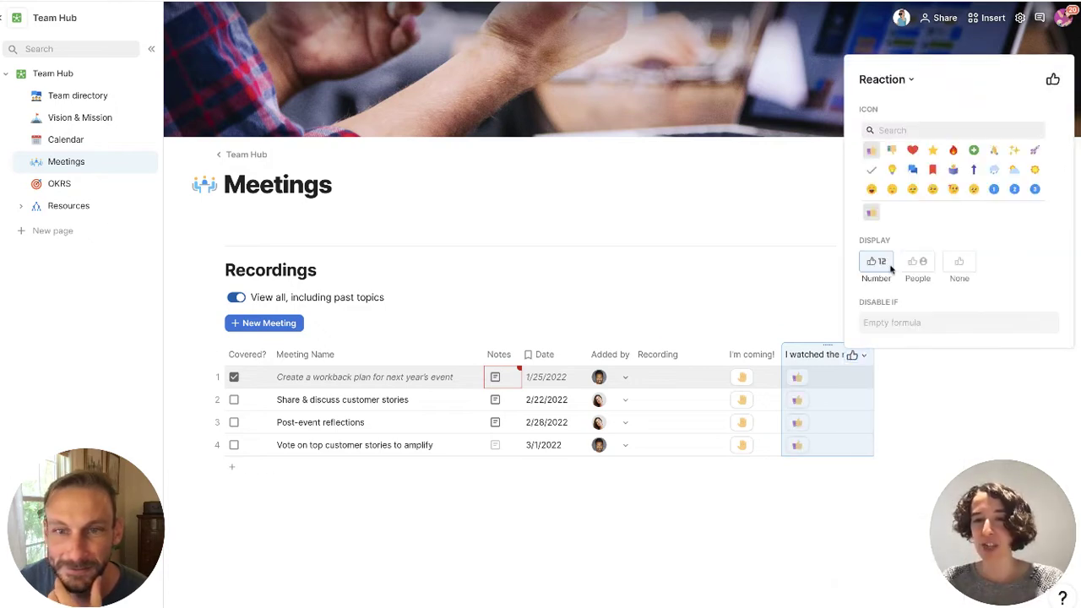
type("vide")
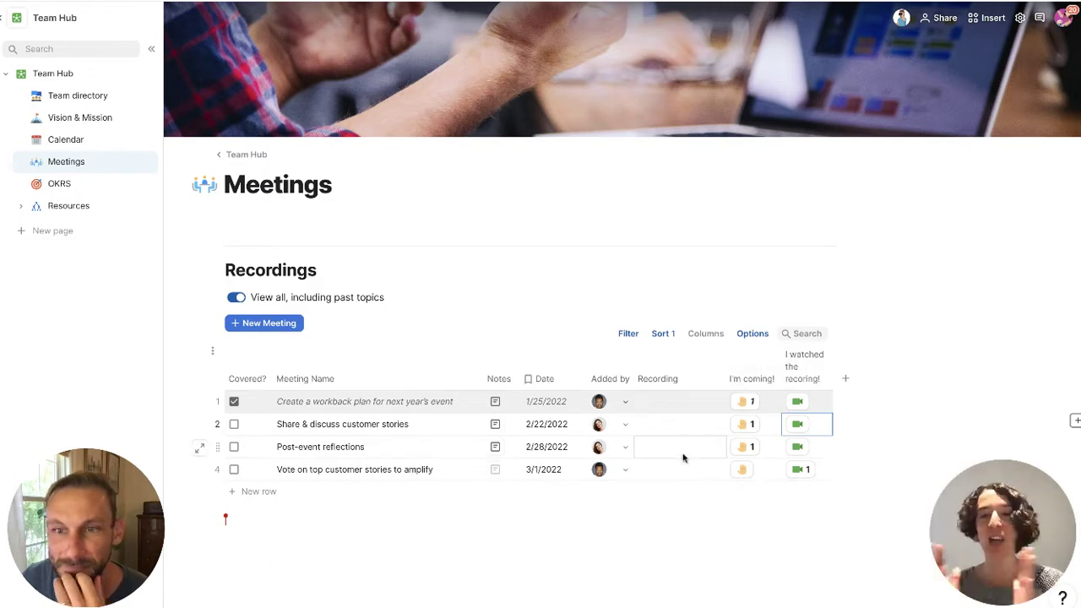
left_click(740, 423)
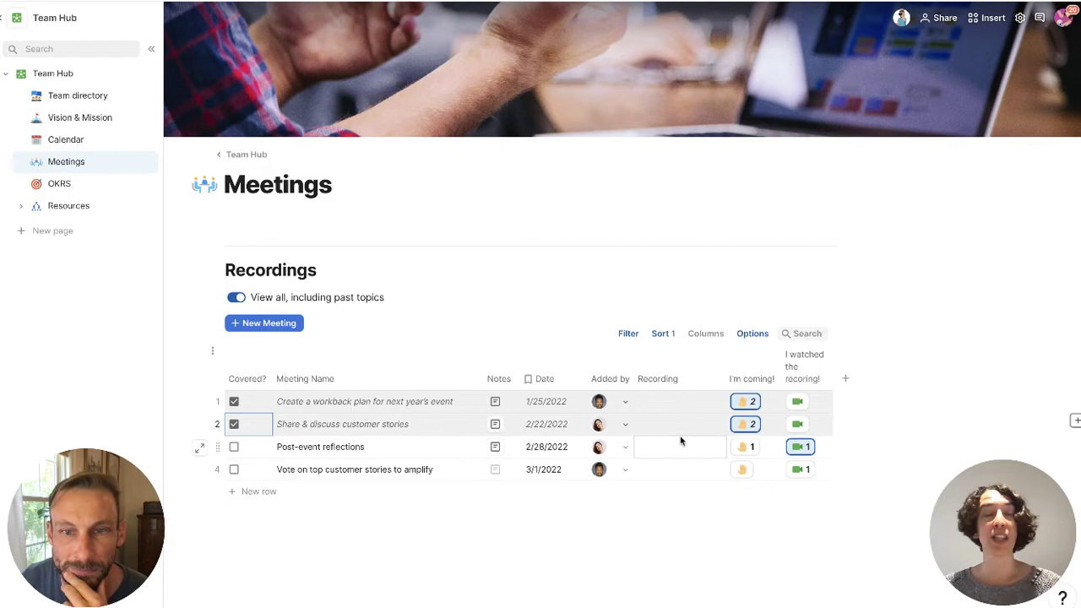
left_click(753, 334)
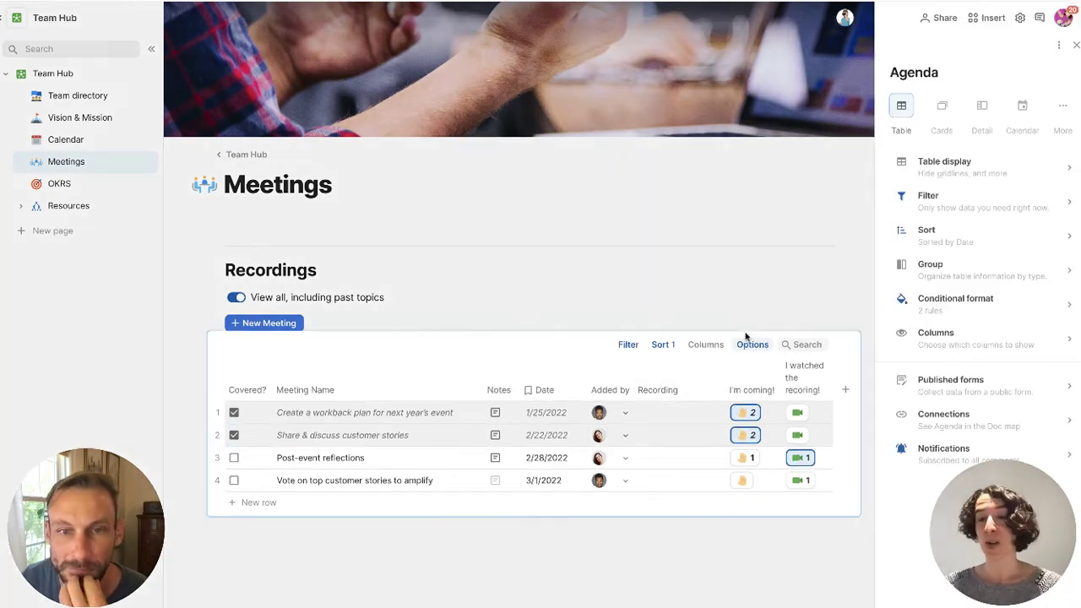
Review the Covered? and Meeting Name conditional format rules, then go to the OKRS page
left_click(956, 302)
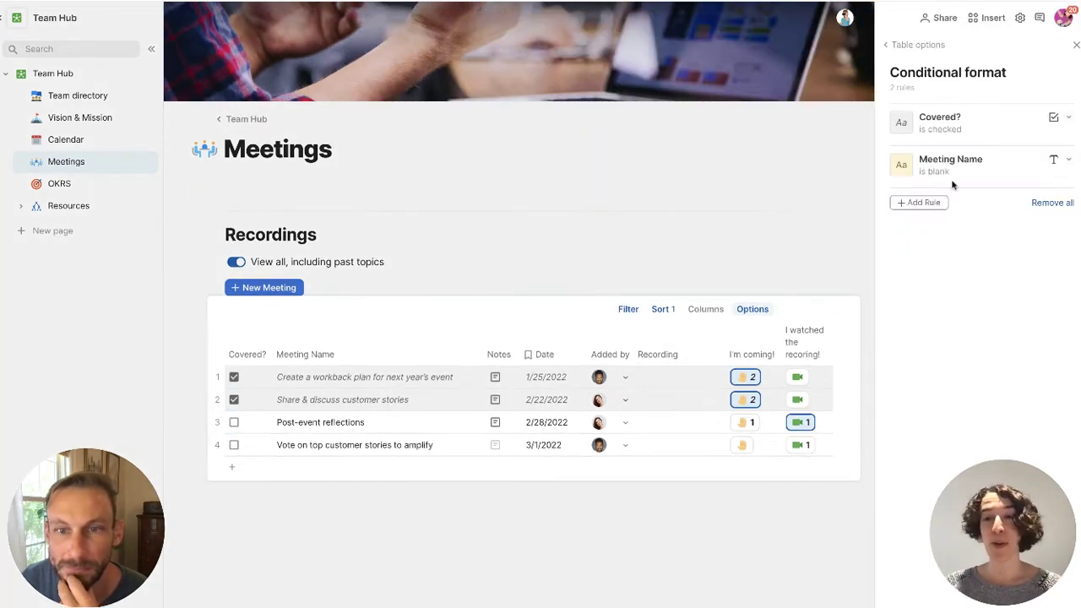
left_click(938, 121)
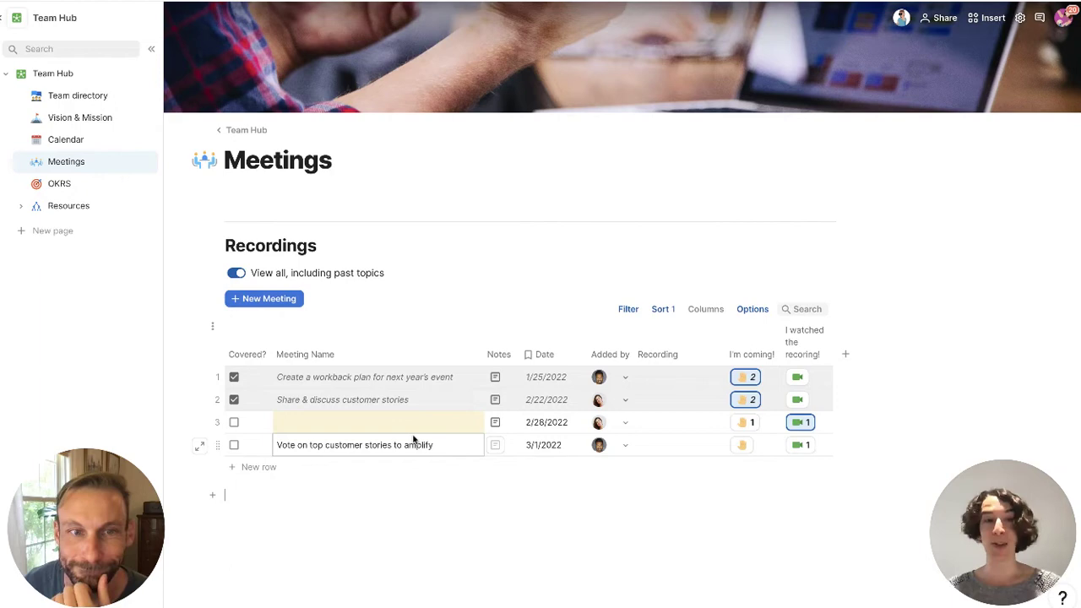
left_click(59, 182)
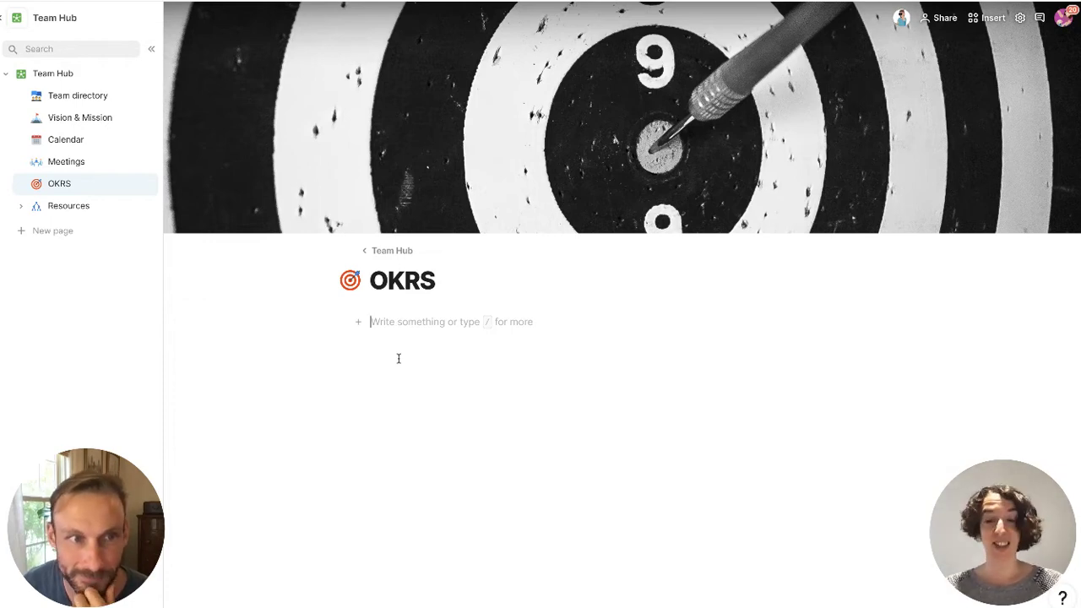
Insert the OKRs template via /okrs, adding Objectives cards and the OKR tracker table
type("/o")
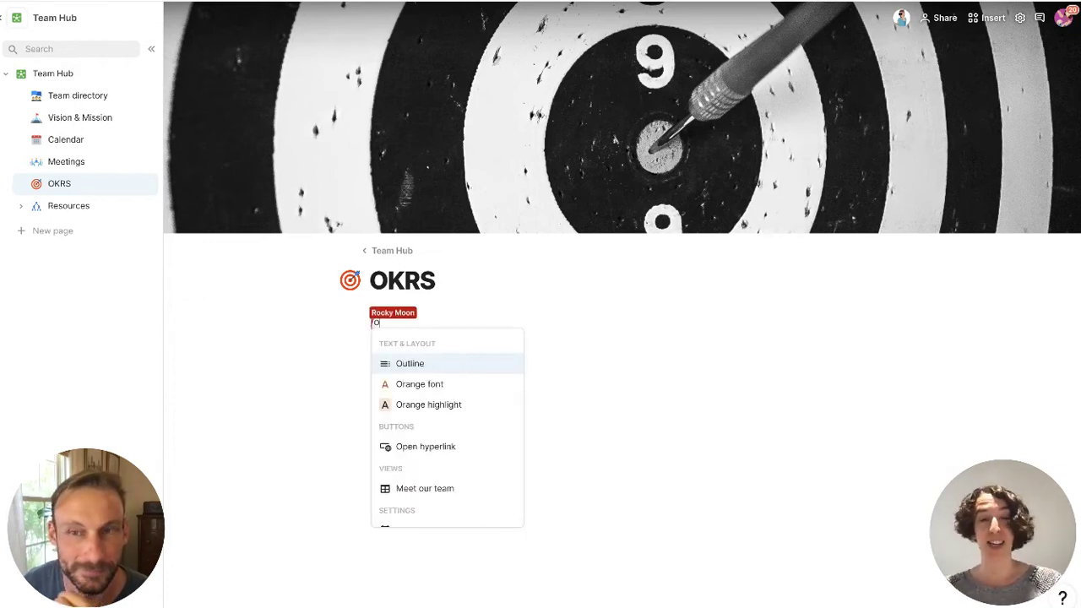
type("kr")
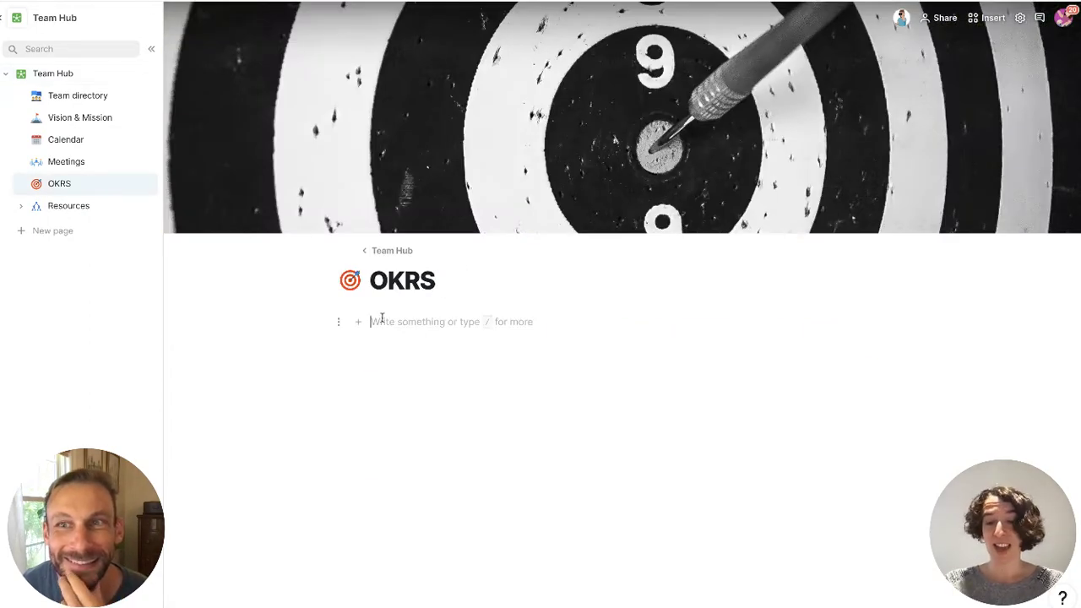
type("/okrs")
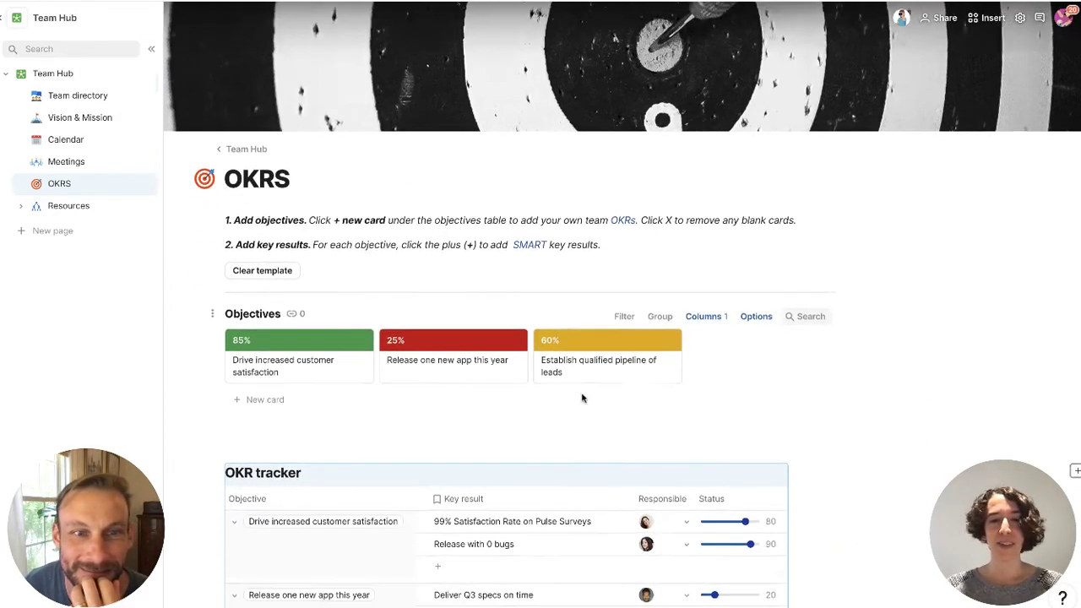
Raise the Increase leads key result to 90 and bump both Build V2 key results' progress
scroll("down", 3)
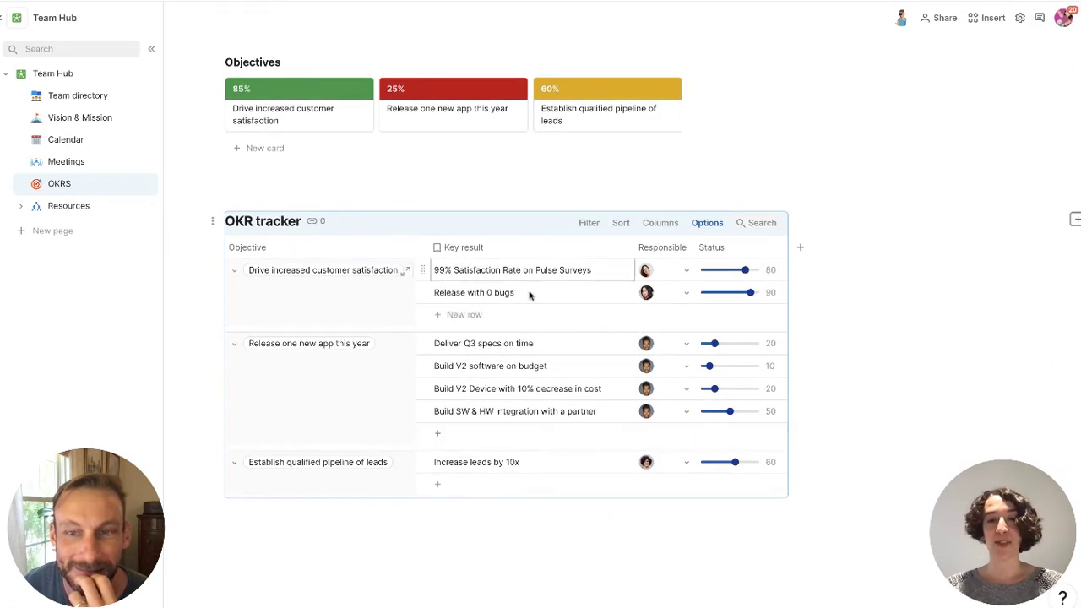
left_click_drag(740, 462, 753, 463)
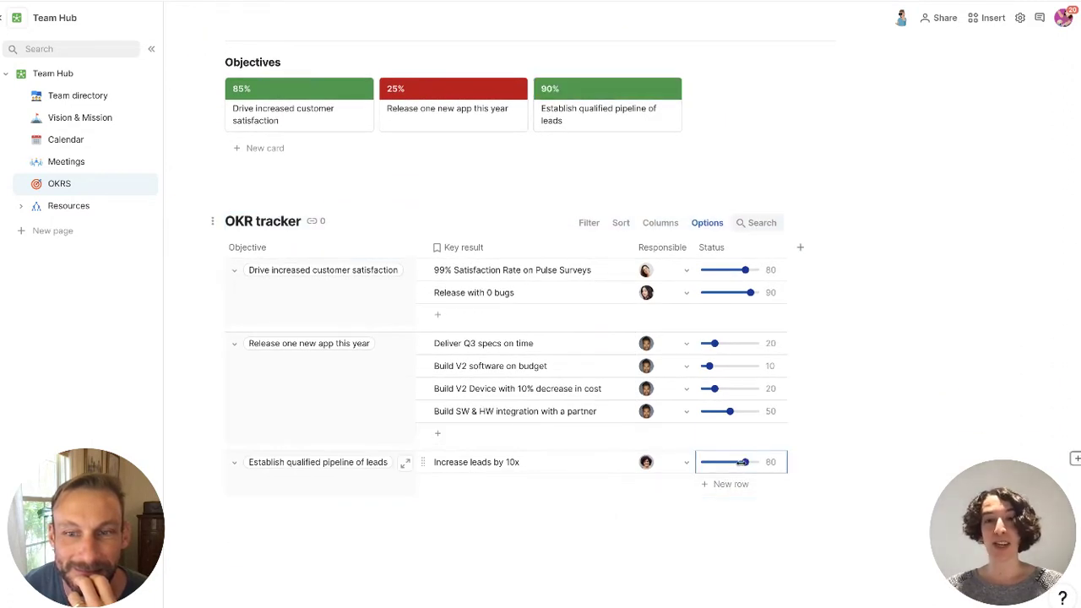
left_click_drag(743, 461, 756, 461)
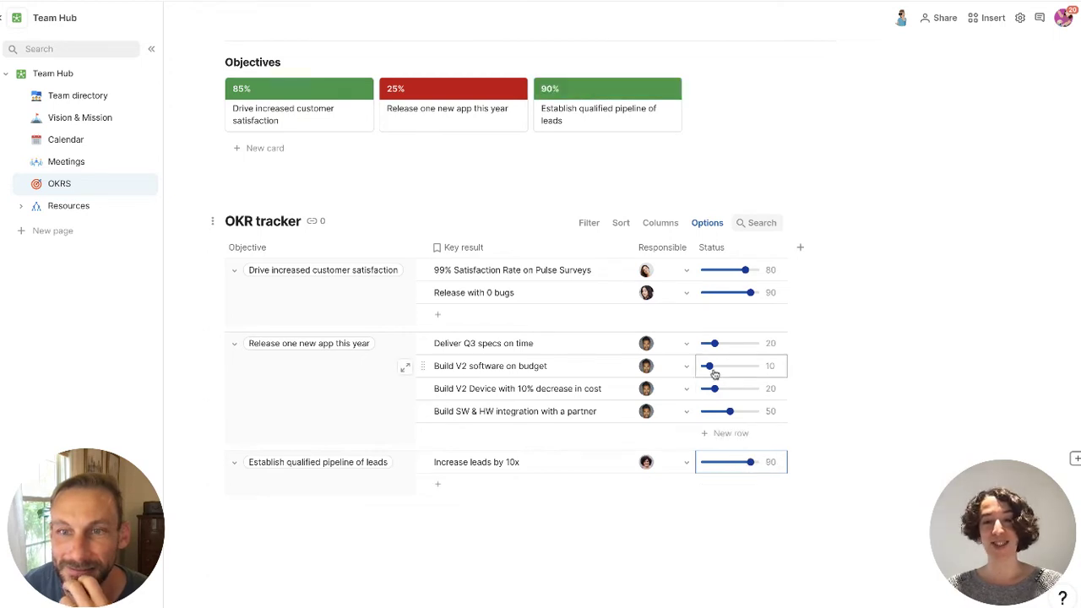
left_click_drag(707, 365, 719, 365)
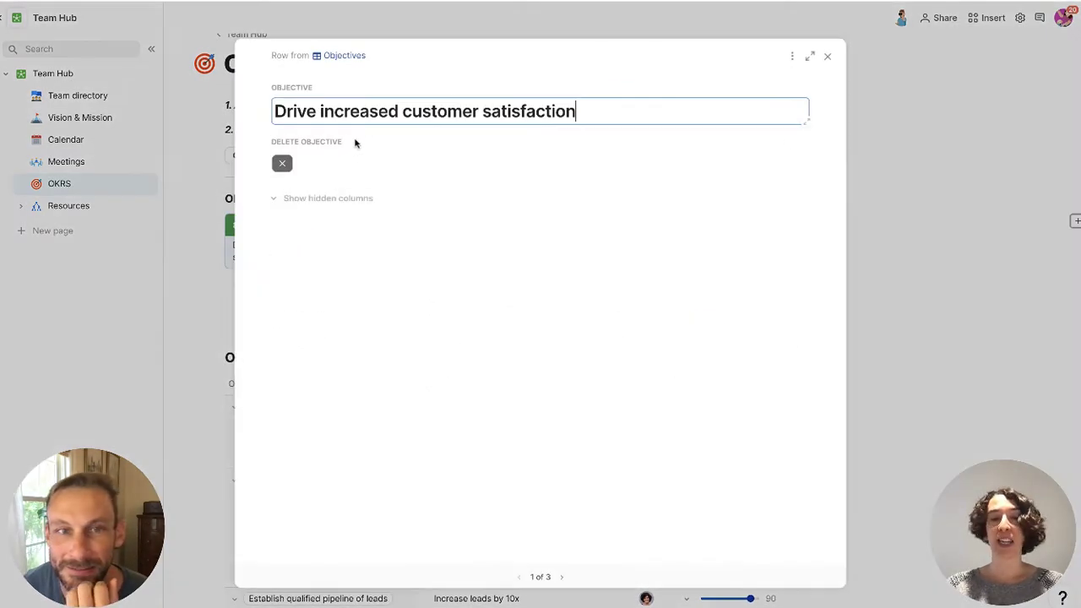
Add an 'Order 10 pizzas for Maria' key result under the qualified pipeline objective
left_click(827, 56)
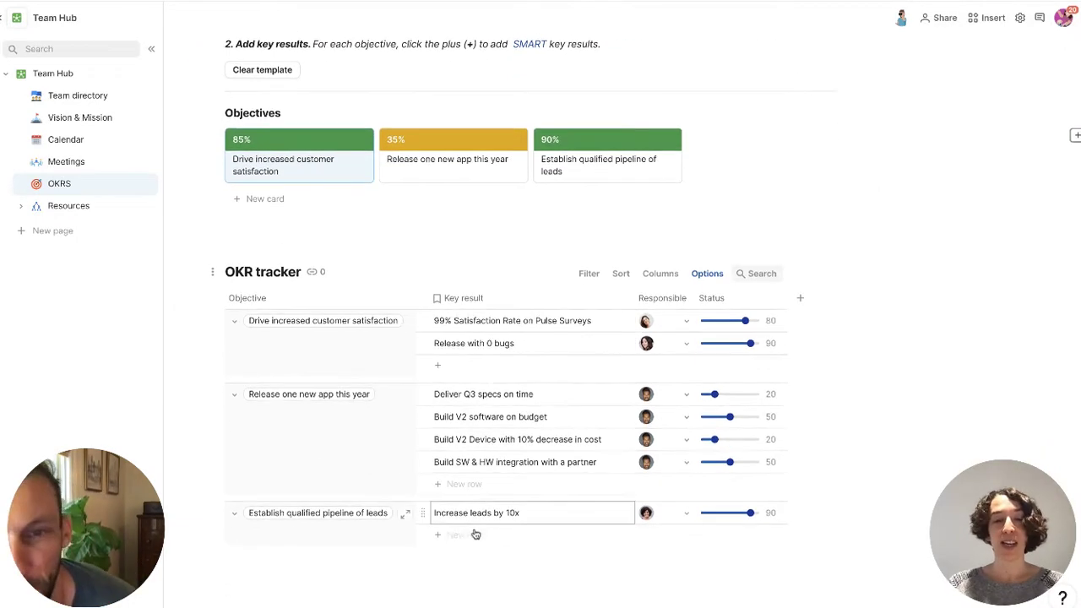
type("Ord")
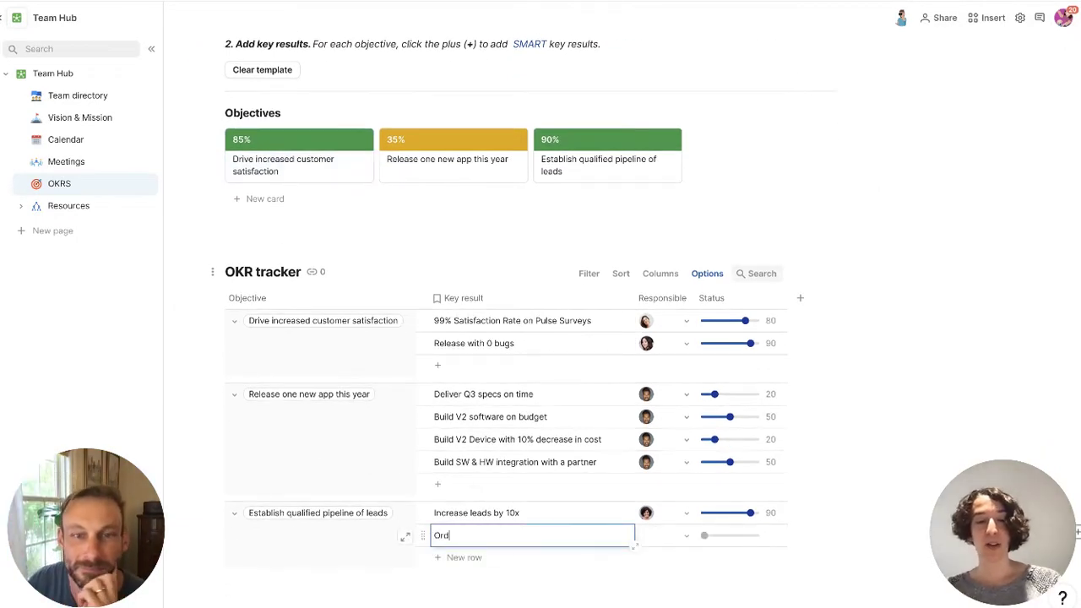
type("Order 10 pizzas for Maria")
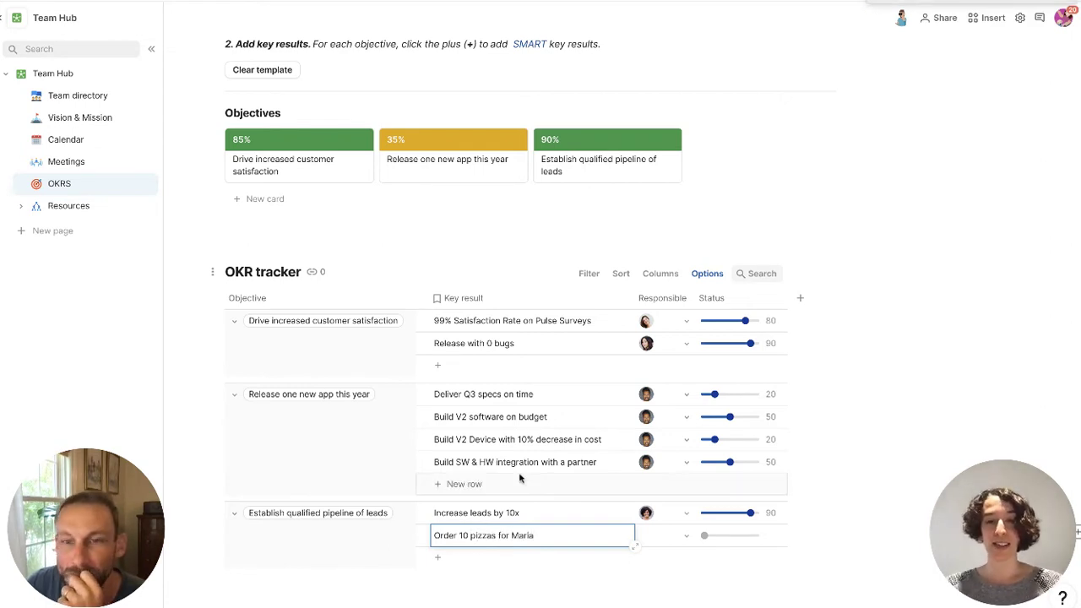
left_click(665, 535)
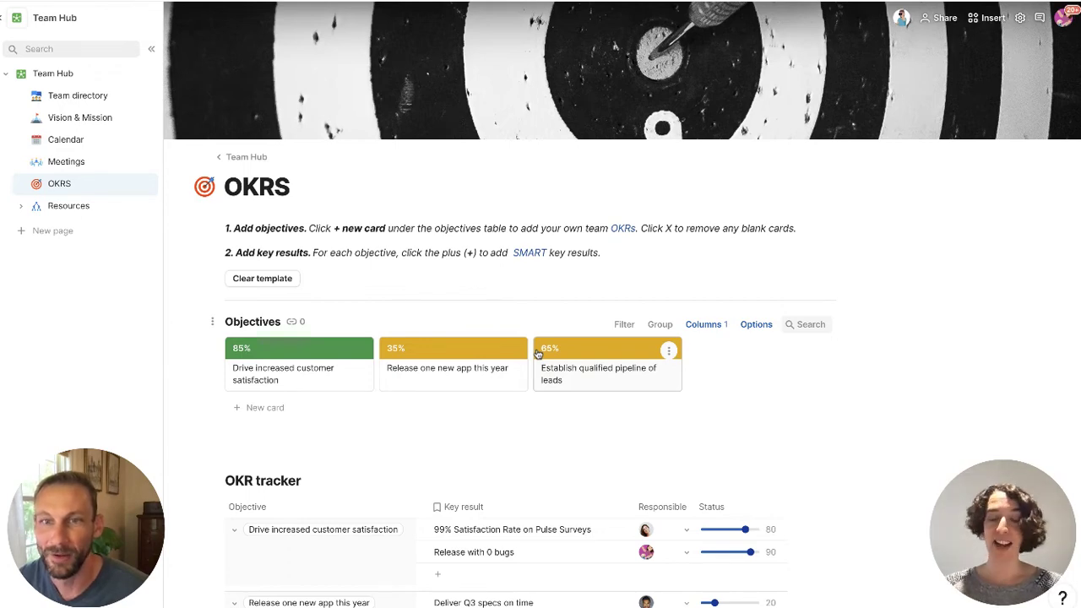
scroll("down", 3)
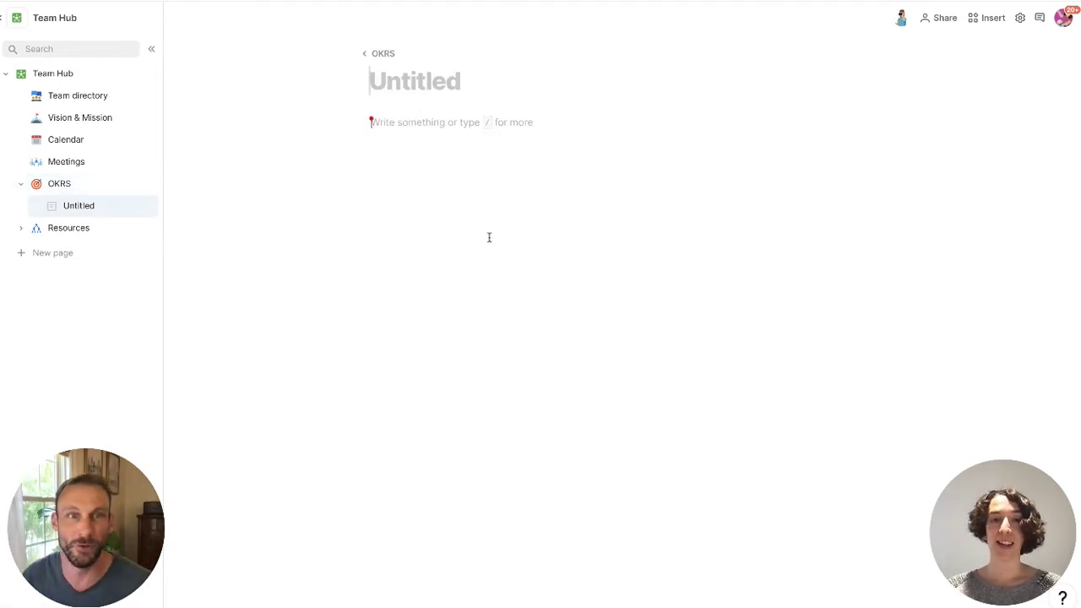
Title the new subpage My OKRs with an icon and start a table sourced from the OKR tracker
type("My OKRs")
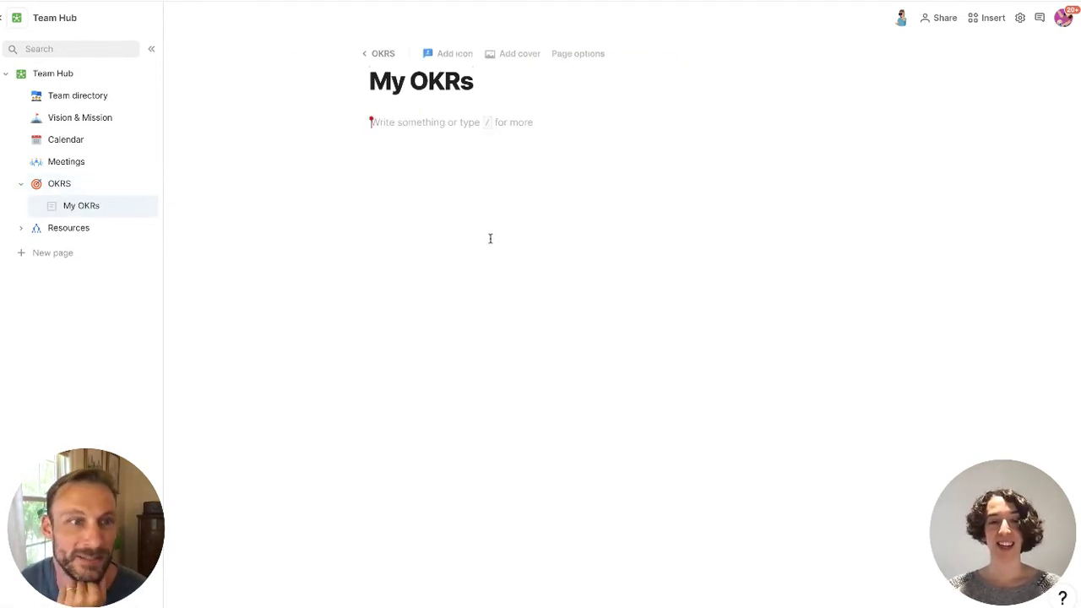
left_click(446, 53)
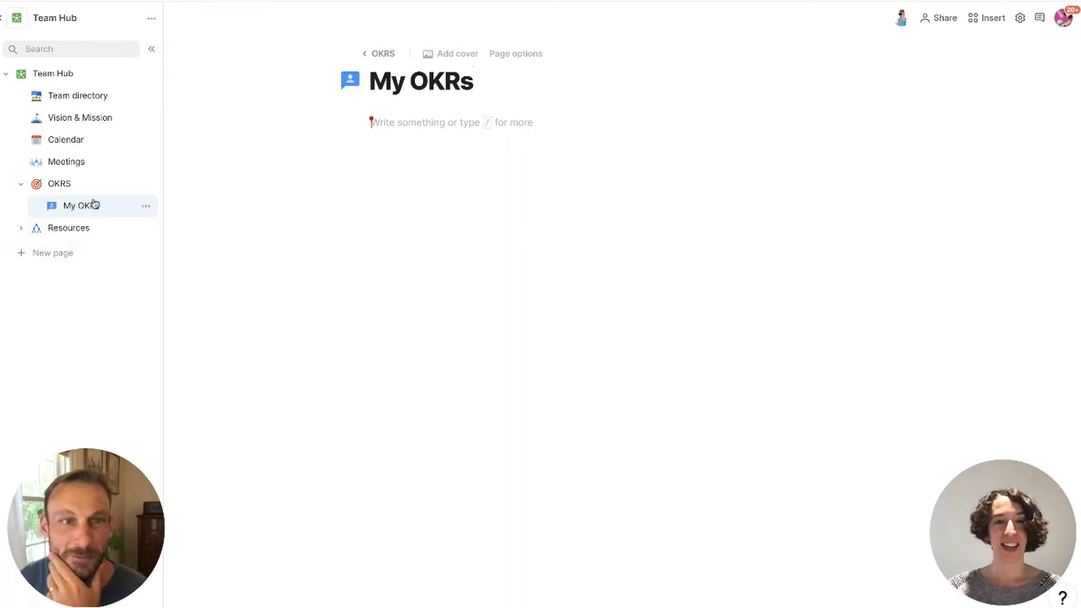
mouse_move(395, 230)
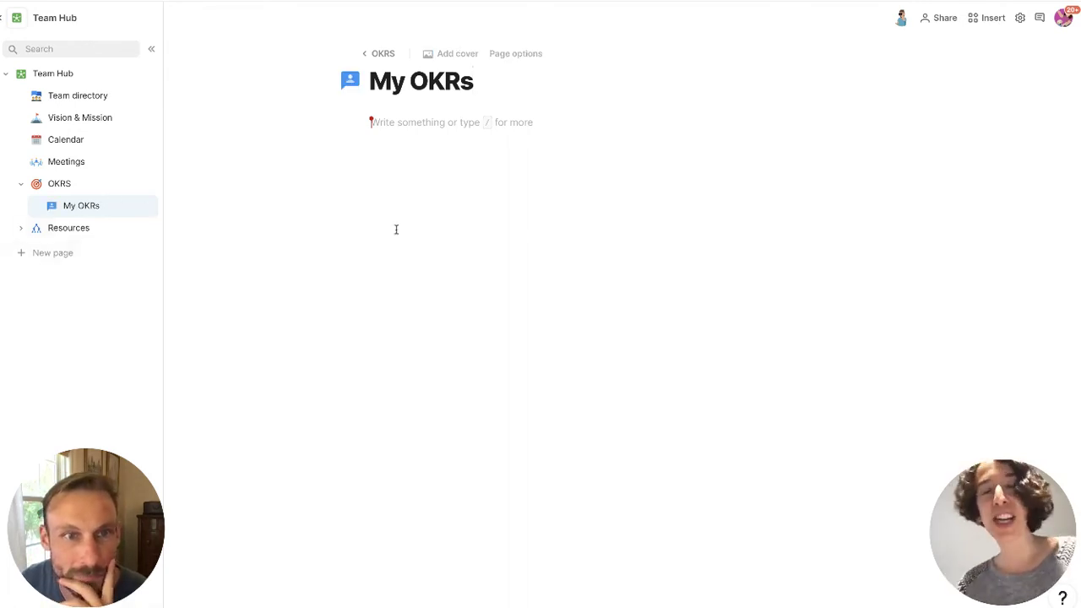
left_click(348, 81)
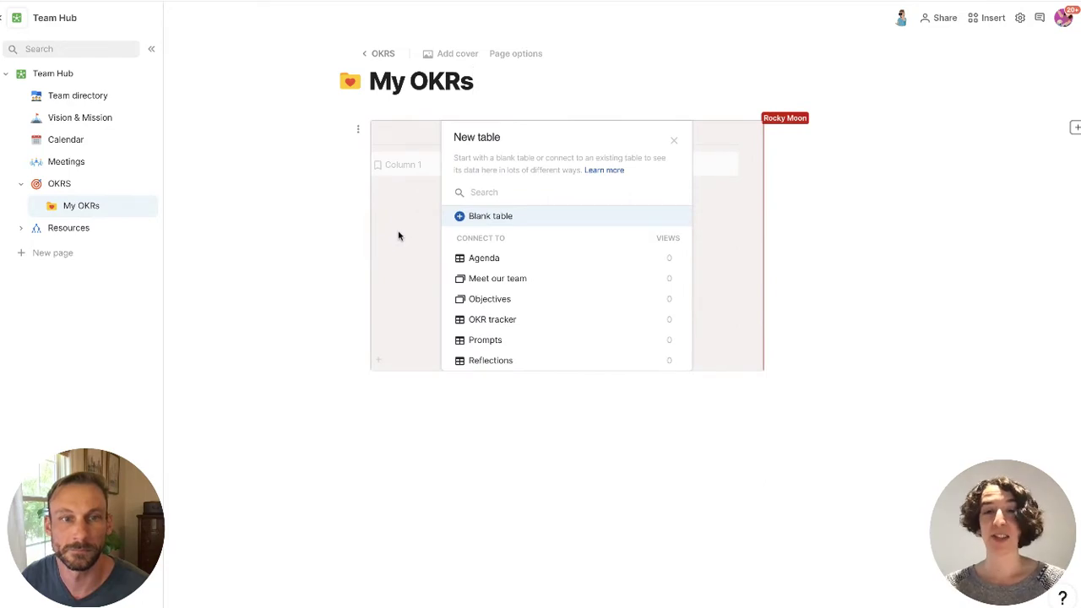
left_click(493, 319)
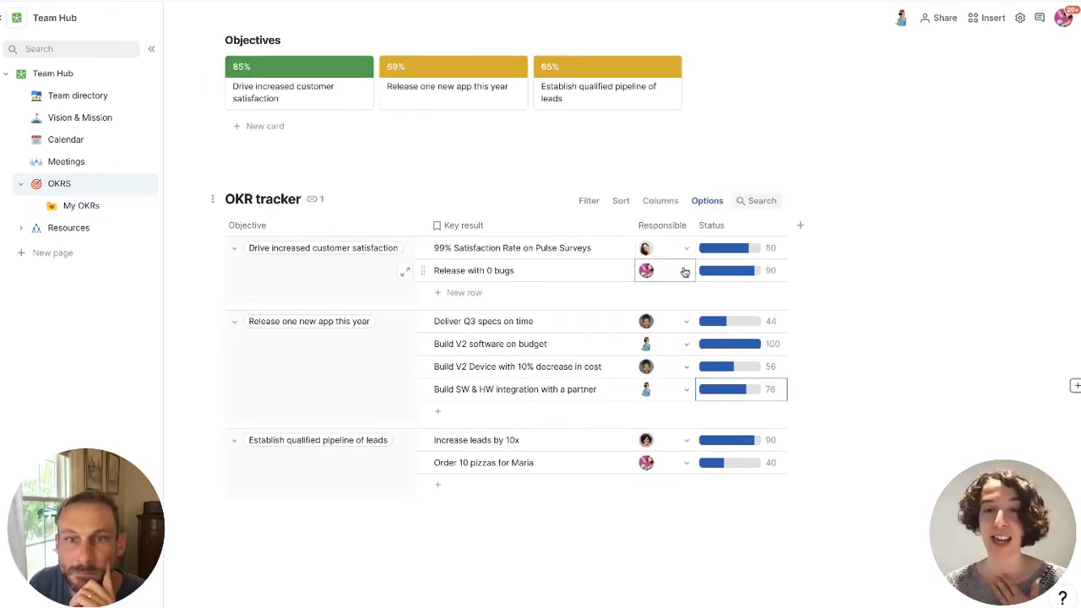
Assign teammates as Responsible on key results and check the Responsible-is-Current-user filter
left_click(662, 246)
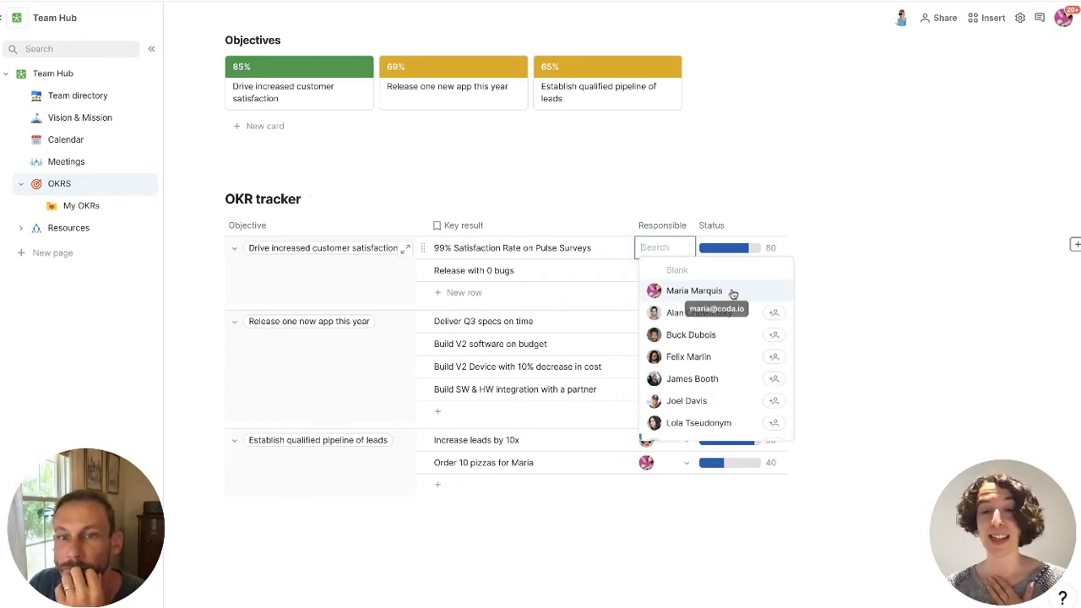
left_click(81, 206)
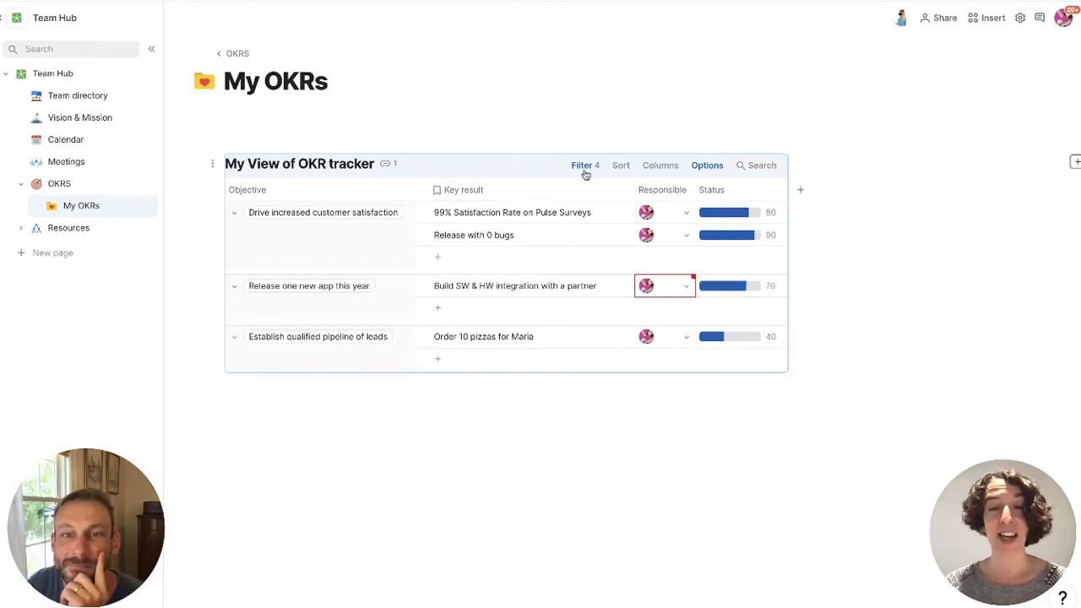
left_click(581, 166)
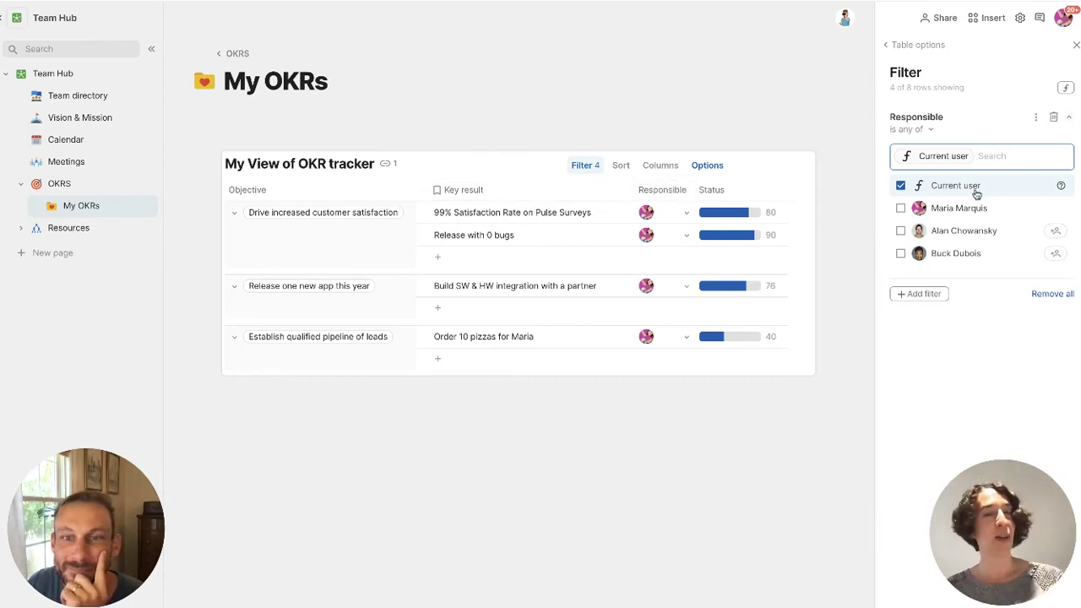
mouse_move(959, 208)
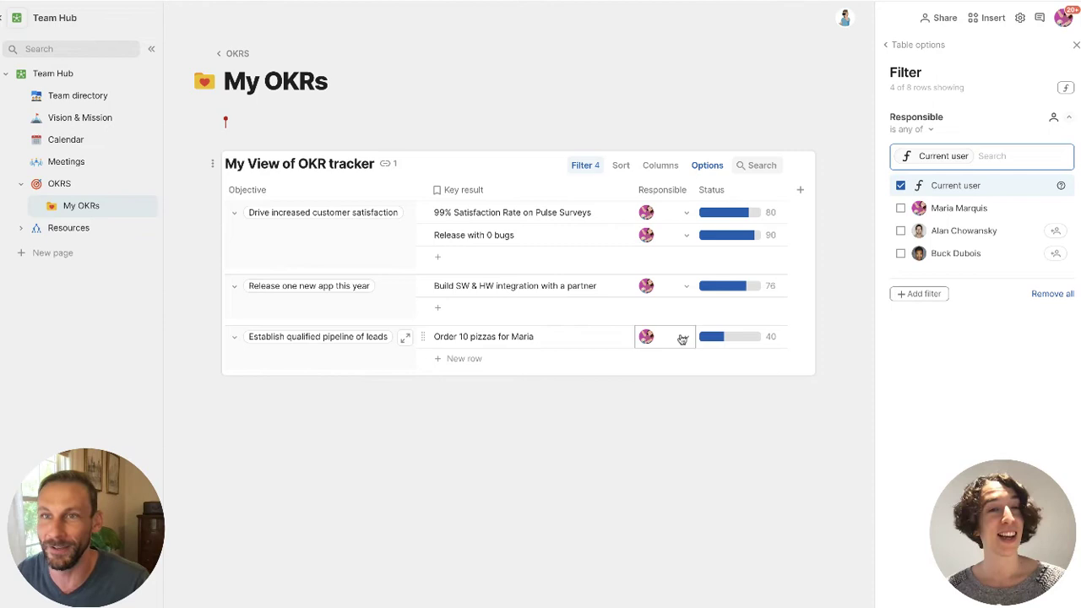
left_click(664, 336)
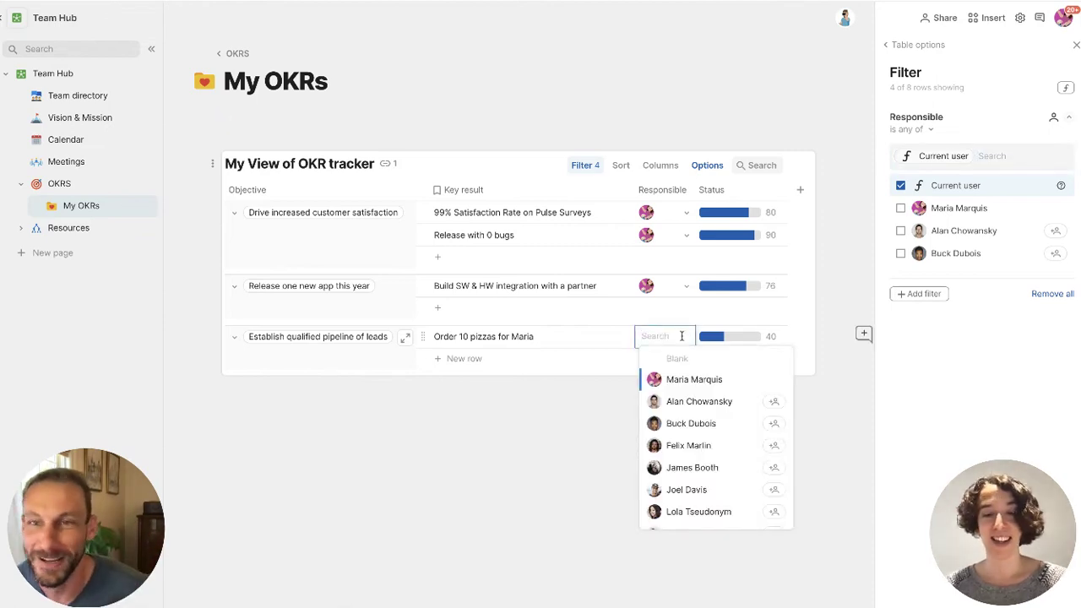
type("rock")
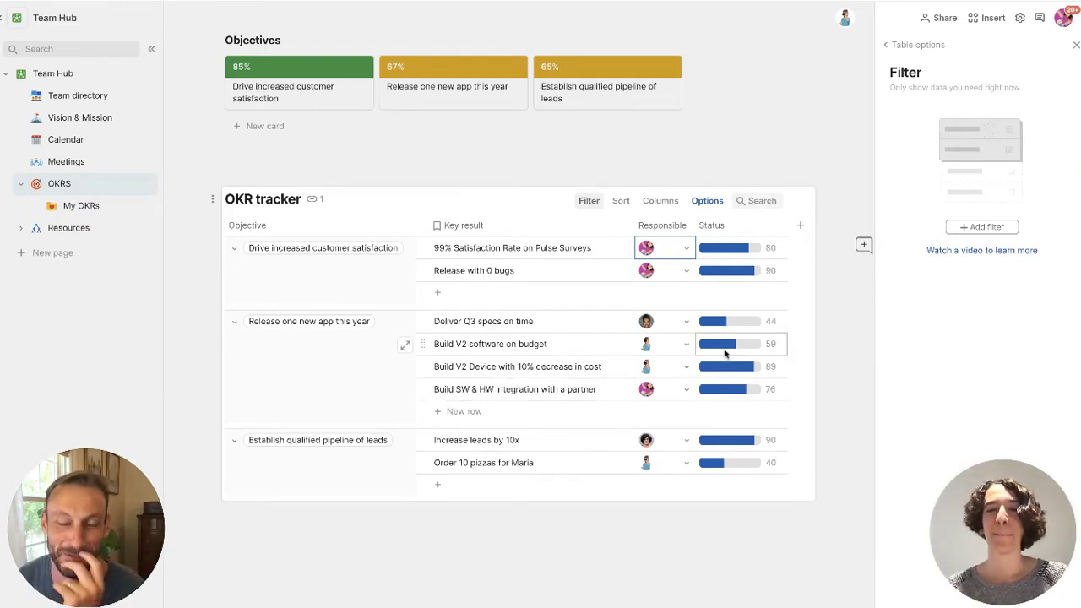
mouse_move(734, 344)
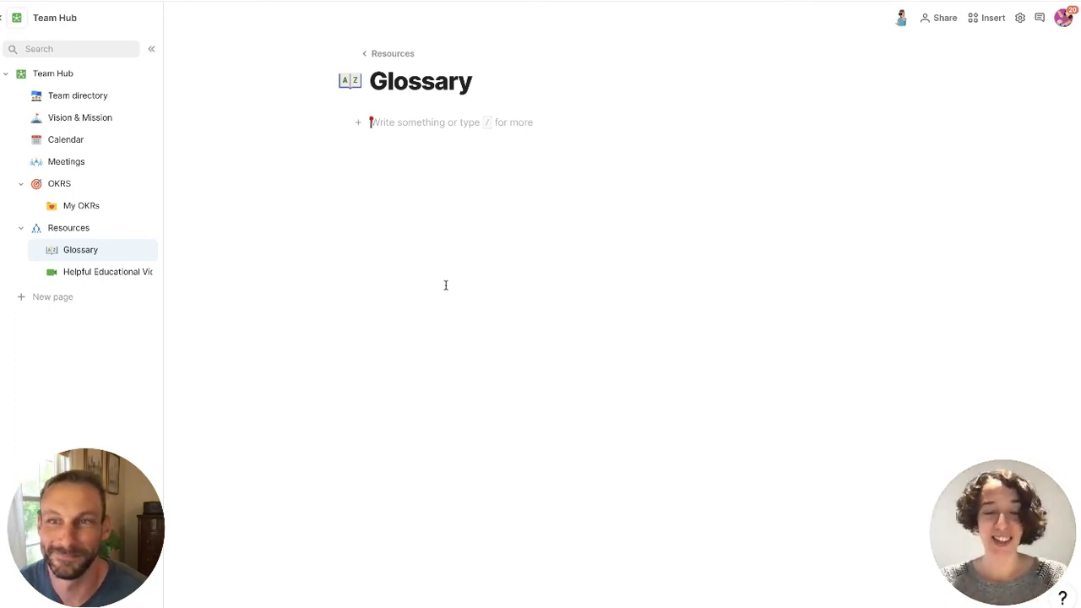
Insert the Dictionary template via /dict, check its Detail layout, and add a new blank term
type("/dict")
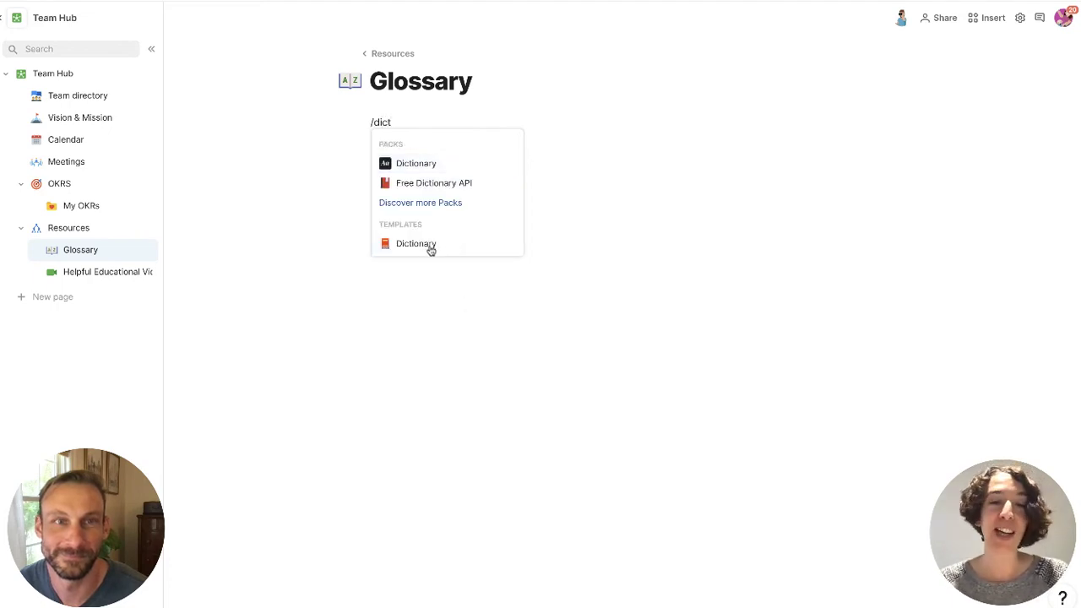
left_click(416, 243)
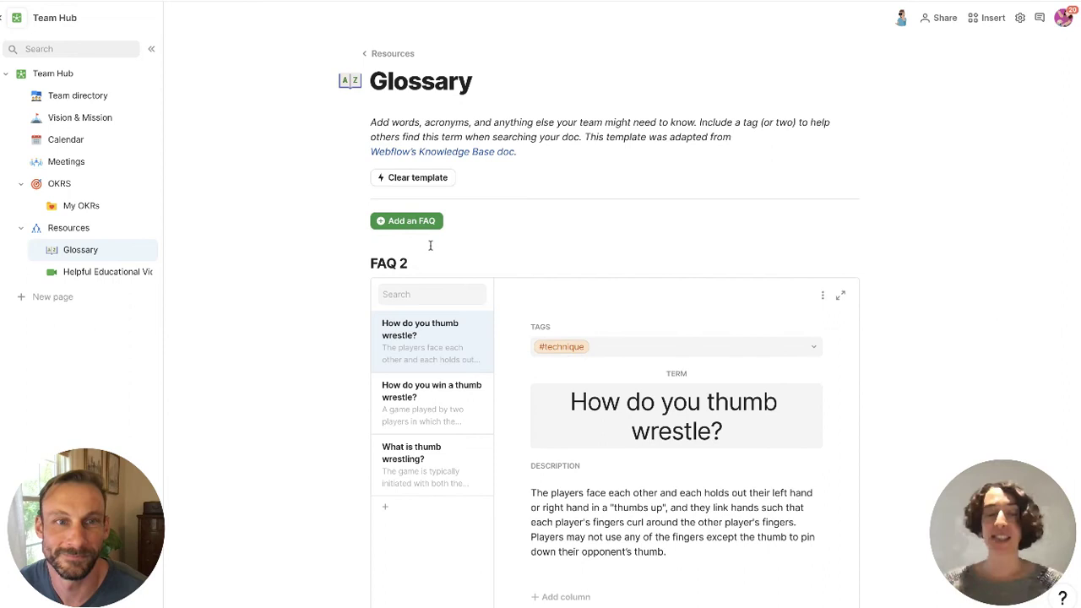
left_click(712, 263)
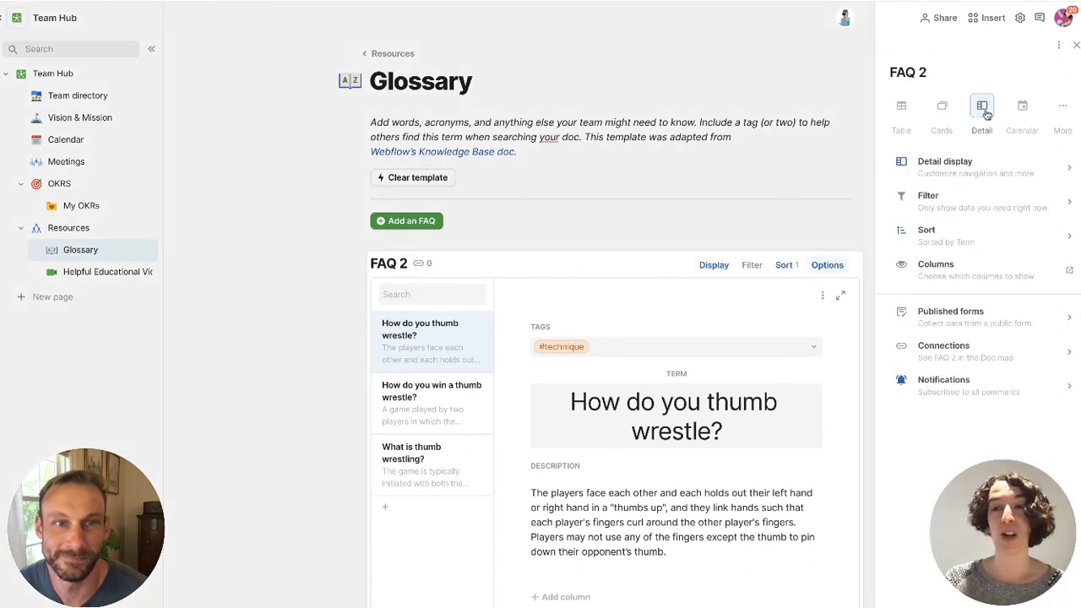
left_click(432, 404)
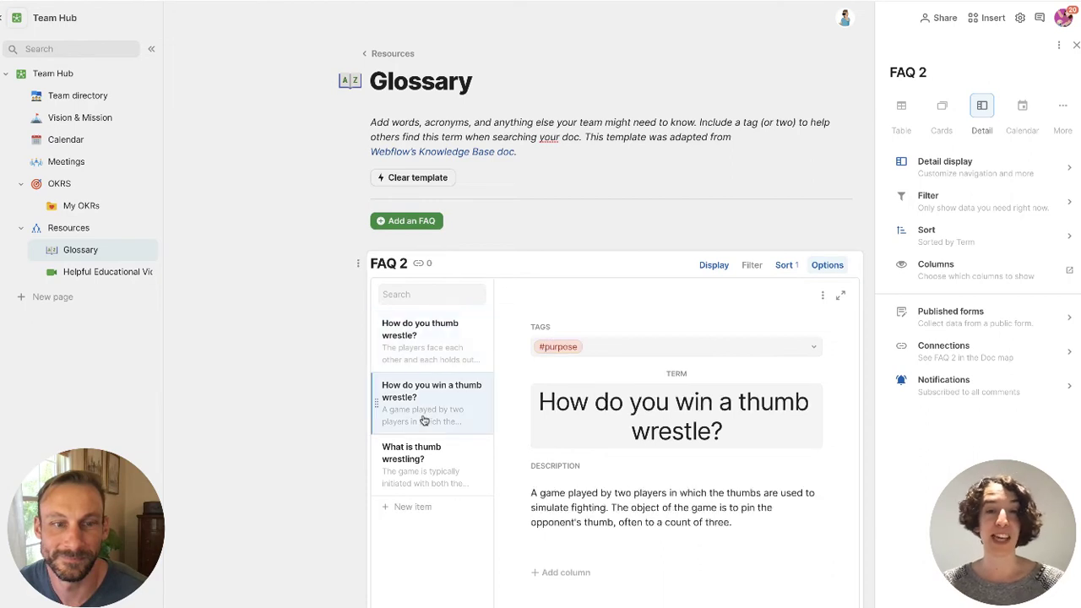
left_click(420, 334)
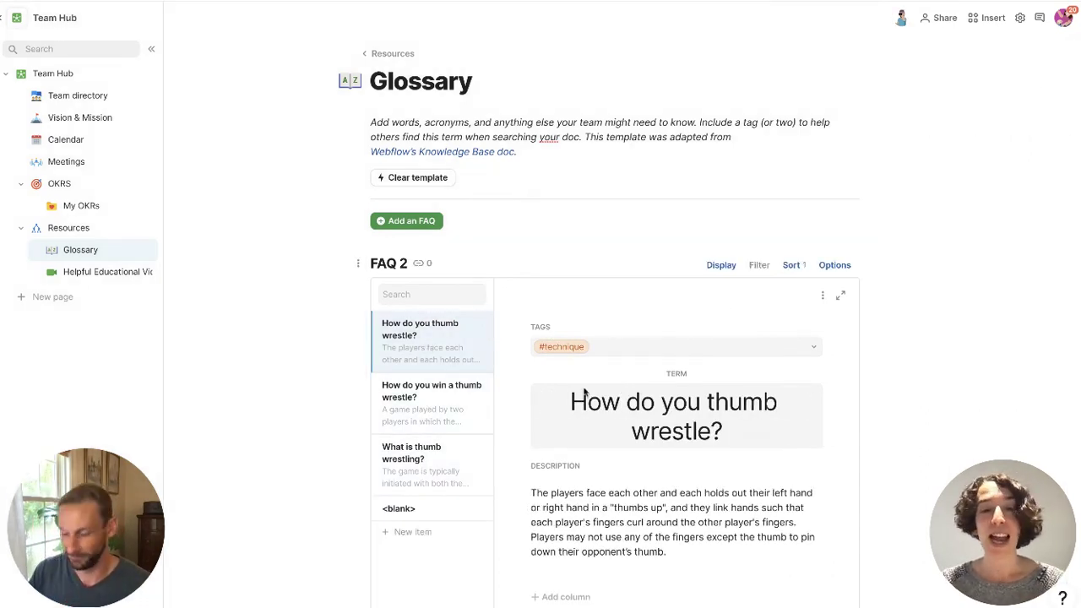
scroll("down", 3)
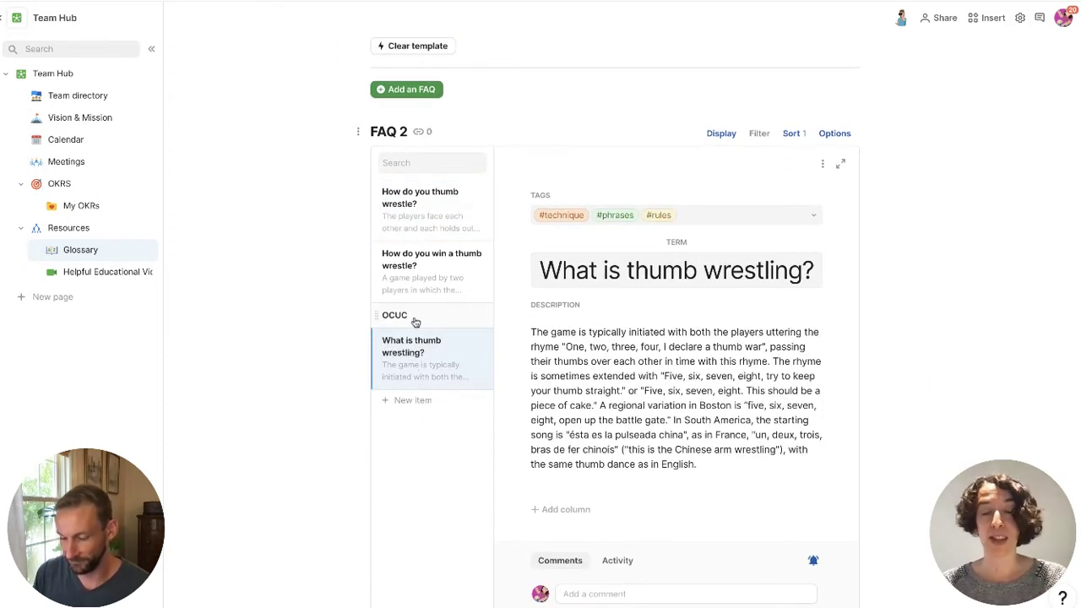
Describe the OCUC term as 'Of Course Use Coda', then go to Vision & Mission
left_click(415, 316)
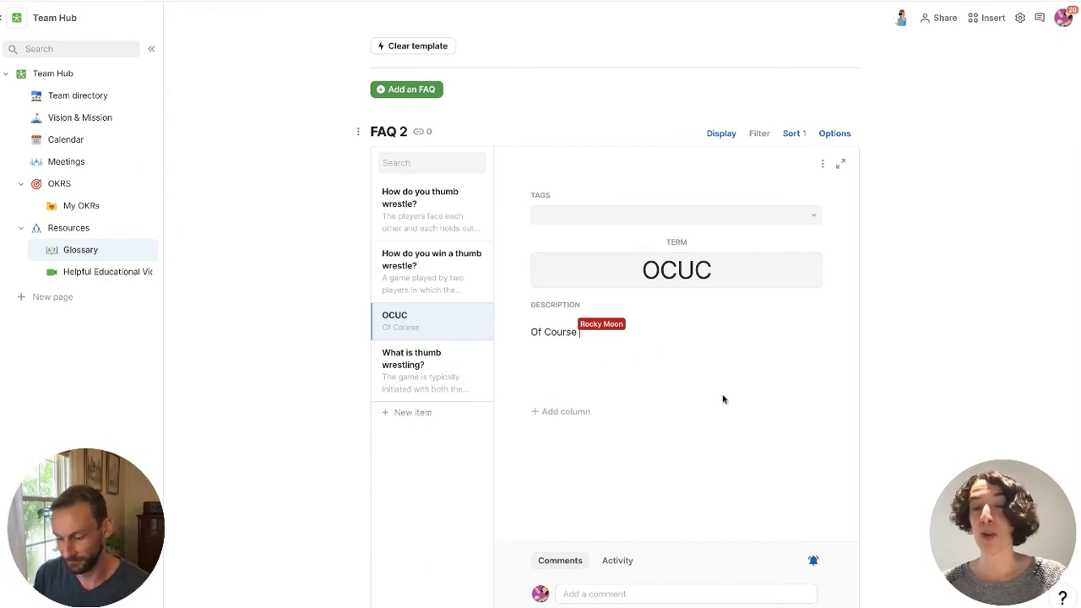
type("Use")
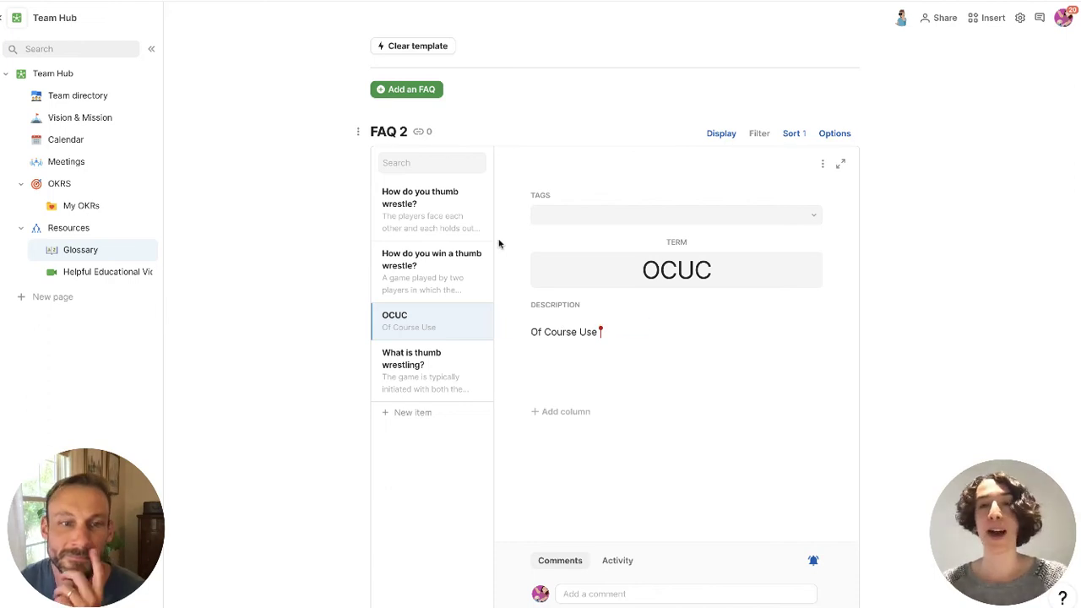
type("Coda")
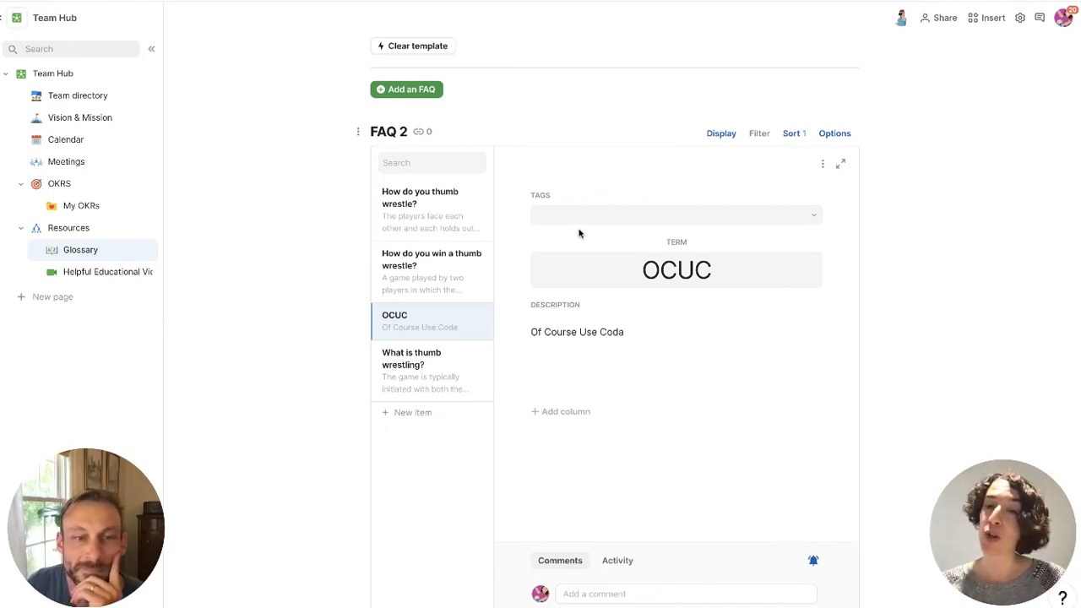
mouse_move(474, 140)
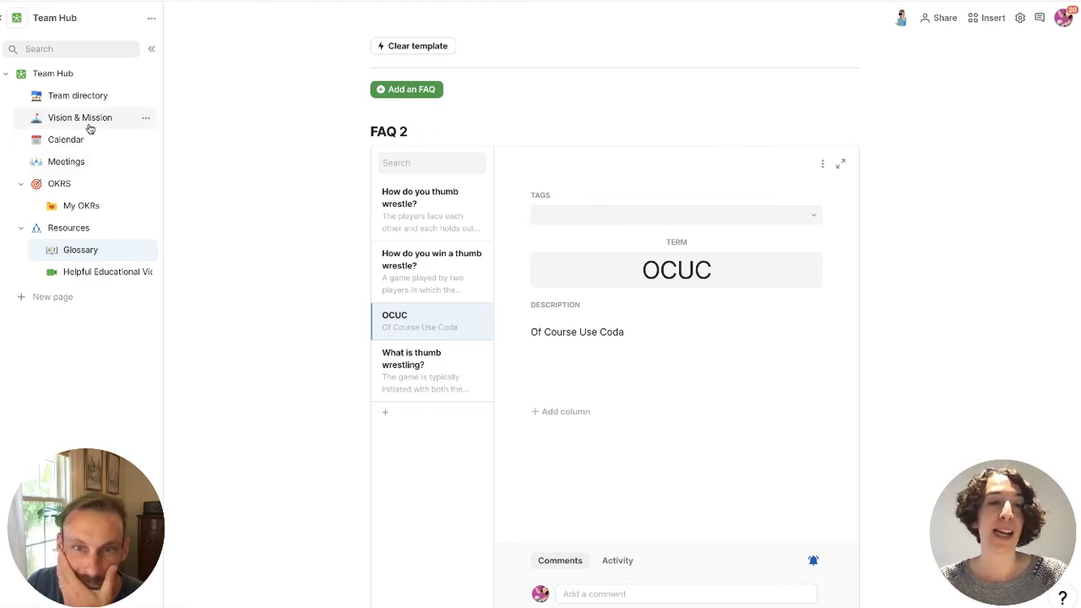
left_click(80, 118)
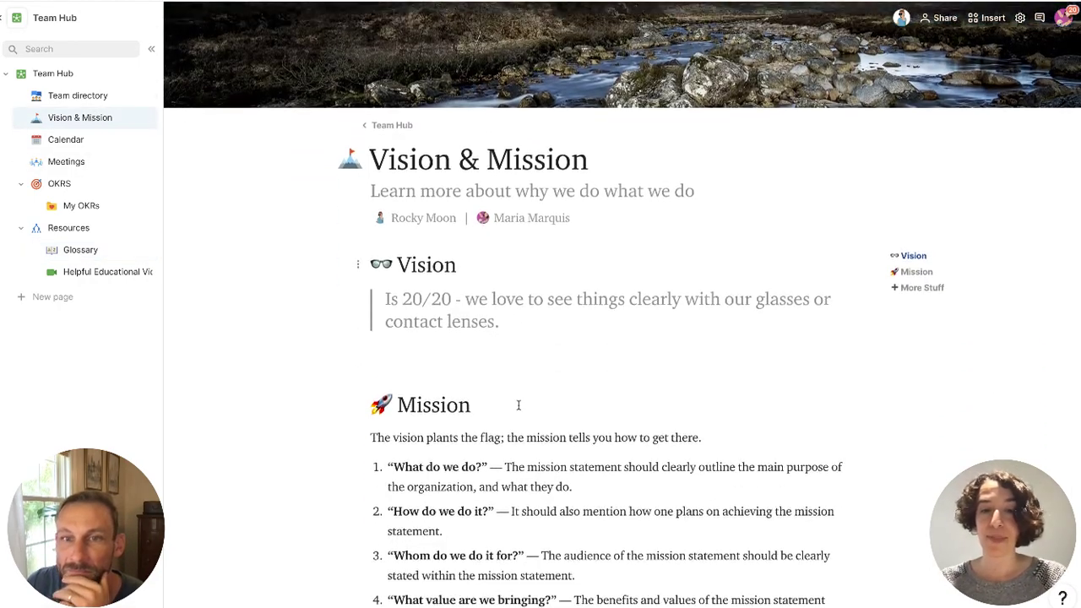
type("We aim that everyone")
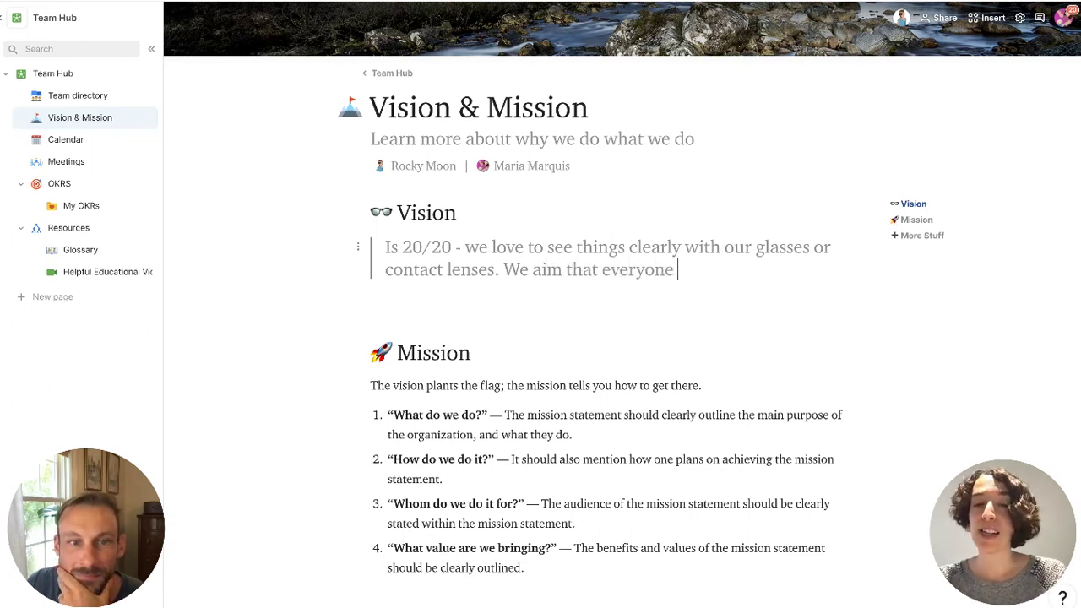
type("says @OC")
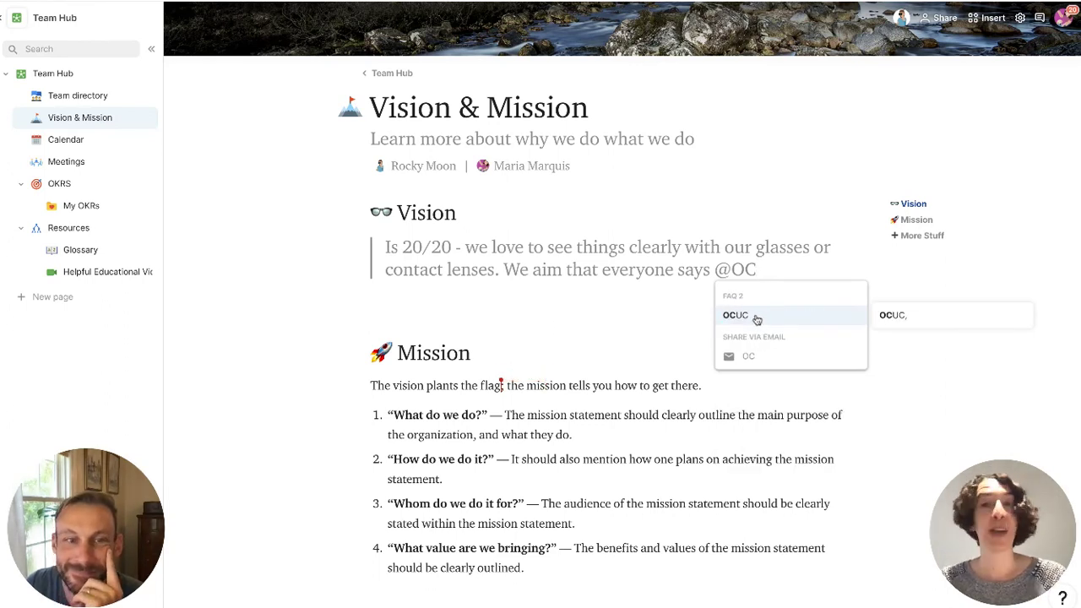
left_click(734, 316)
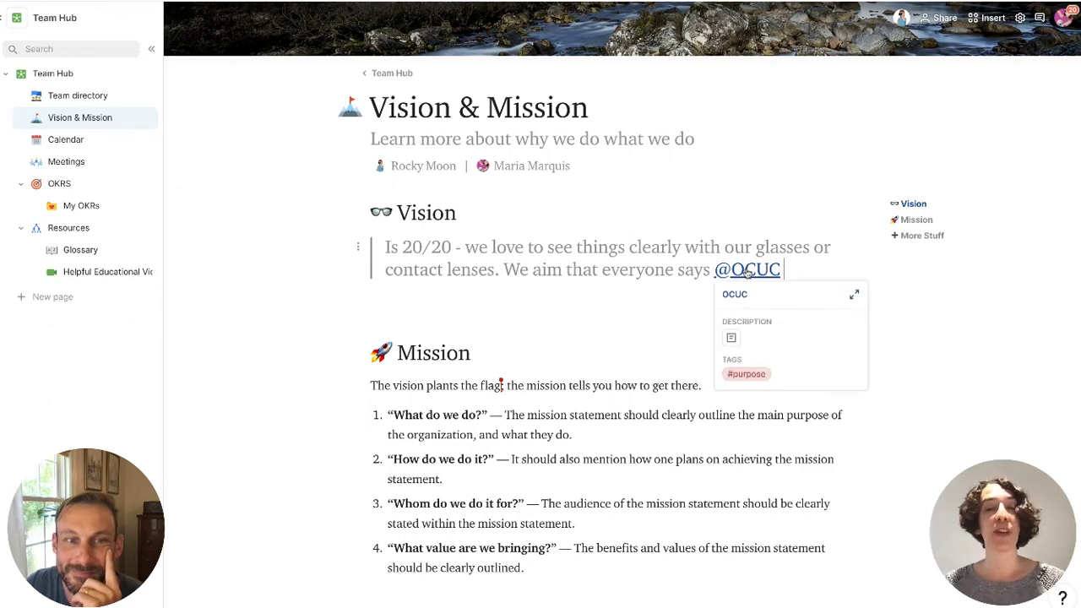
mouse_move(729, 339)
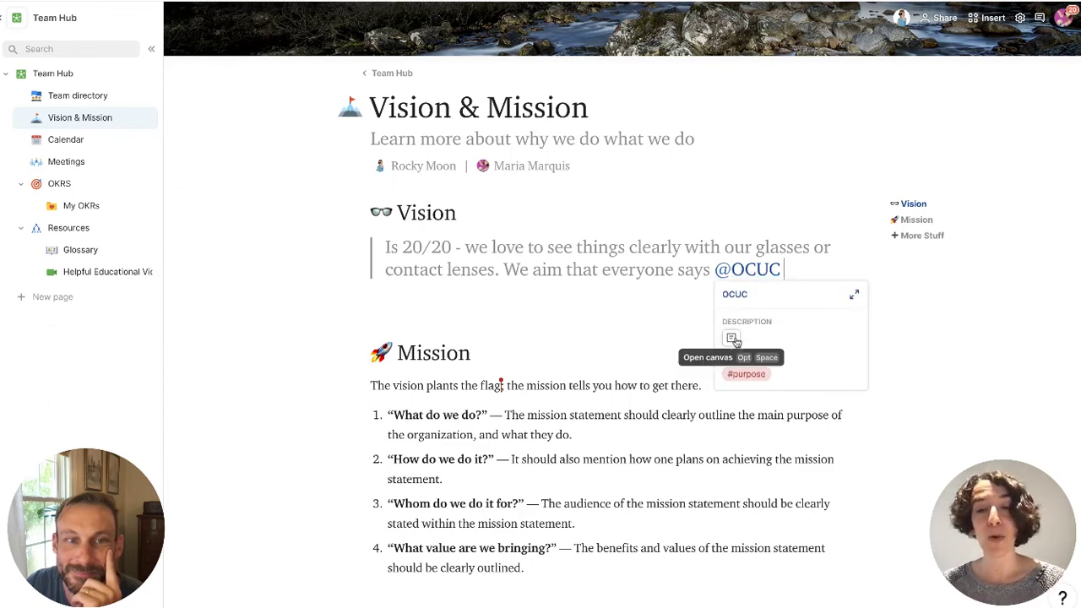
left_click(731, 338)
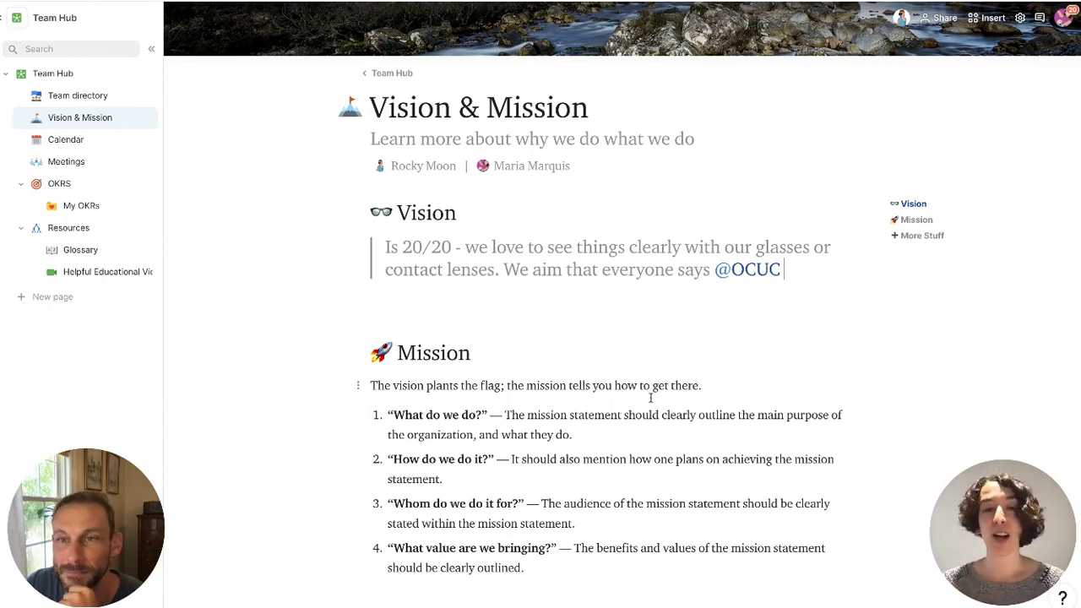
left_click(746, 268)
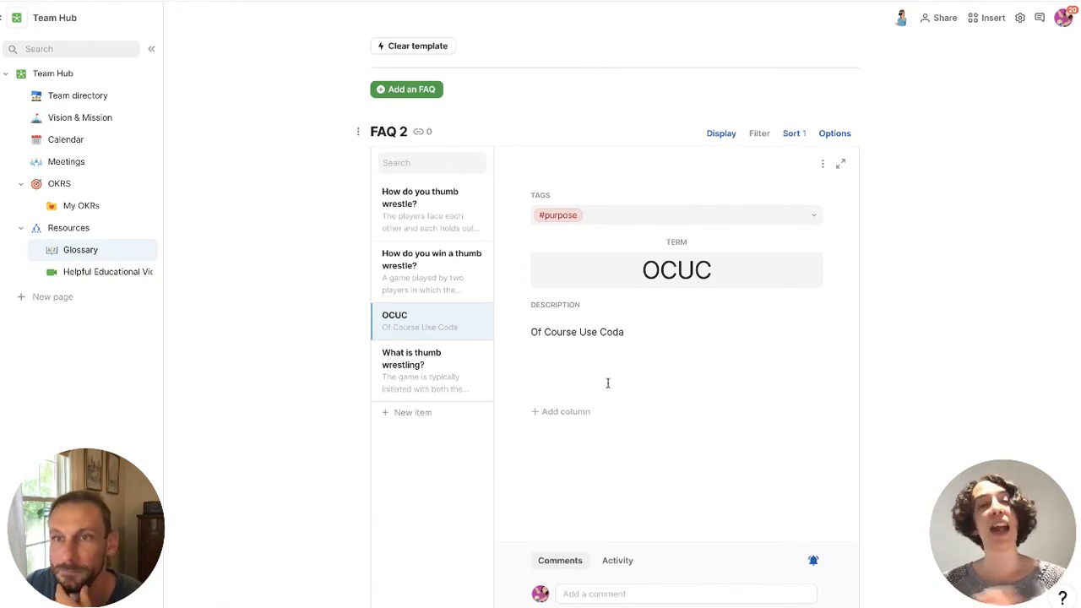
mouse_move(615, 374)
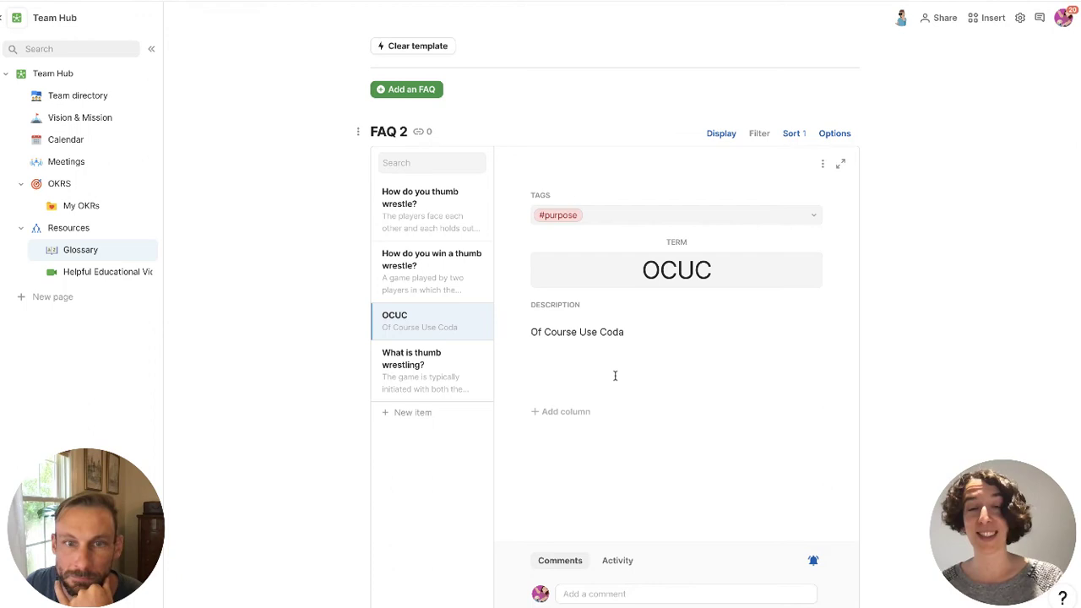
Search the FAQ 2 glossary for OCUC so only that term is listed
type("O")
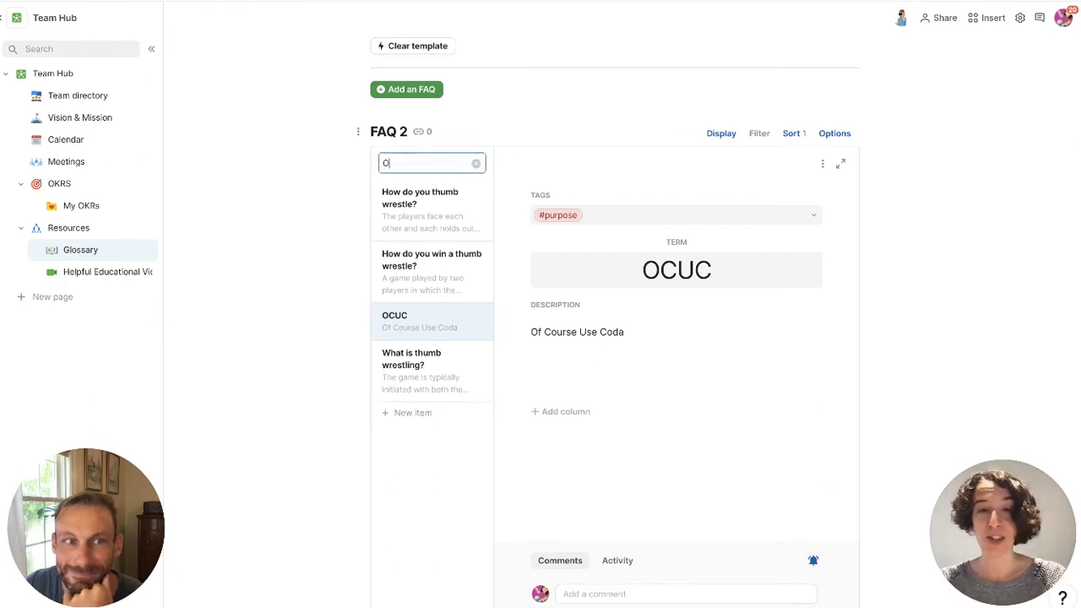
type("CUC")
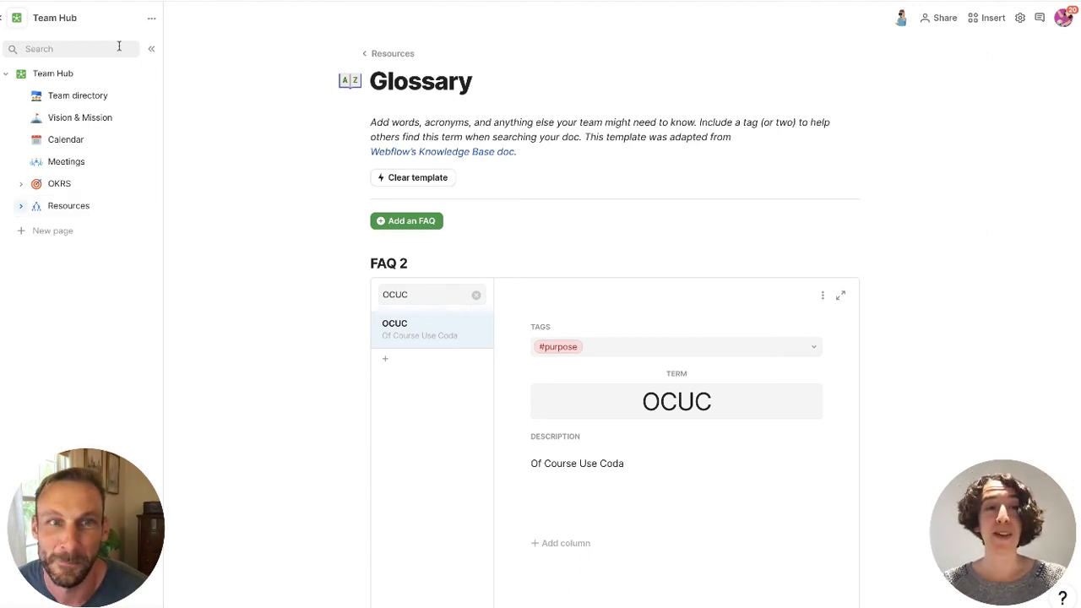
Search 'ocu' to surface the OCUC glossary entry, then return to Team Hub
type("ocu")
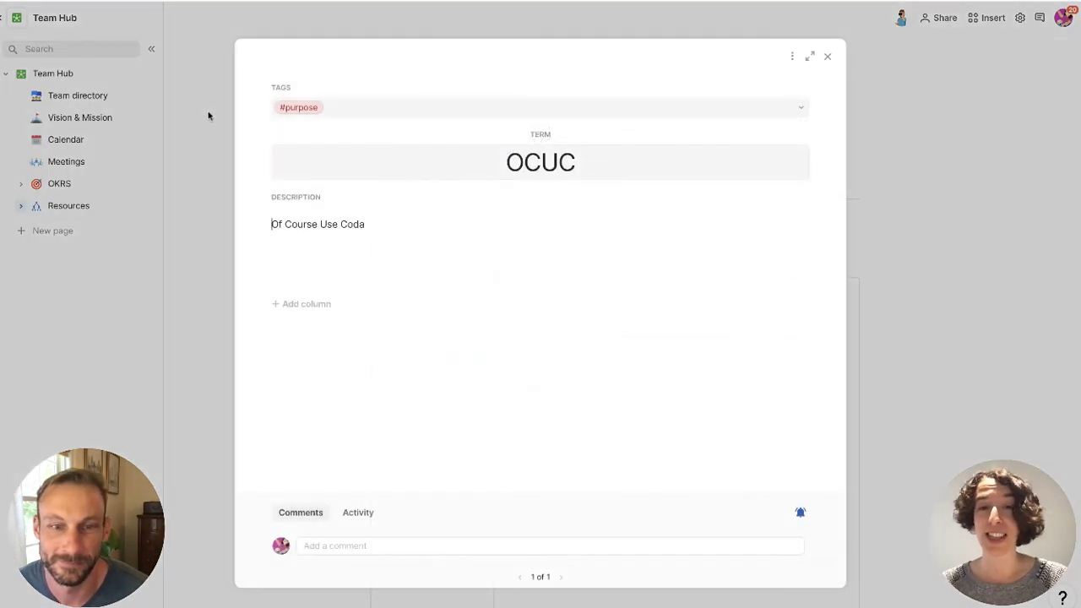
left_click(828, 55)
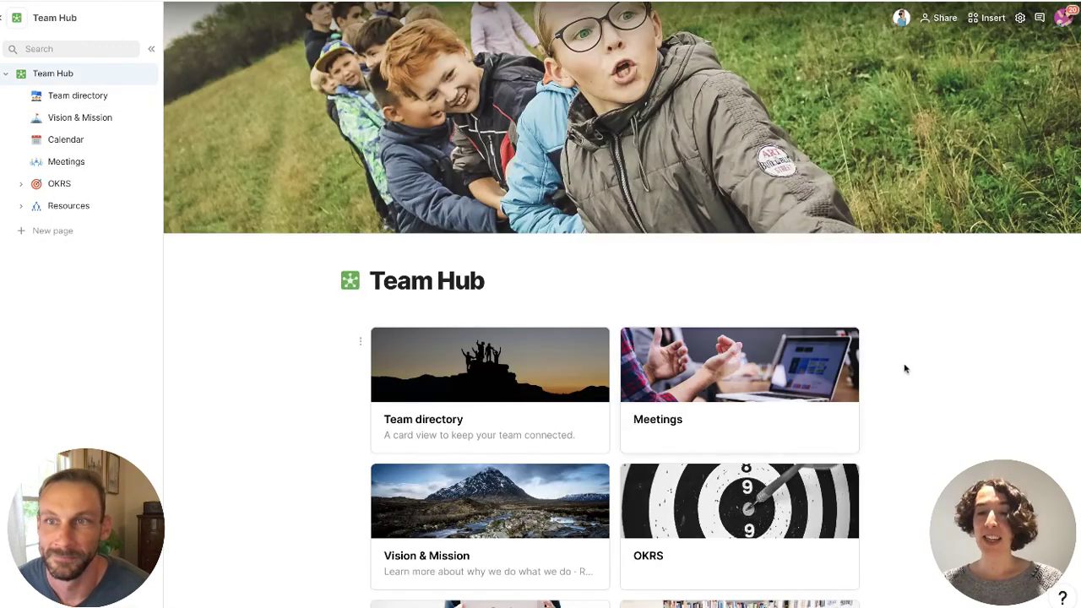
mouse_move(928, 374)
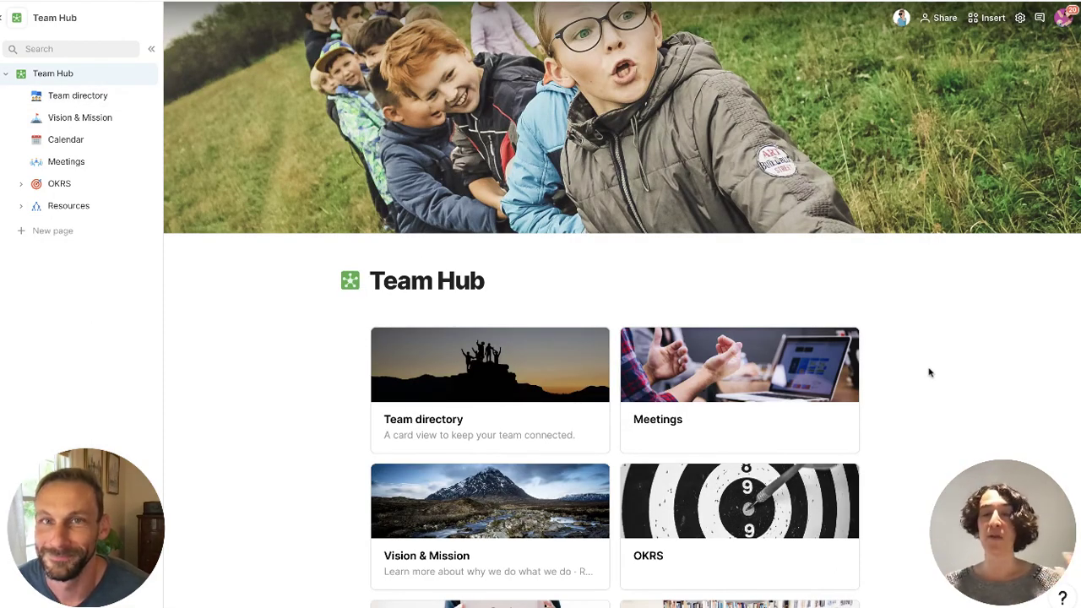